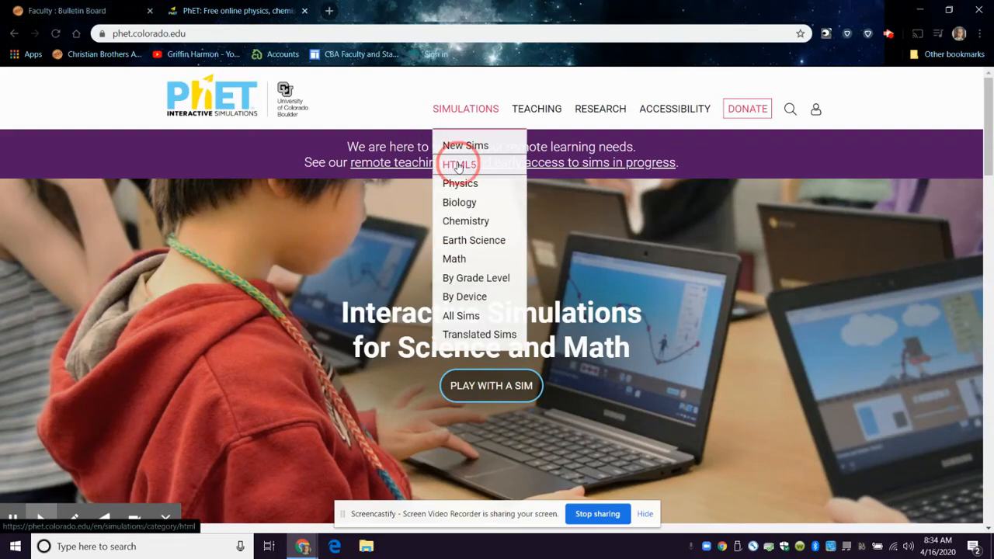
- Browse the HTML5 simulations list and select Balloons and Static Electricity
{"action": "left_click", "coordinate": [458, 165]}
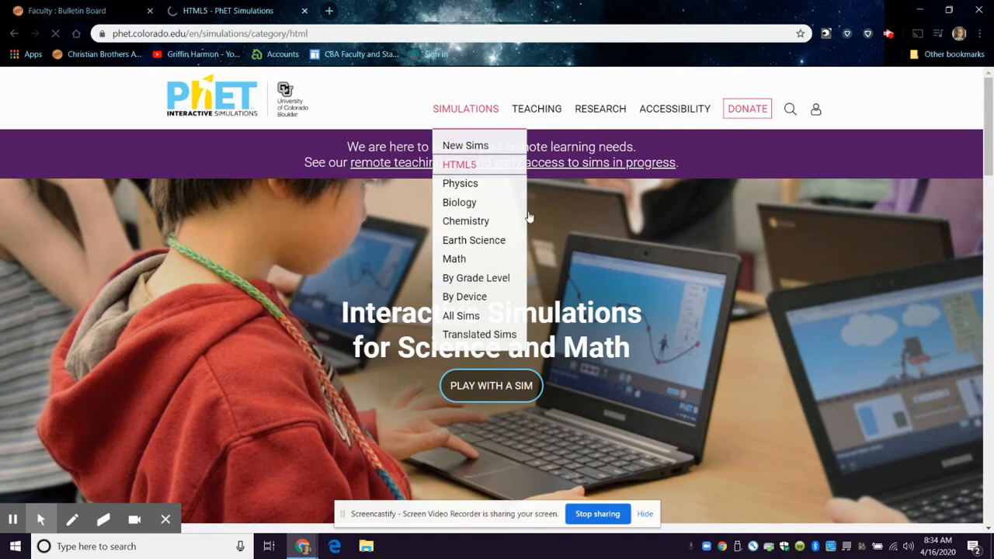
{"action": "left_click", "coordinate": [460, 165]}
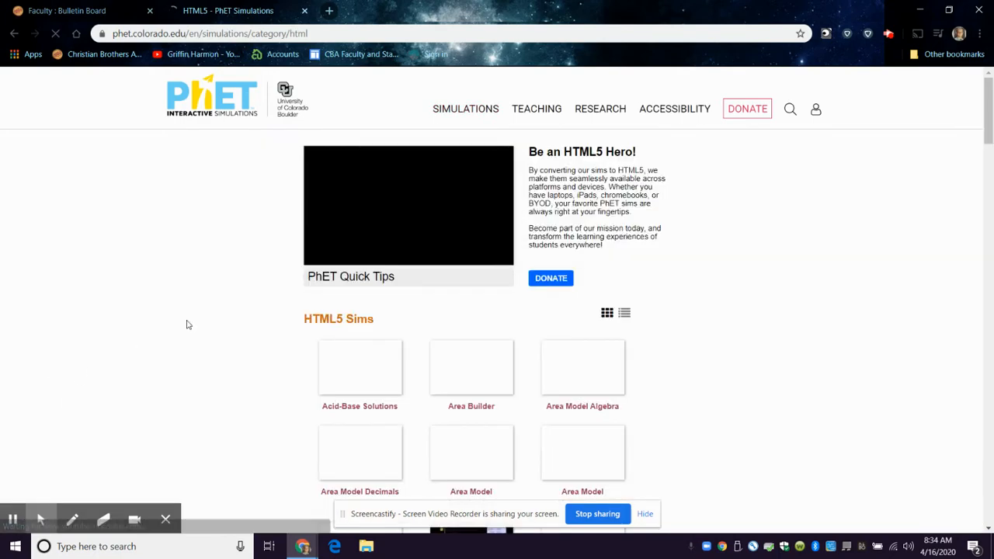
{"action": "scroll", "scroll_direction": "down", "scroll_amount": 3}
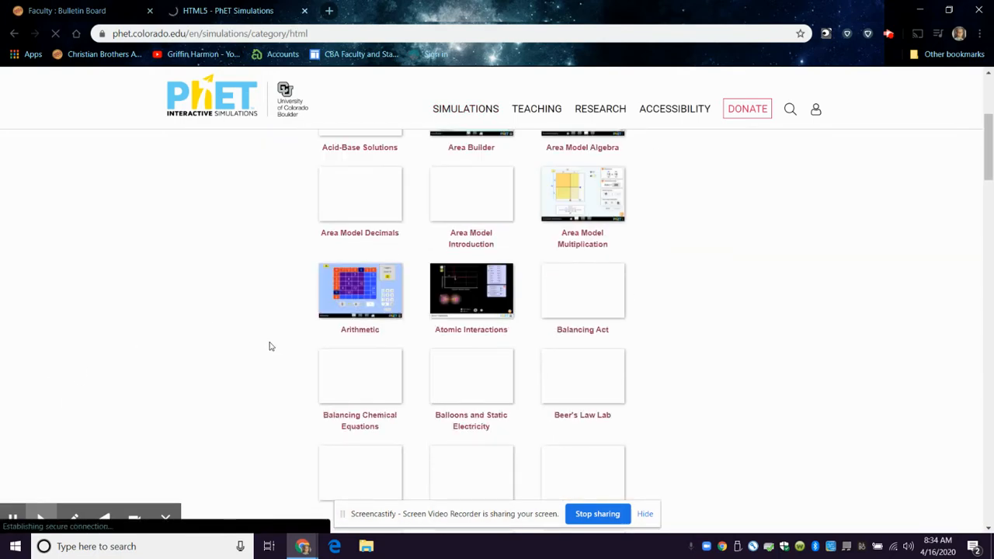
{"action": "scroll", "scroll_direction": "down", "scroll_amount": 3}
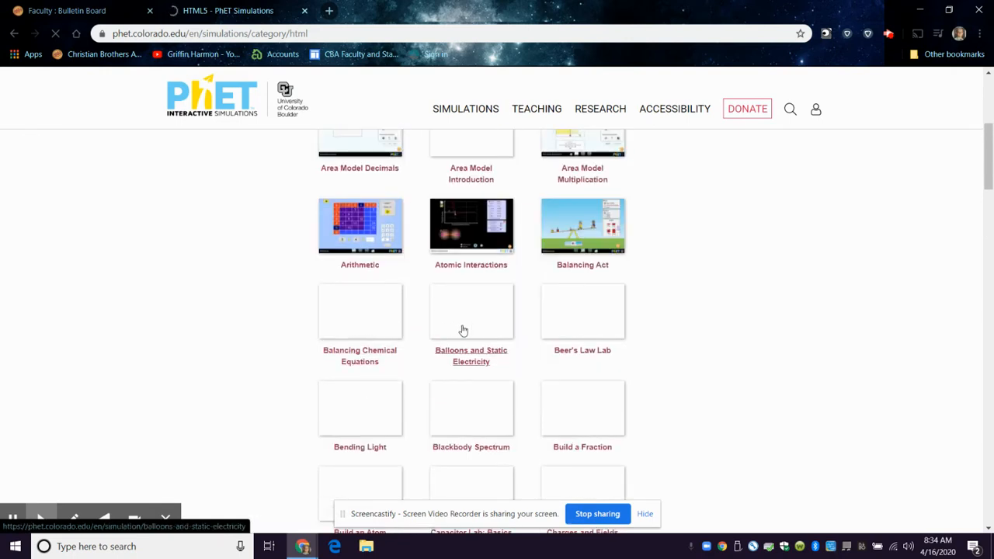
{"action": "left_click", "coordinate": [471, 318]}
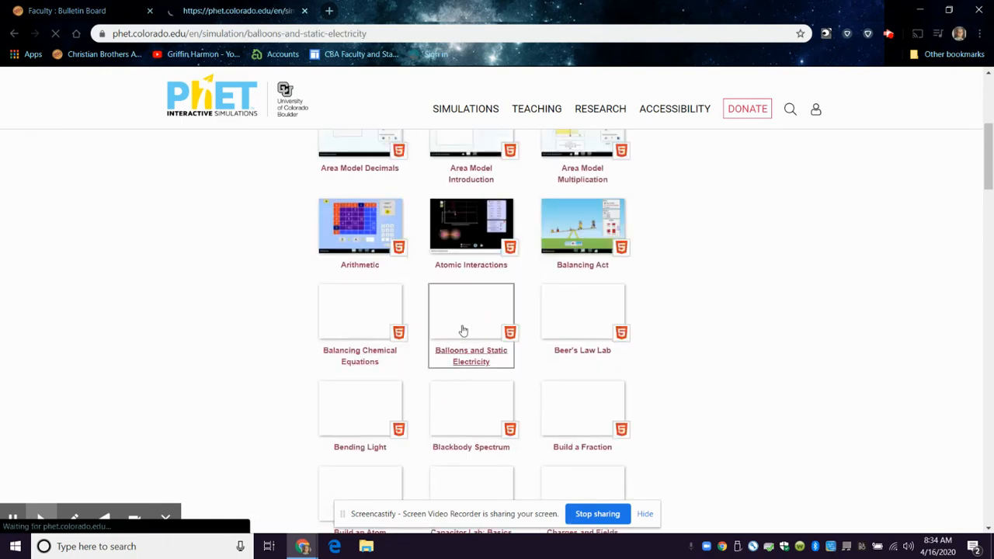
{"action": "left_click", "coordinate": [470, 324]}
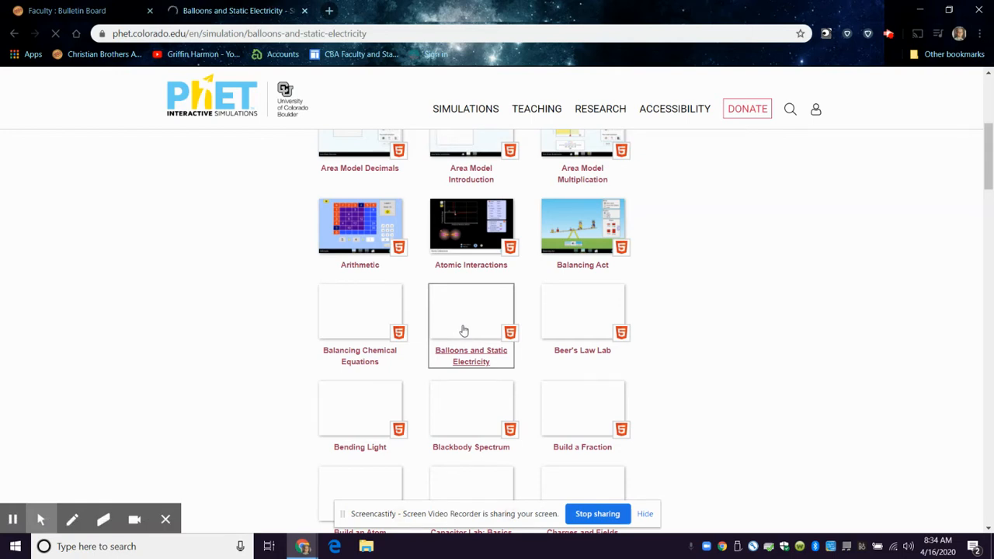
{"action": "left_click", "coordinate": [471, 355]}
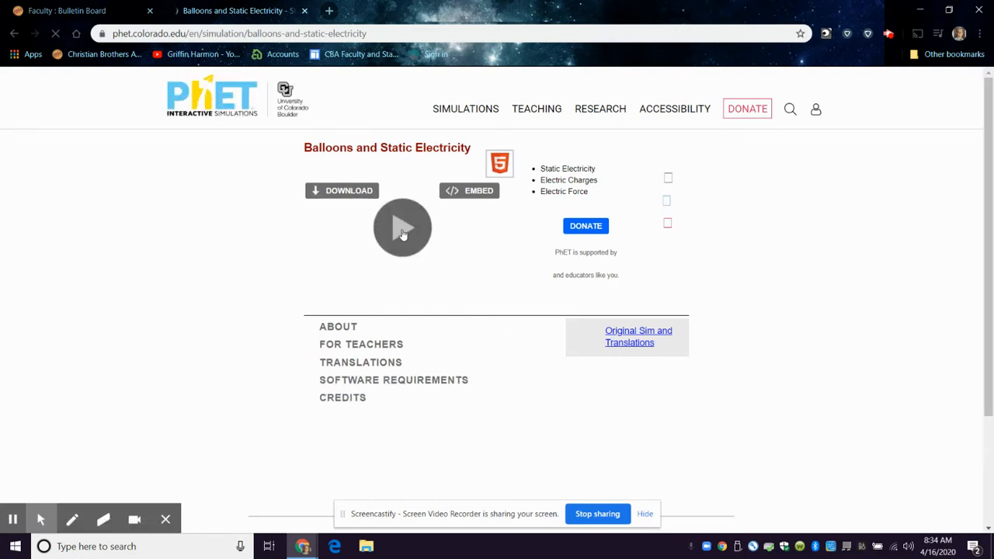
- Start the Balloons and Static Electricity simulation from its page
{"action": "left_click", "coordinate": [402, 227]}
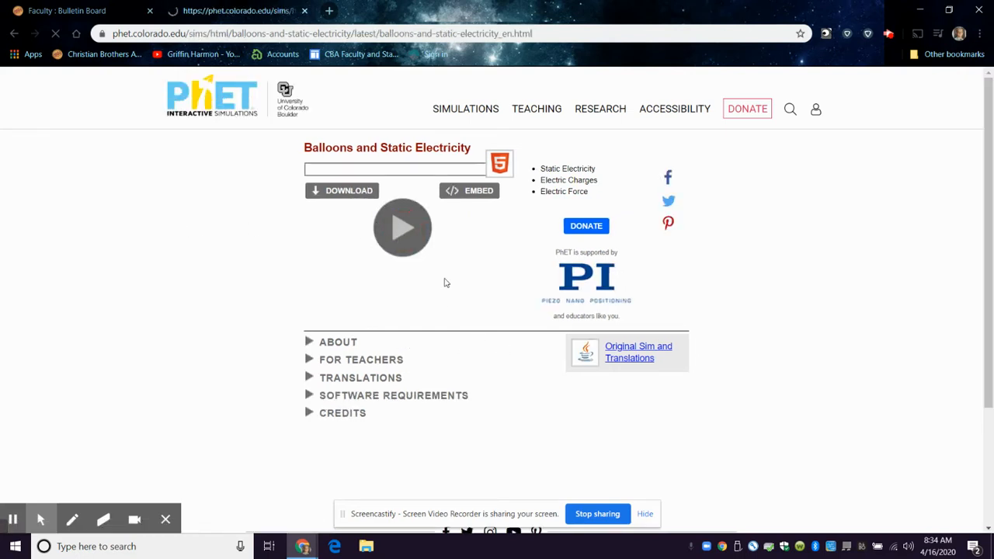
{"action": "left_click", "coordinate": [402, 227]}
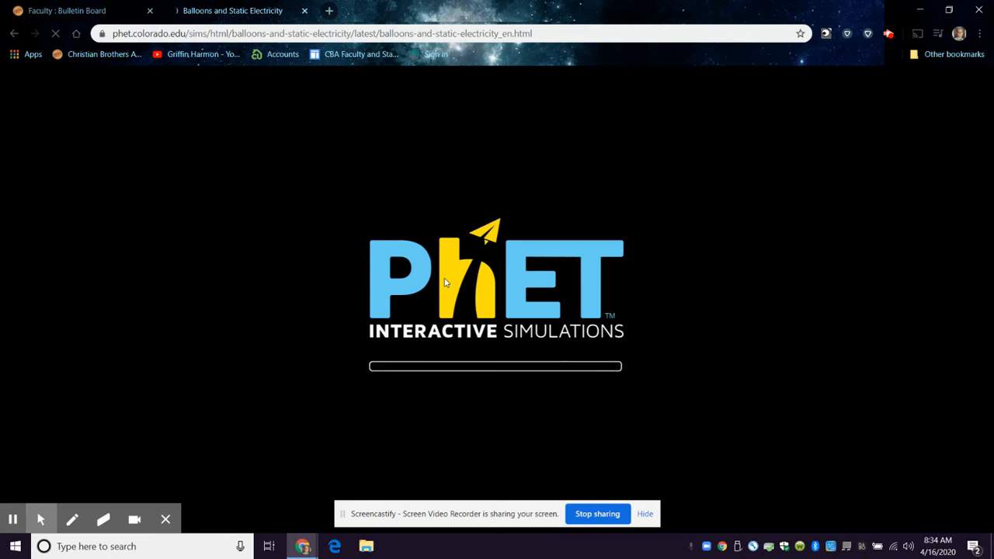
{"action": "mouse_move", "coordinate": [531, 477]}
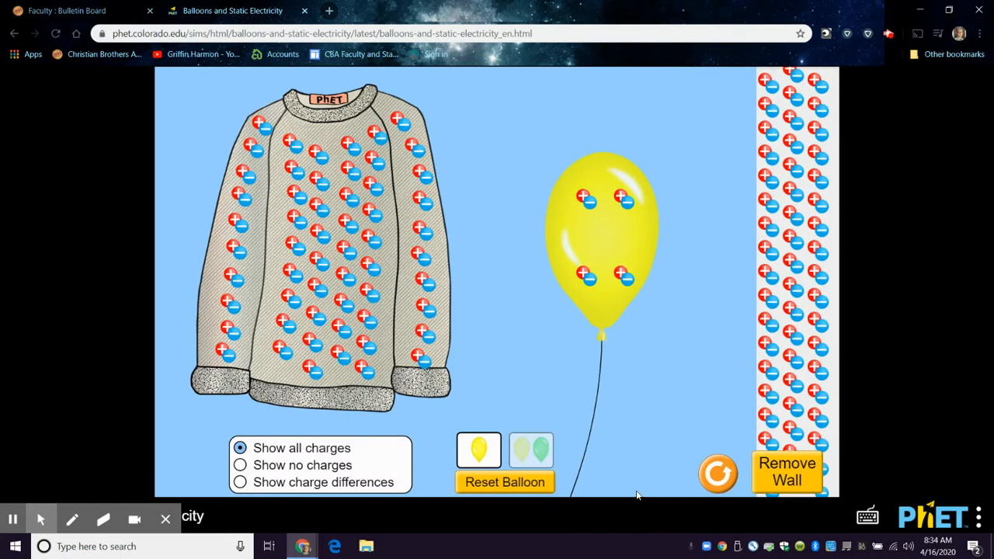
{"action": "mouse_move", "coordinate": [400, 302]}
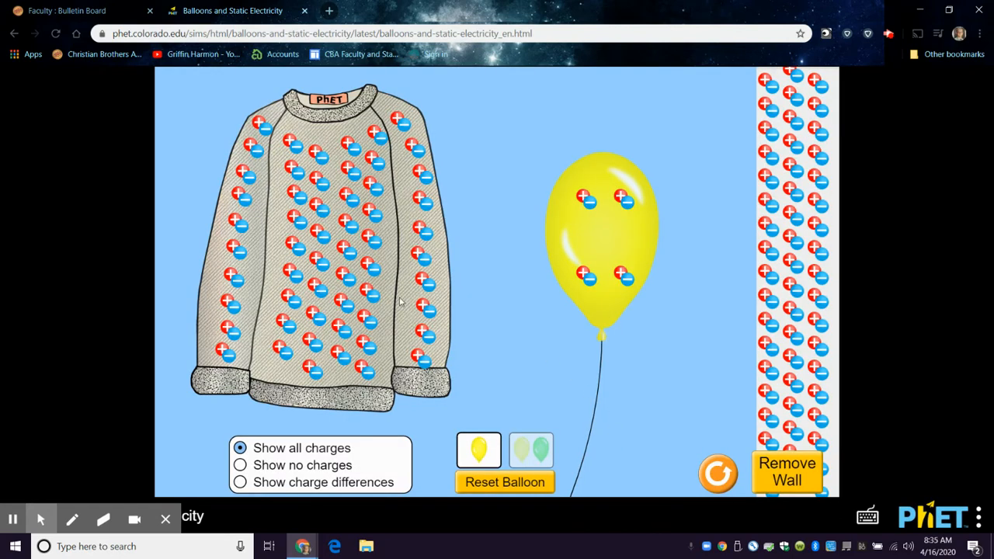
{"action": "mouse_move", "coordinate": [651, 212]}
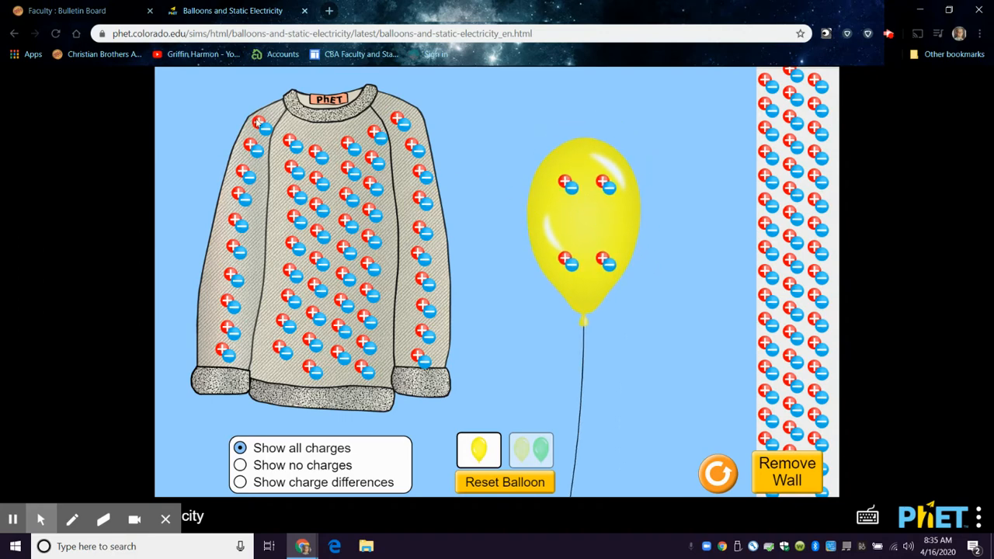
{"action": "mouse_move", "coordinate": [621, 342]}
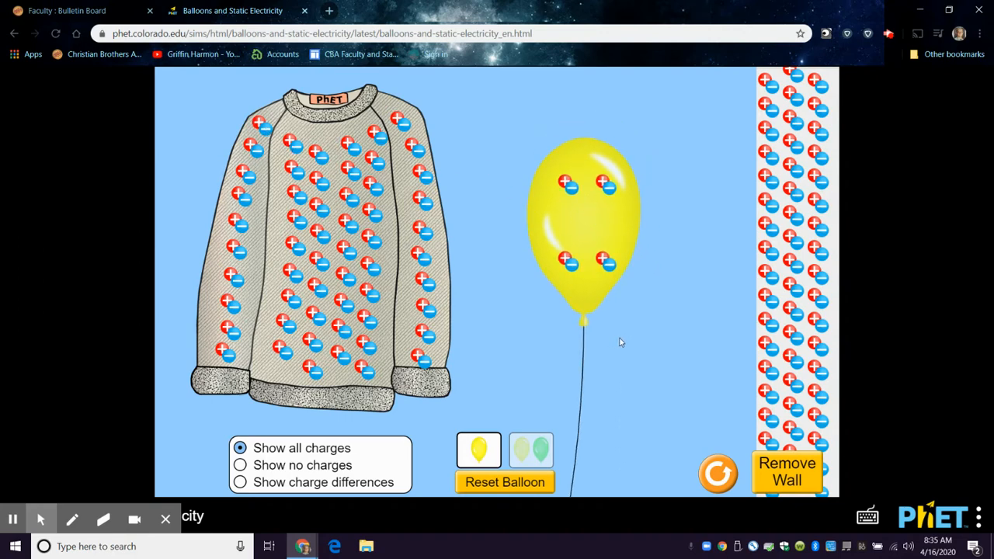
{"action": "mouse_move", "coordinate": [612, 237]}
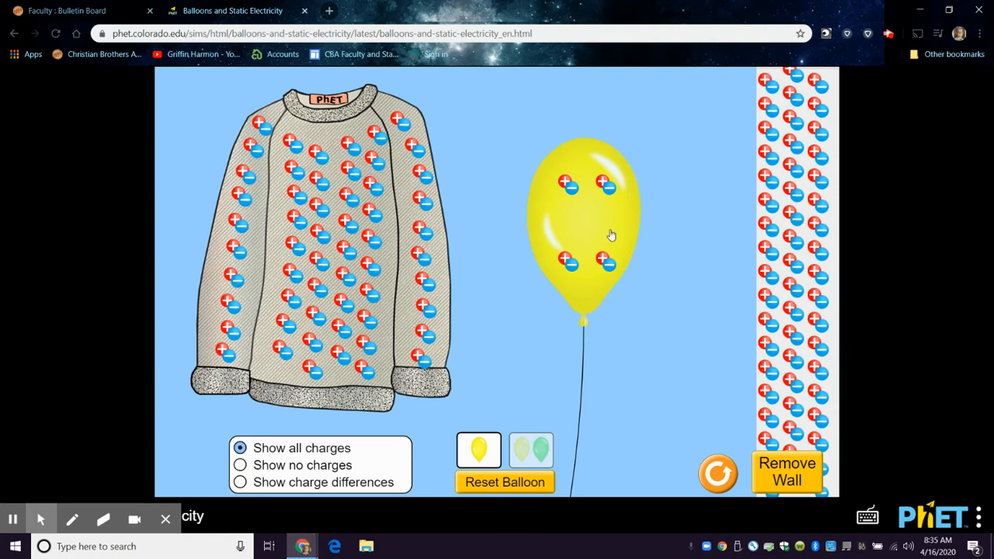
- Drag the neutral balloon toward the sweater, then back toward the wall
{"action": "left_click_drag", "start_coordinate": [612, 236], "coordinate": [522, 230]}
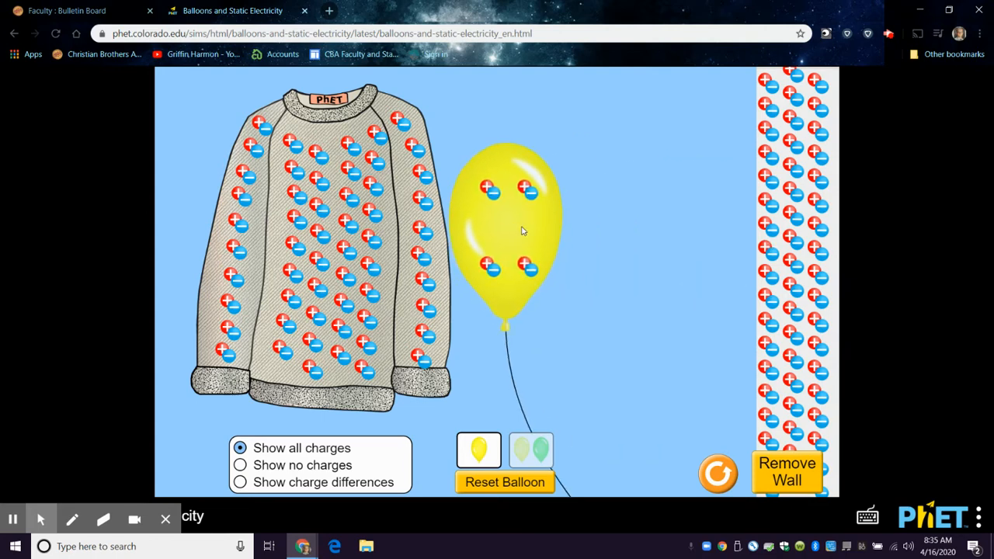
{"action": "left_click_drag", "start_coordinate": [505, 226], "coordinate": [598, 226]}
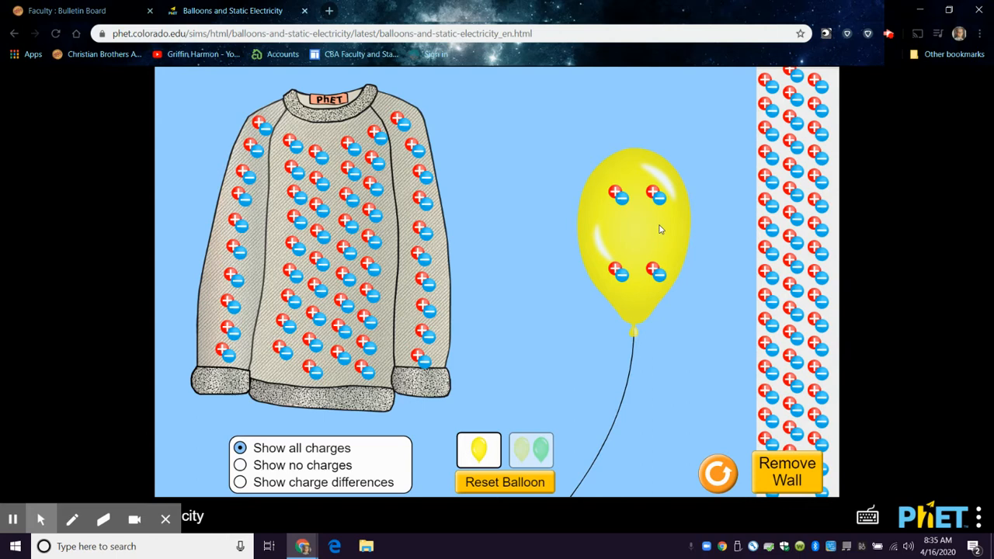
- Rub the balloon across the sweater to pick up negative charges, then pull it into open space
{"action": "left_click_drag", "start_coordinate": [660, 229], "coordinate": [631, 199]}
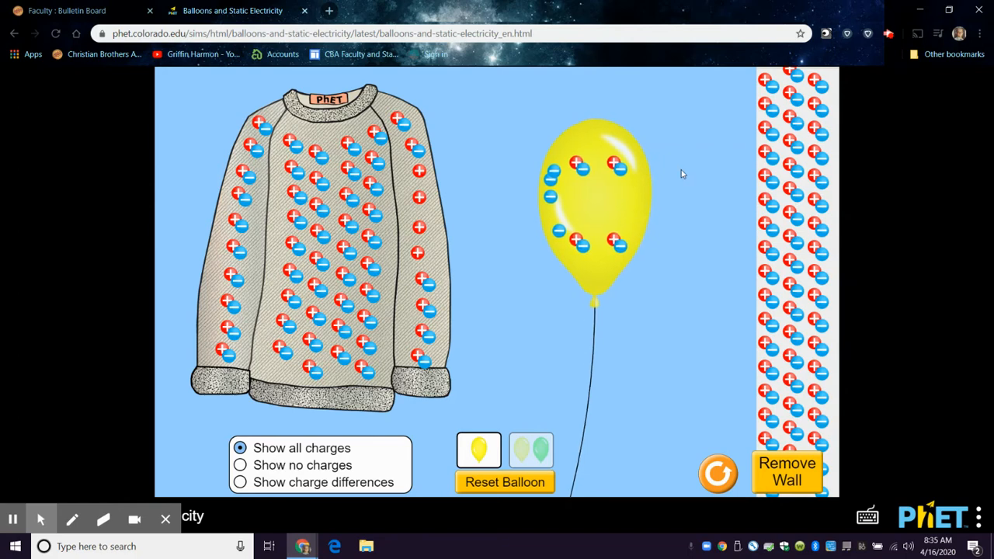
{"action": "left_click_drag", "start_coordinate": [594, 195], "coordinate": [494, 210]}
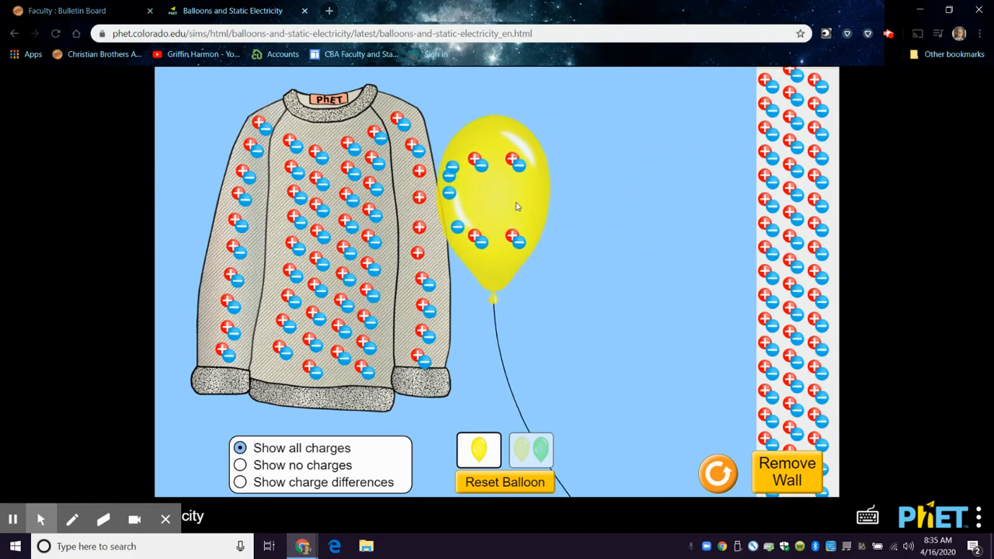
{"action": "left_click_drag", "start_coordinate": [494, 206], "coordinate": [225, 310]}
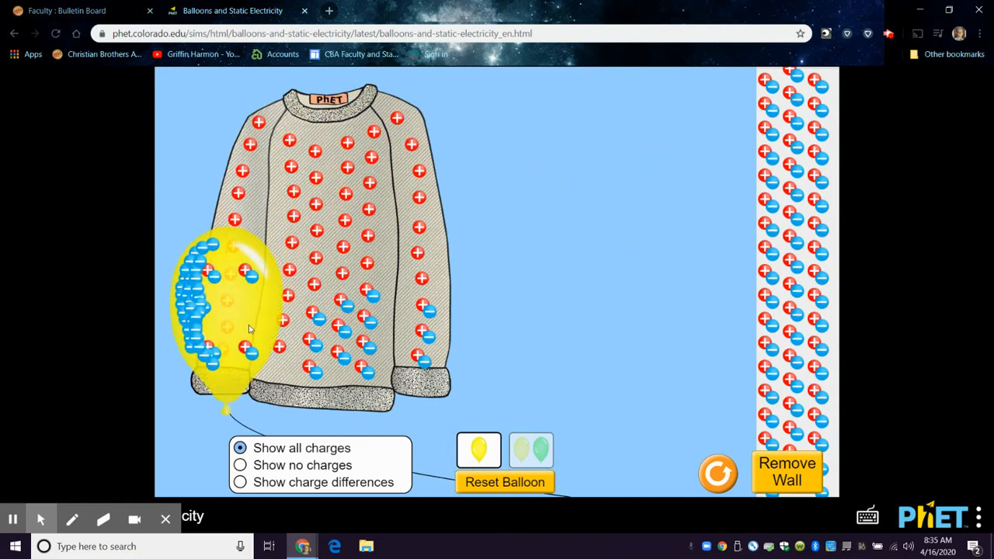
{"action": "left_click_drag", "start_coordinate": [233, 310], "coordinate": [559, 210]}
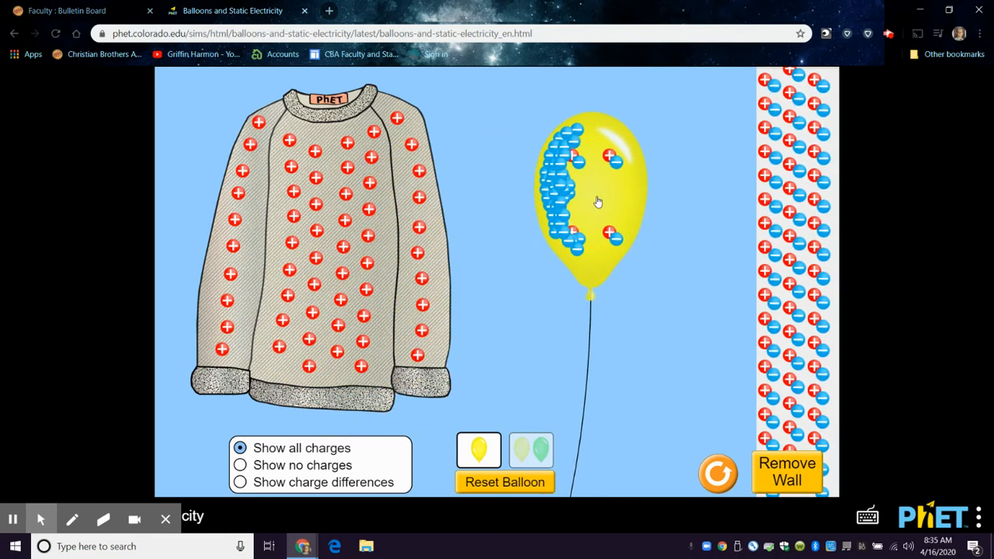
{"action": "left_click_drag", "start_coordinate": [598, 202], "coordinate": [660, 226]}
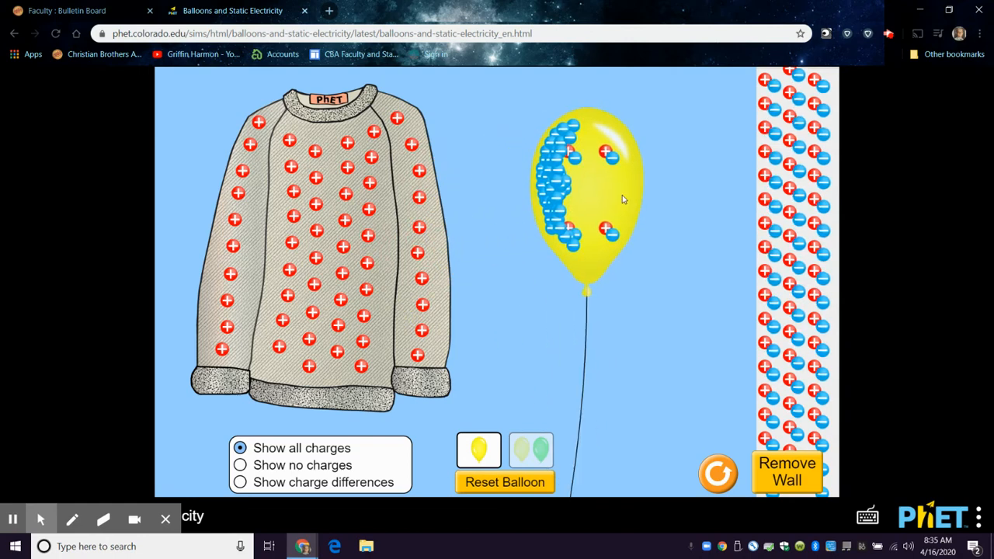
- Rub the charged balloon over the lower sweater and leave it clinging to the upper sweater
{"action": "left_click_drag", "start_coordinate": [587, 194], "coordinate": [419, 226]}
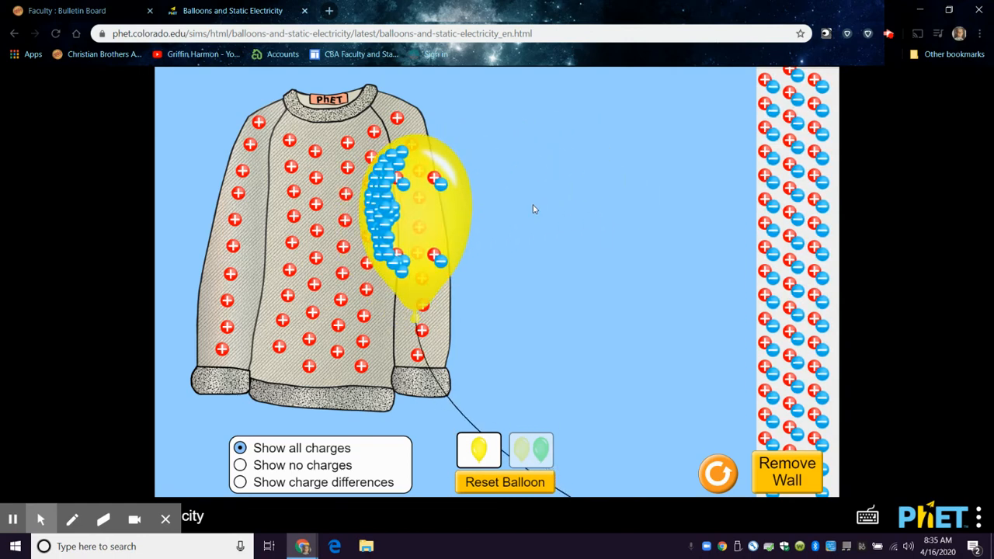
{"action": "left_click_drag", "start_coordinate": [412, 217], "coordinate": [381, 233]}
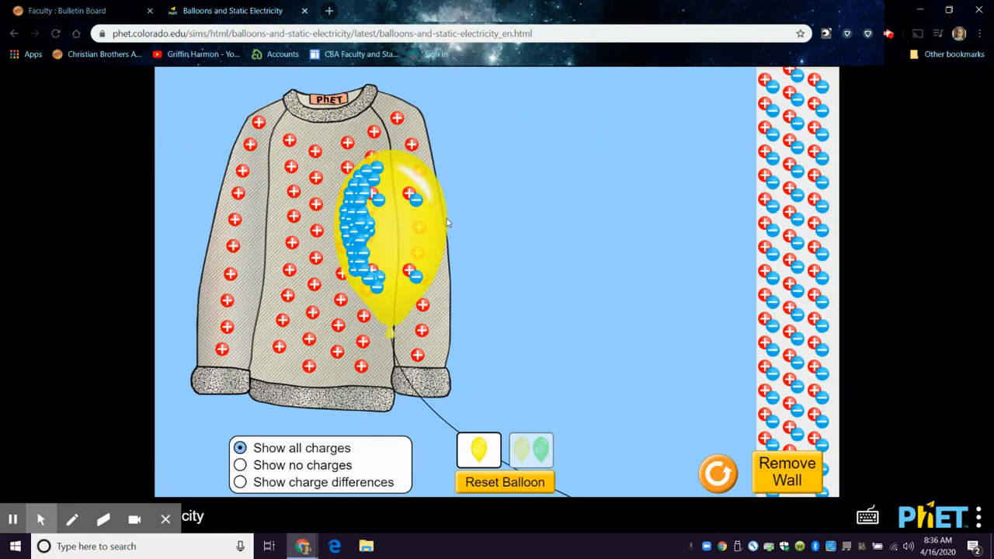
{"action": "left_click_drag", "start_coordinate": [396, 226], "coordinate": [288, 350]}
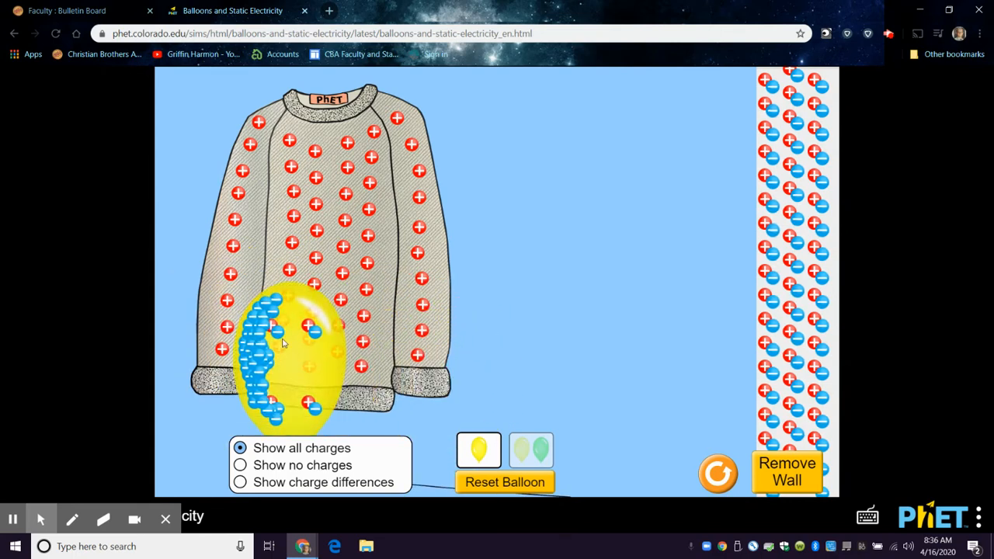
{"action": "left_click_drag", "start_coordinate": [287, 350], "coordinate": [404, 217]}
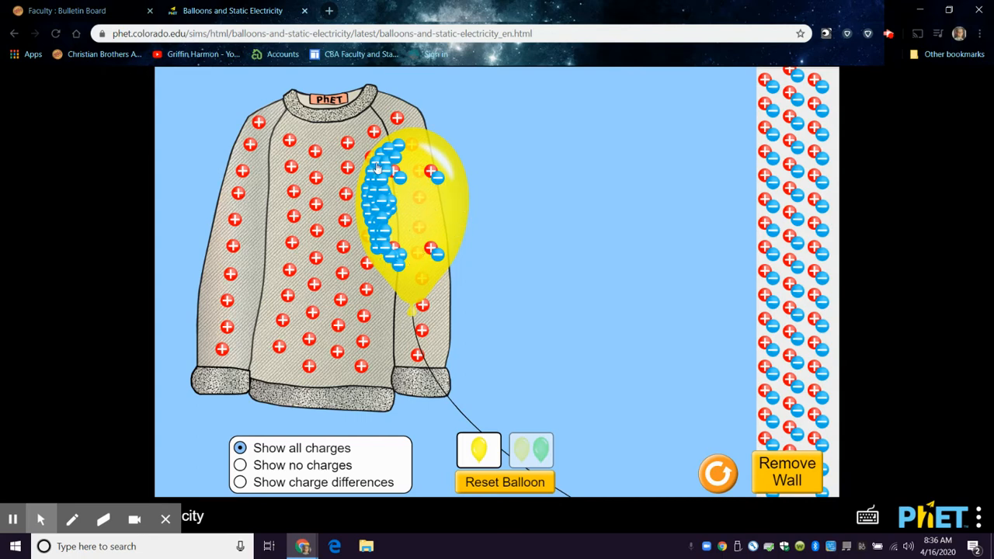
{"action": "mouse_move", "coordinate": [394, 163]}
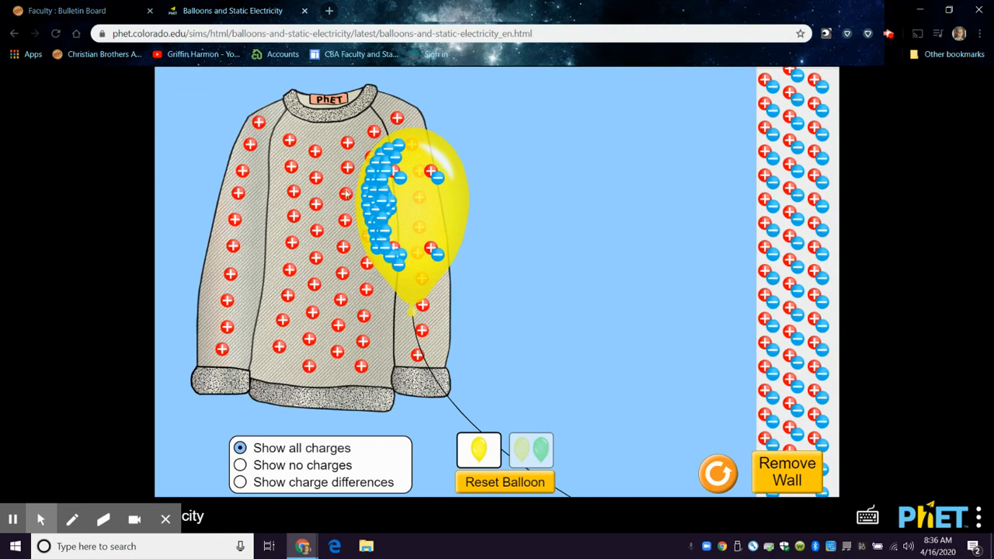
{"action": "mouse_move", "coordinate": [143, 411]}
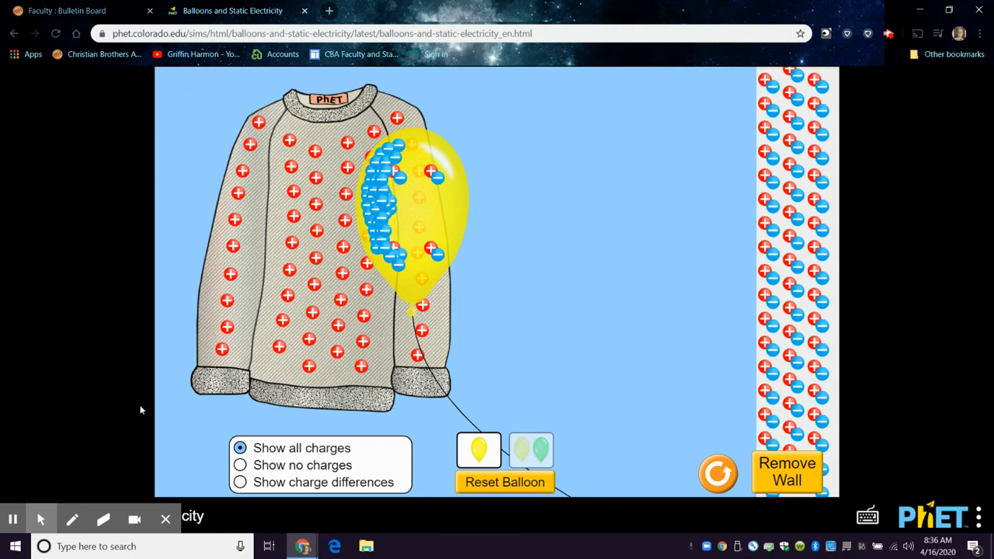
{"action": "mouse_move", "coordinate": [413, 75]}
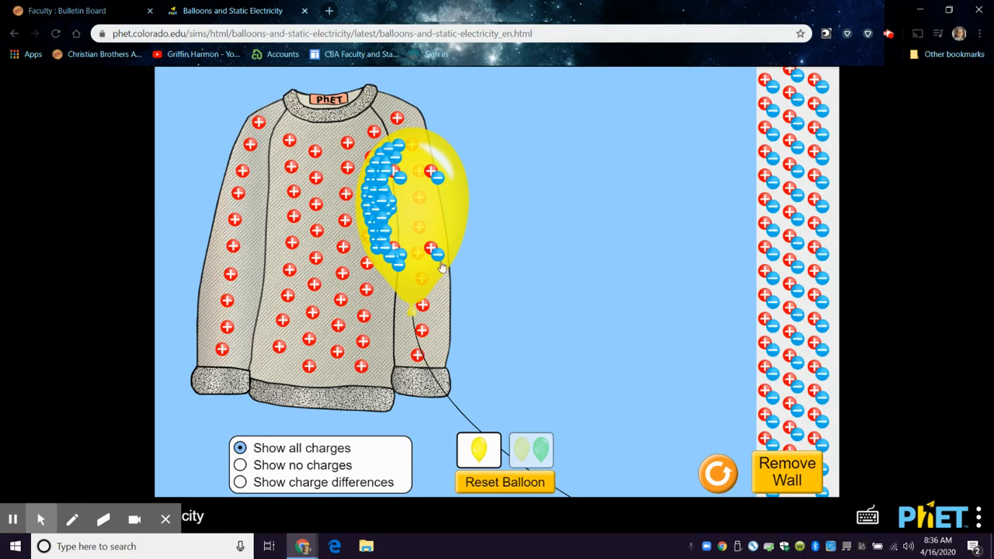
{"action": "mouse_move", "coordinate": [339, 482]}
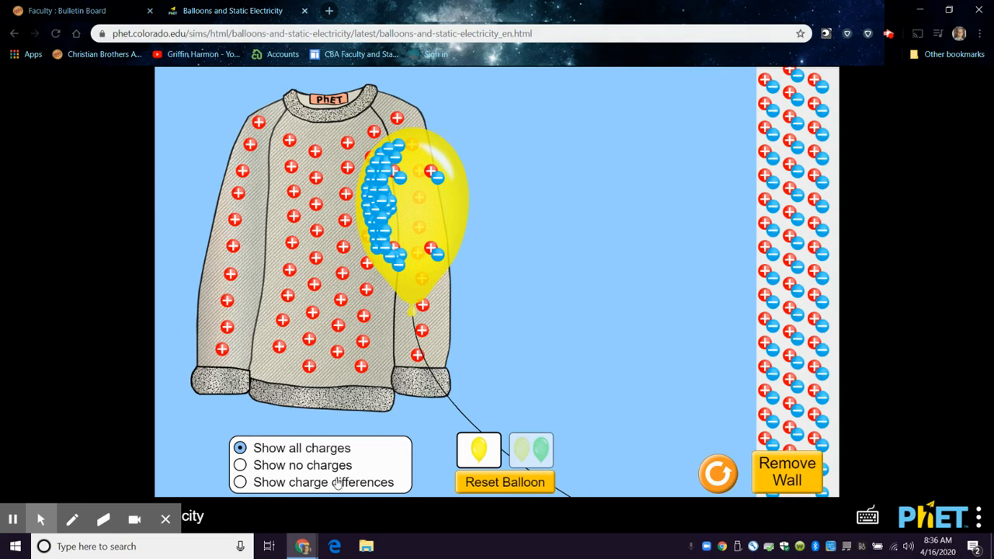
{"action": "mouse_move", "coordinate": [276, 485]}
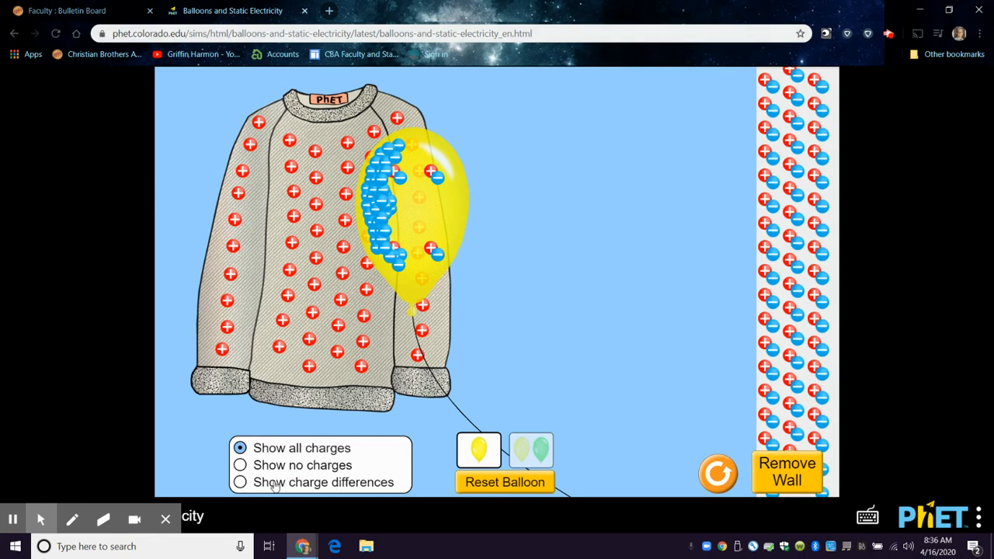
- Switch to 'Show charge differences' and rub the balloon on the sweater's shoulder so it clings
{"action": "left_click_drag", "start_coordinate": [412, 209], "coordinate": [603, 233]}
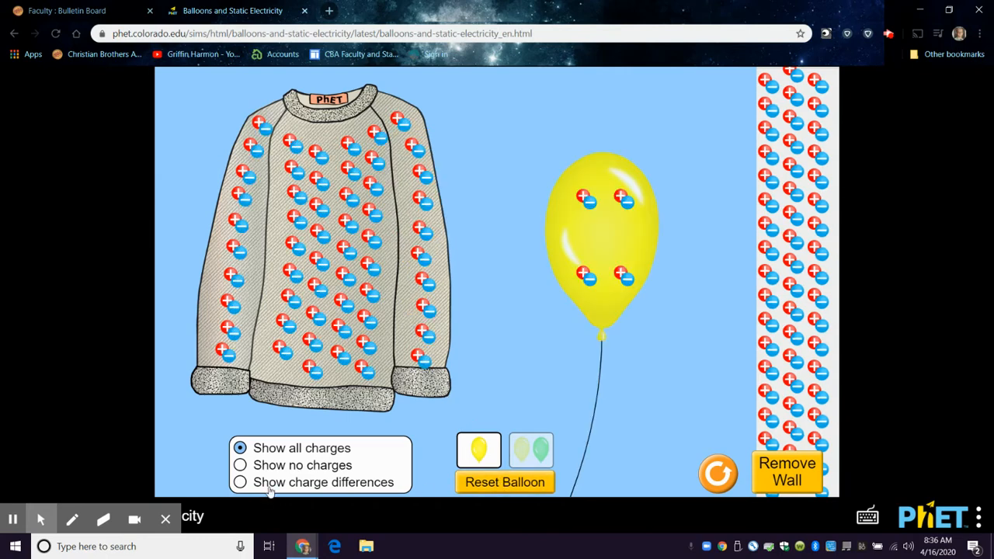
{"action": "left_click", "coordinate": [239, 482]}
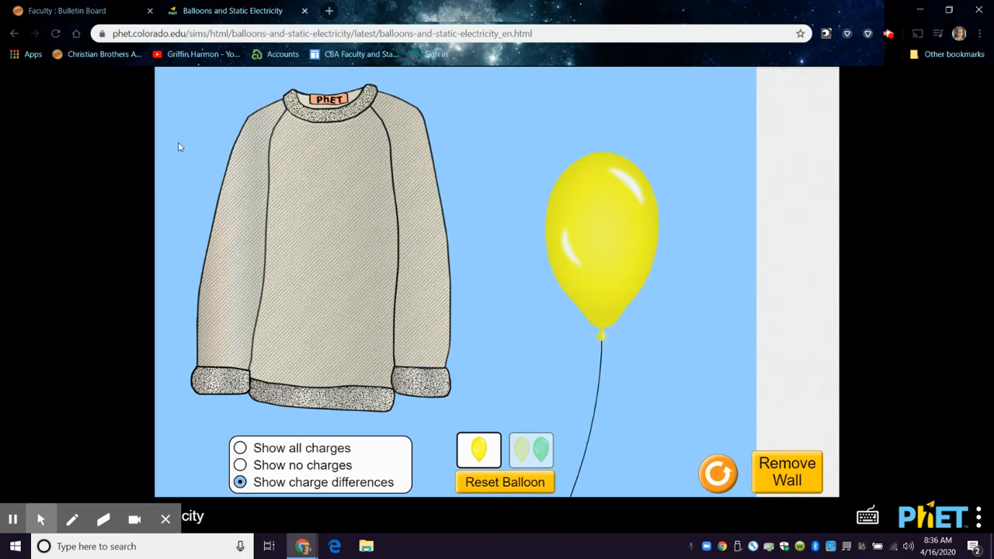
{"action": "left_click_drag", "start_coordinate": [603, 233], "coordinate": [591, 194]}
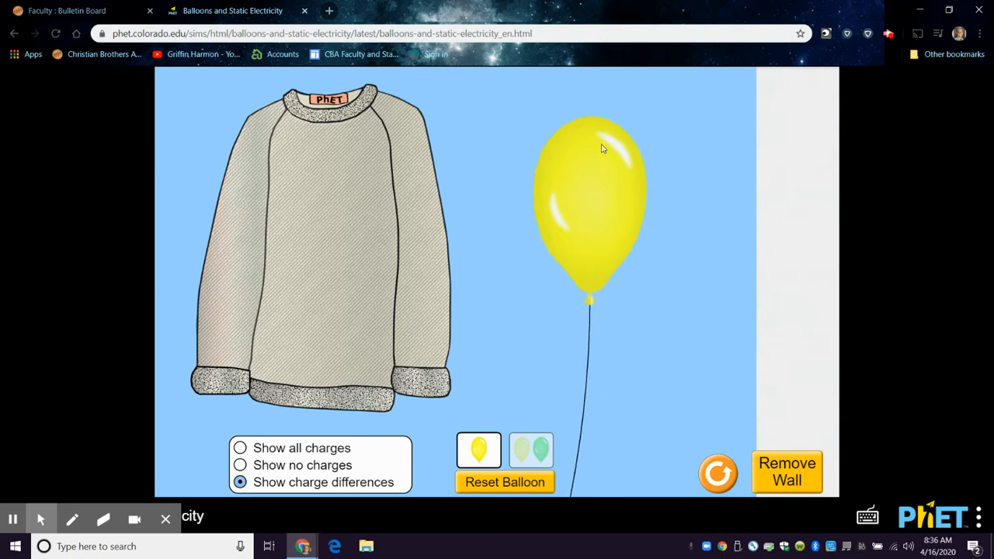
{"action": "left_click_drag", "start_coordinate": [591, 194], "coordinate": [420, 171]}
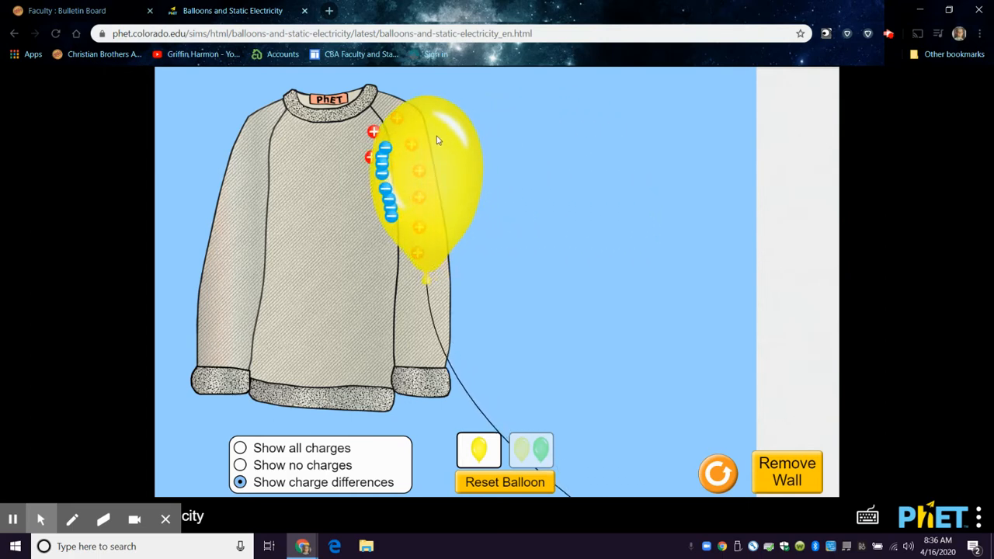
{"action": "left_click_drag", "start_coordinate": [435, 179], "coordinate": [557, 179]}
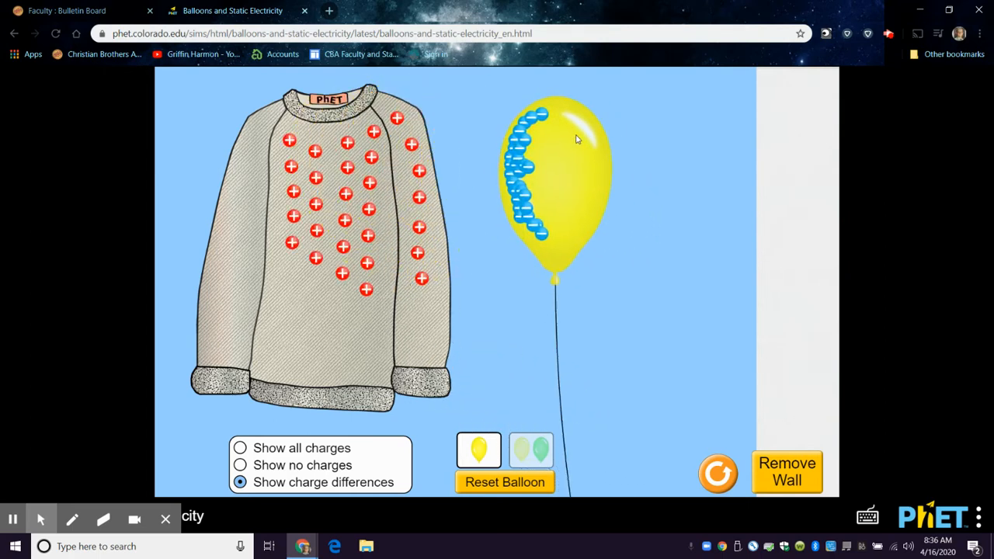
{"action": "left_click_drag", "start_coordinate": [556, 179], "coordinate": [416, 218]}
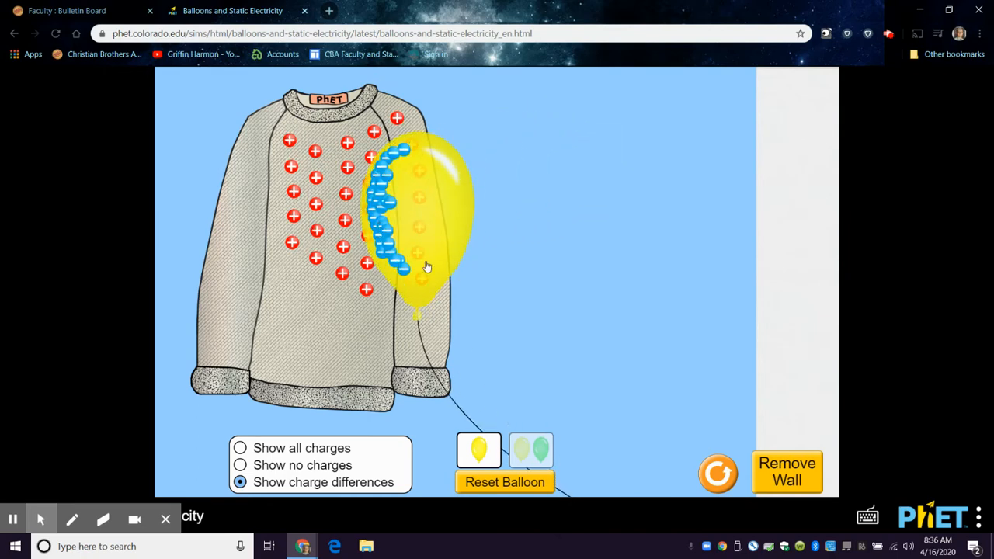
- Rub the balloon over the upper sweater, release it to cling, then Reset Balloon to neutral
{"action": "left_click_drag", "start_coordinate": [426, 264], "coordinate": [420, 171]}
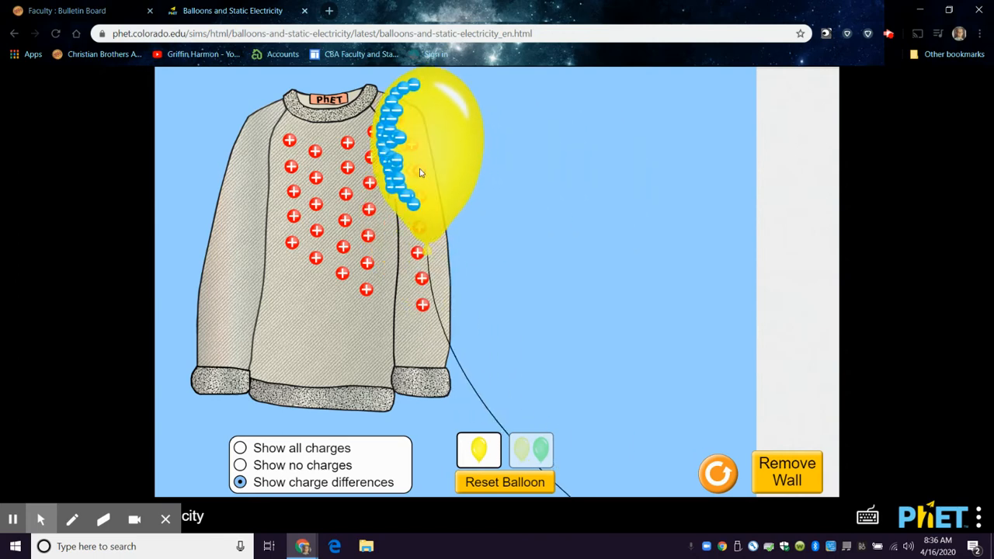
{"action": "left_click_drag", "start_coordinate": [419, 156], "coordinate": [295, 155]}
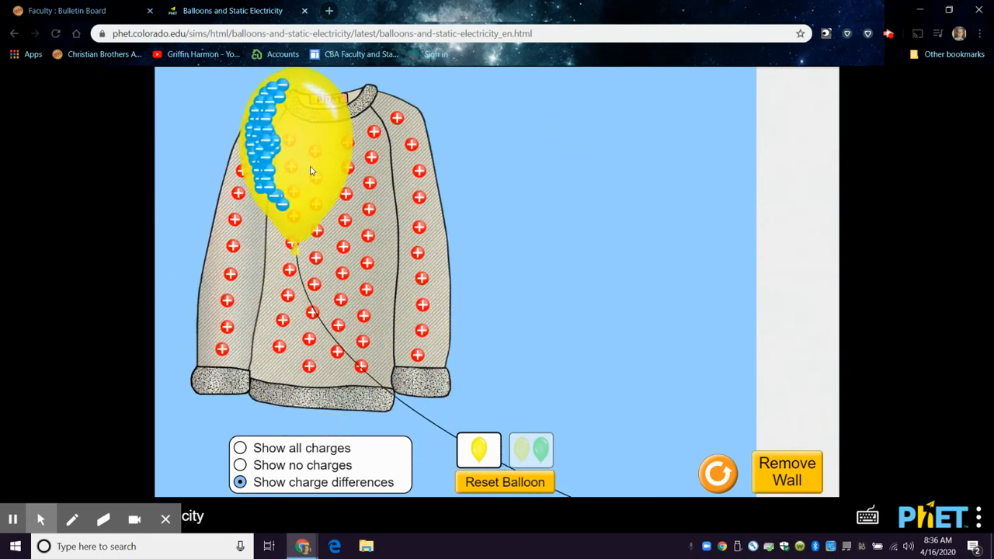
{"action": "left_click_drag", "start_coordinate": [310, 171], "coordinate": [567, 194]}
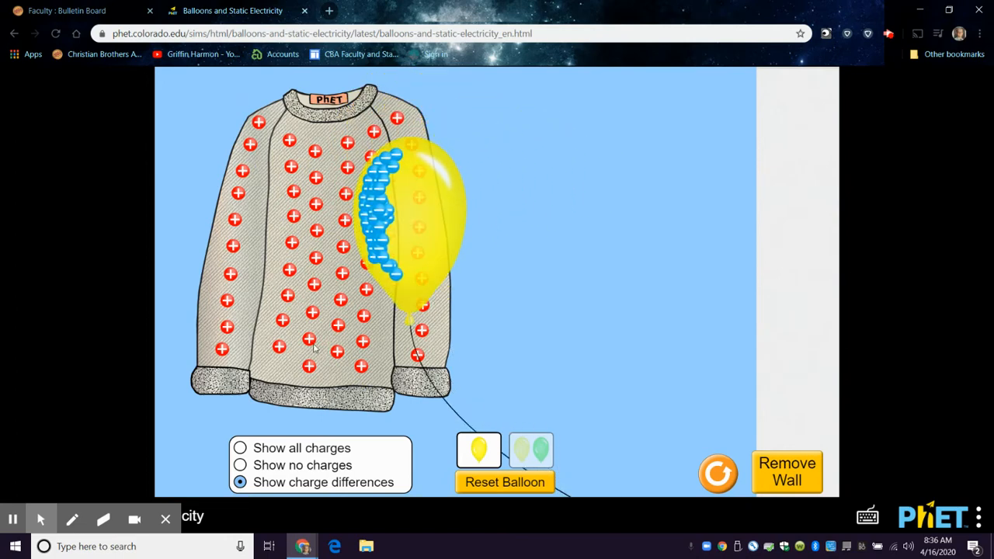
{"action": "mouse_move", "coordinate": [324, 280]}
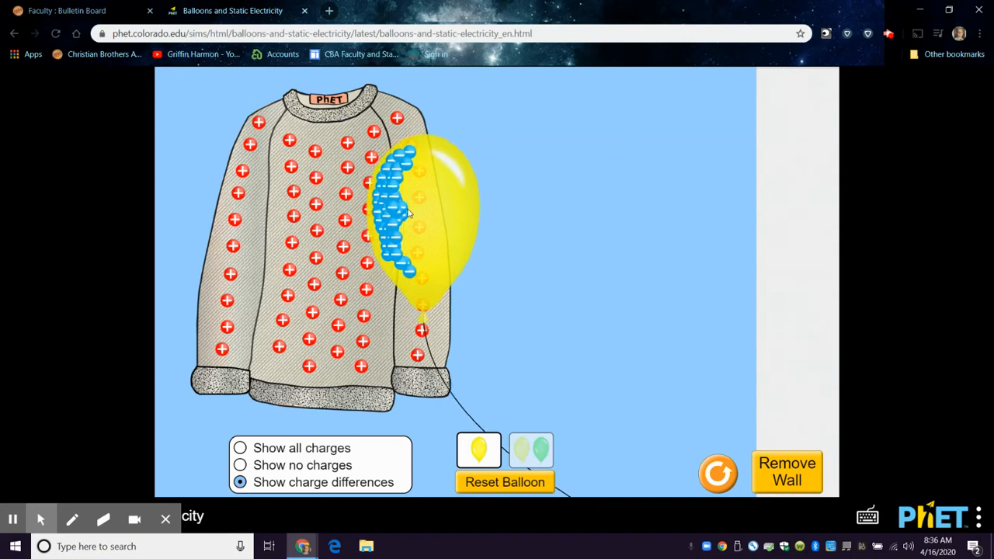
{"action": "left_click_drag", "start_coordinate": [419, 225], "coordinate": [567, 226]}
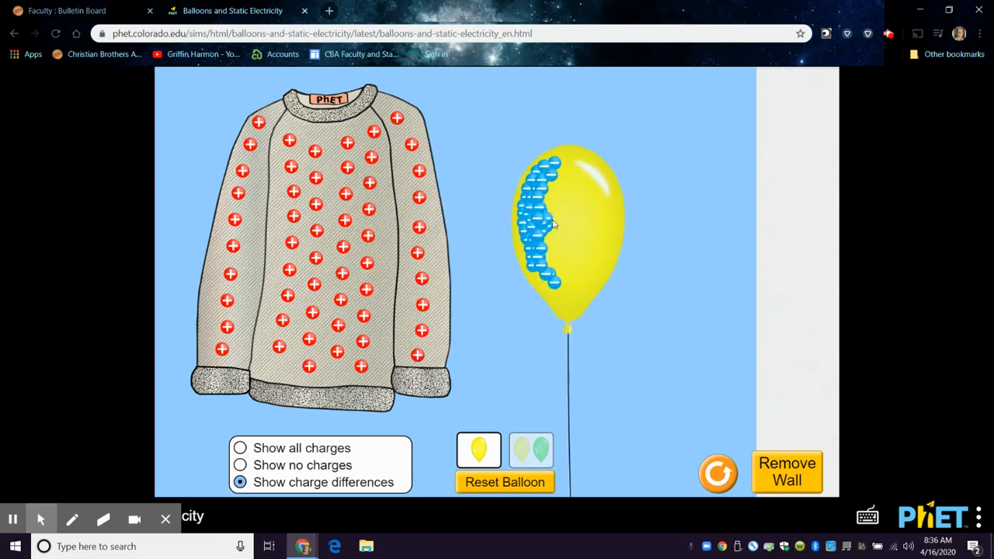
{"action": "left_click_drag", "start_coordinate": [567, 225], "coordinate": [396, 233]}
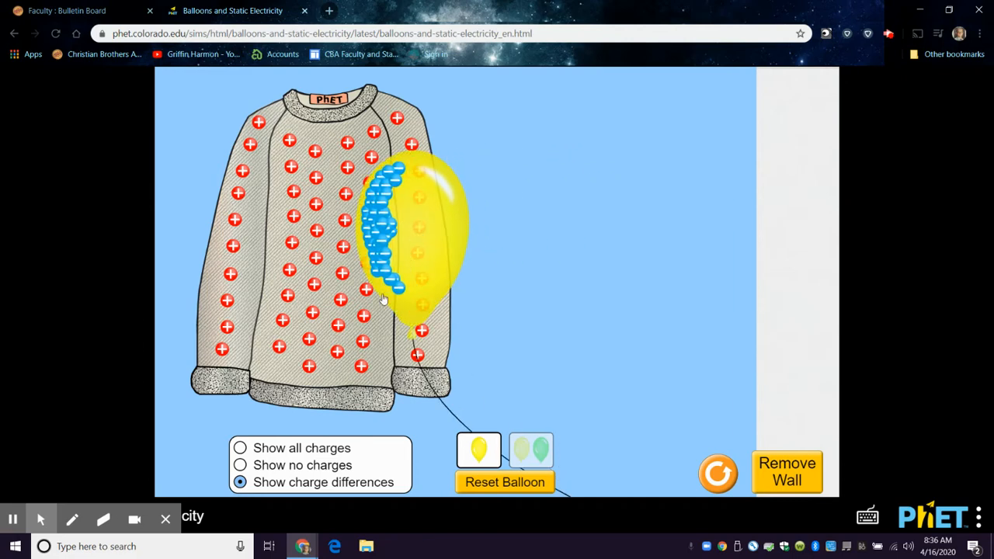
{"action": "left_click", "coordinate": [505, 481]}
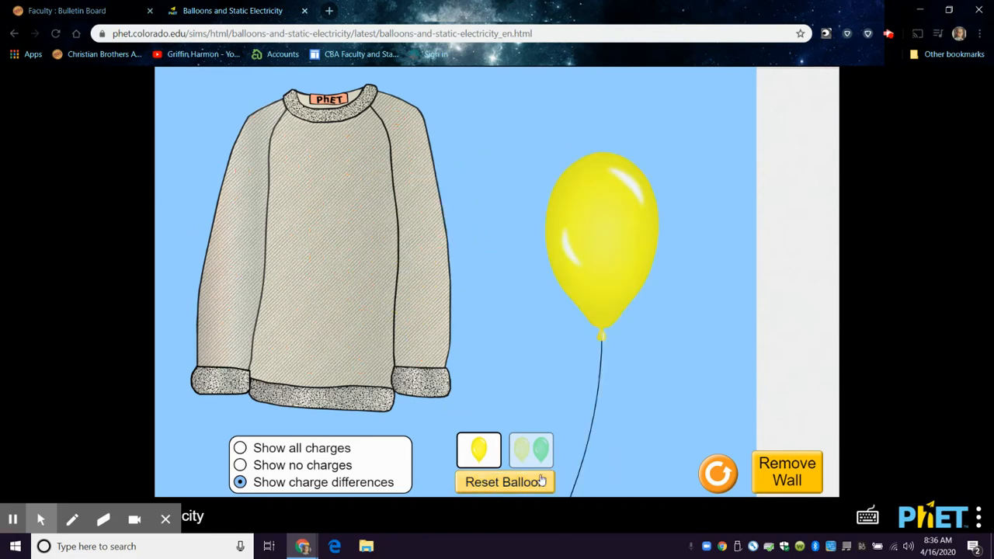
- Select 'Show all charges', rub the balloon on the sweater and release it so it clings
{"action": "left_click", "coordinate": [239, 447]}
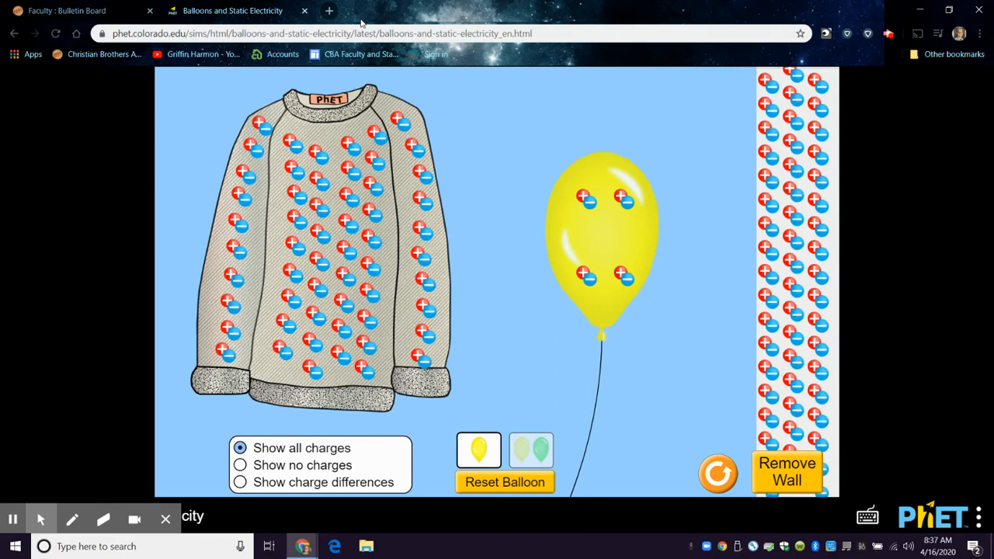
{"action": "mouse_move", "coordinate": [618, 227]}
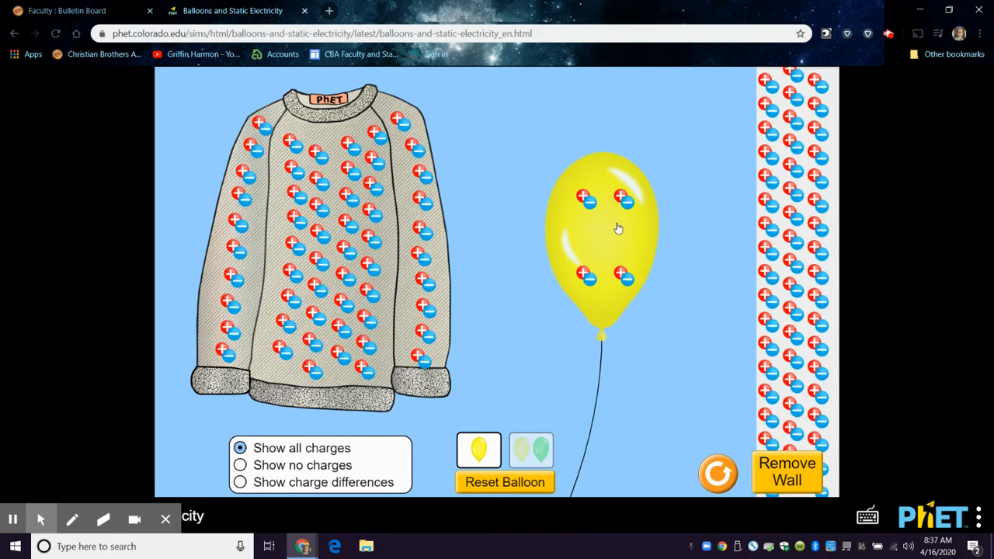
{"action": "left_click_drag", "start_coordinate": [602, 225], "coordinate": [334, 225]}
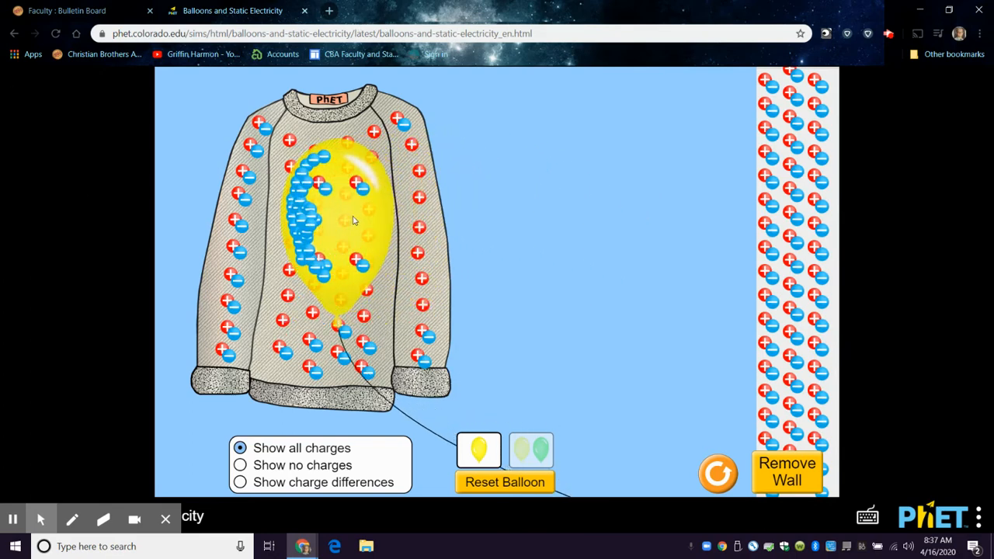
{"action": "left_click_drag", "start_coordinate": [341, 226], "coordinate": [466, 163]}
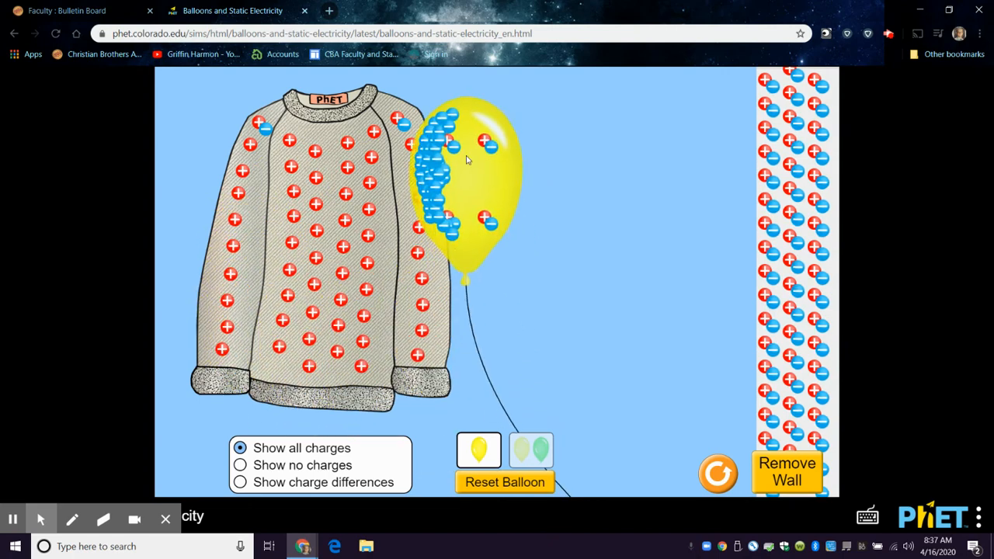
{"action": "left_click_drag", "start_coordinate": [466, 171], "coordinate": [568, 240]}
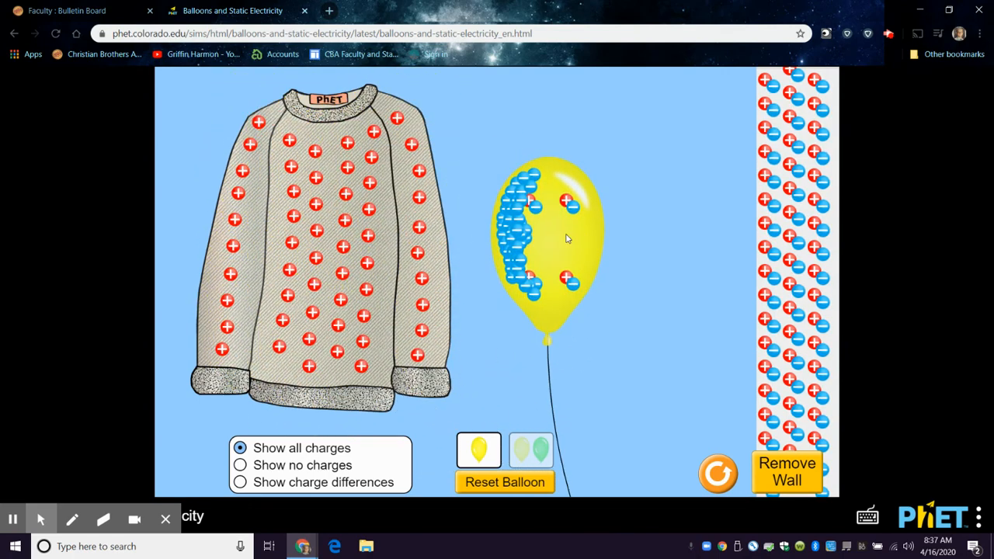
{"action": "left_click_drag", "start_coordinate": [544, 233], "coordinate": [404, 241]}
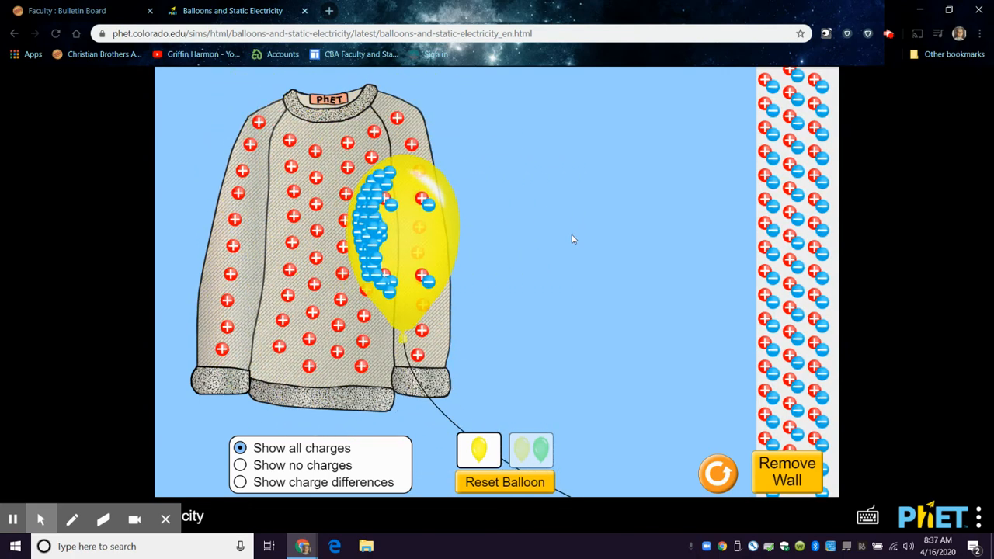
{"action": "mouse_move", "coordinate": [569, 241]}
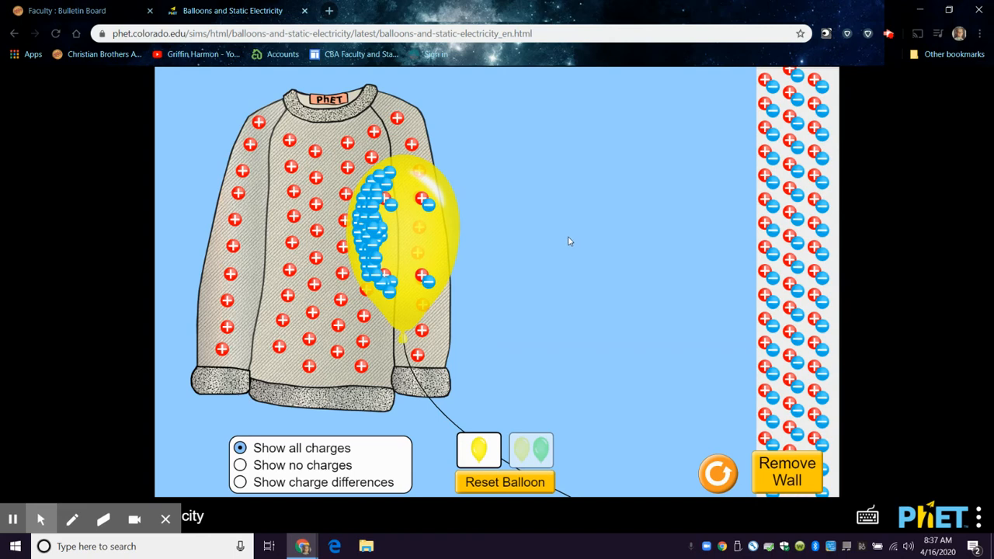
{"action": "mouse_move", "coordinate": [329, 263]}
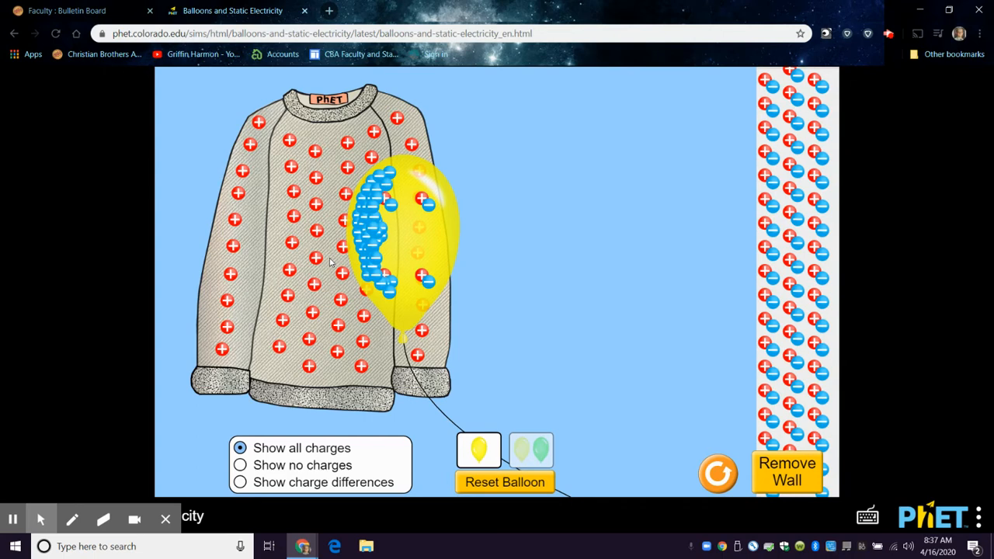
{"action": "mouse_move", "coordinate": [294, 255]}
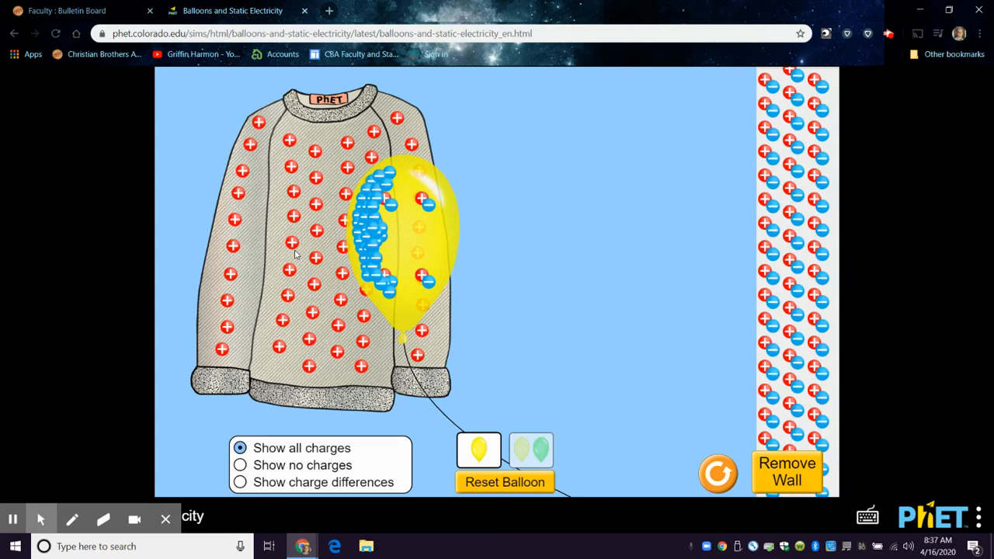
- Rub the balloon down the sweater's left side, pull it off, and let it cling again
{"action": "left_click_drag", "start_coordinate": [404, 233], "coordinate": [342, 179]}
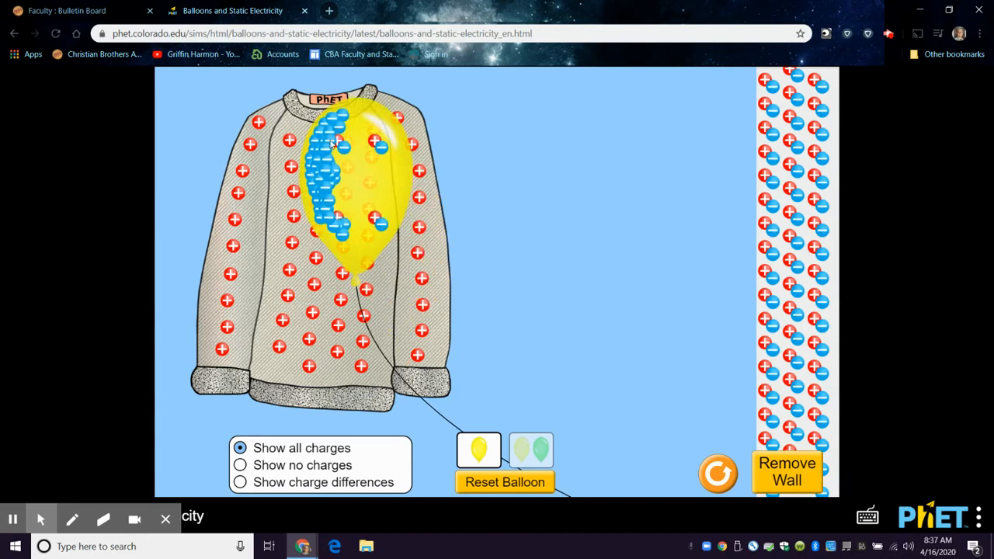
{"action": "left_click_drag", "start_coordinate": [361, 171], "coordinate": [225, 342]}
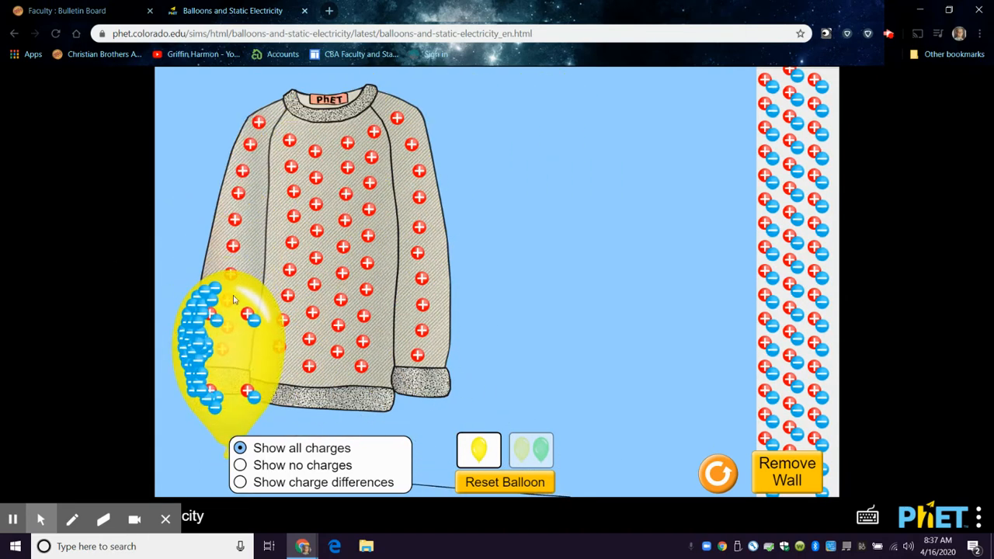
{"action": "left_click_drag", "start_coordinate": [233, 342], "coordinate": [420, 225]}
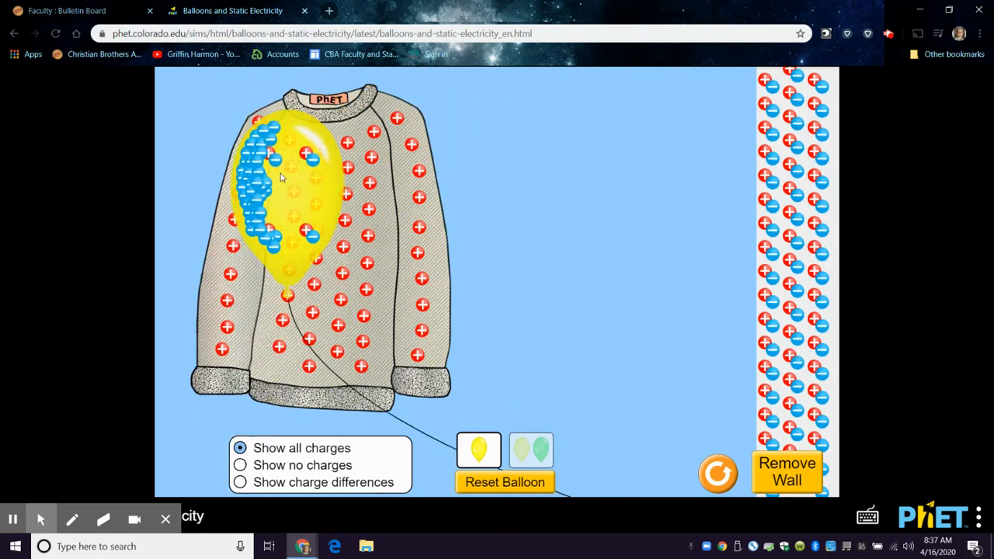
{"action": "left_click_drag", "start_coordinate": [283, 179], "coordinate": [451, 121]}
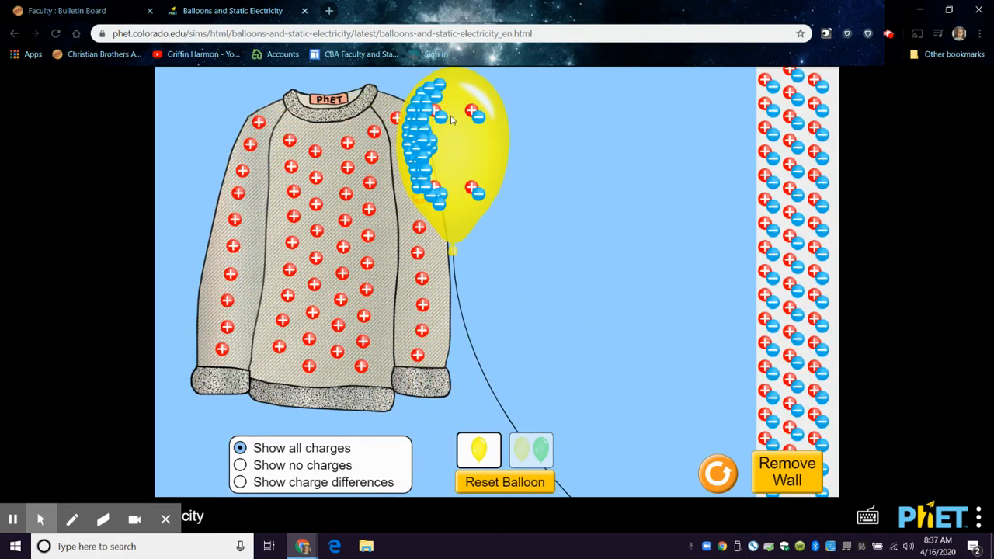
{"action": "left_click_drag", "start_coordinate": [451, 121], "coordinate": [473, 194]}
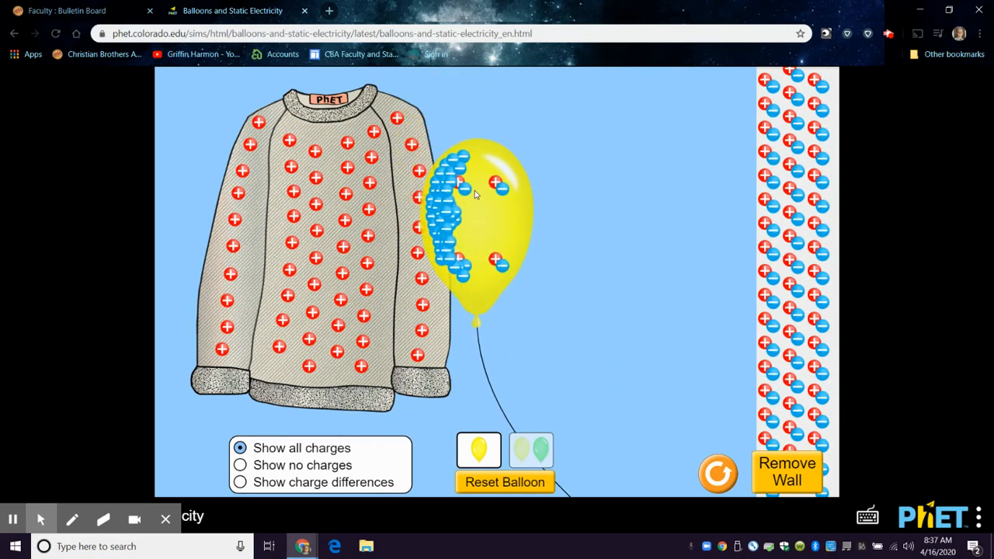
{"action": "left_click_drag", "start_coordinate": [479, 226], "coordinate": [381, 272]}
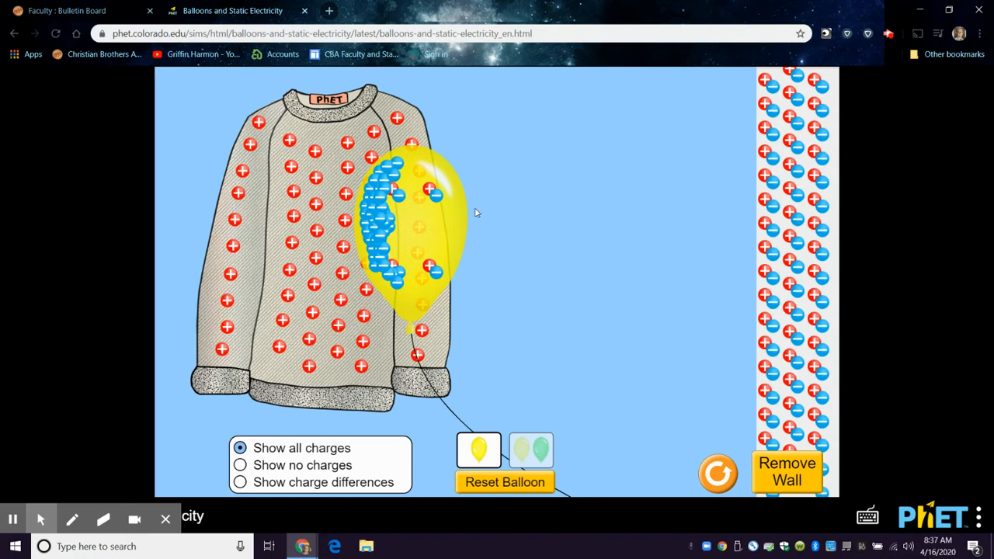
- Carry the charged balloon through the open space and bring it close to the wall
{"action": "left_click_drag", "start_coordinate": [420, 226], "coordinate": [603, 194]}
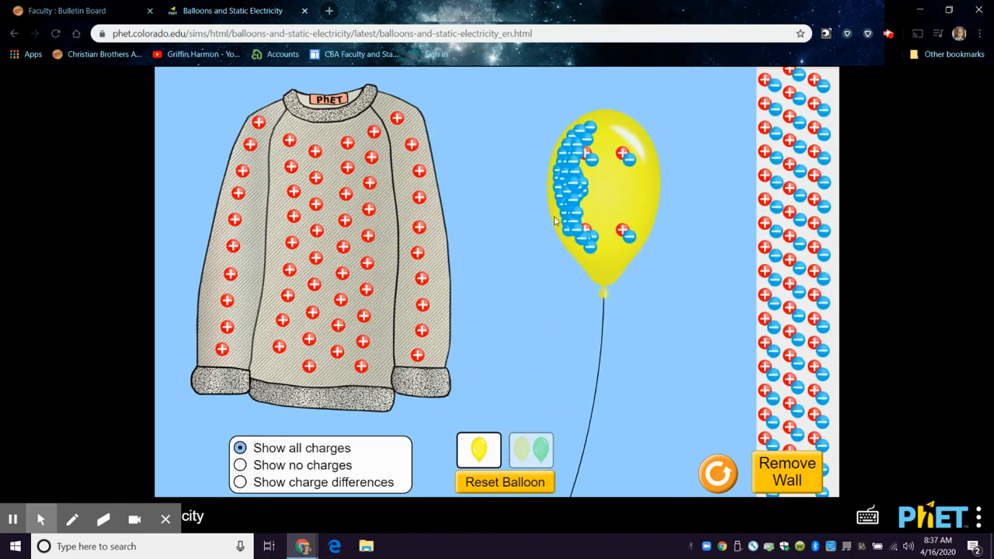
{"action": "left_click_drag", "start_coordinate": [603, 186], "coordinate": [536, 225]}
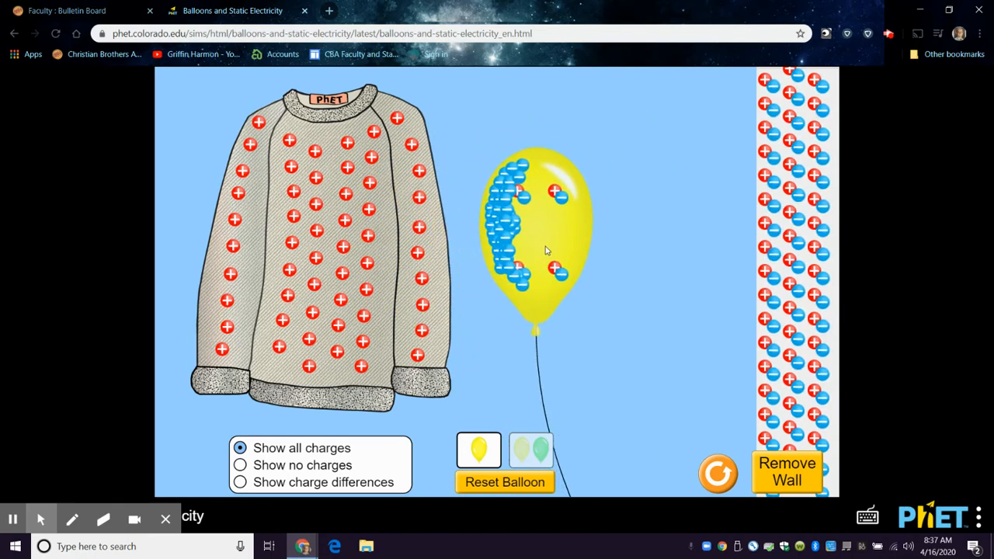
{"action": "left_click_drag", "start_coordinate": [536, 230], "coordinate": [640, 241]}
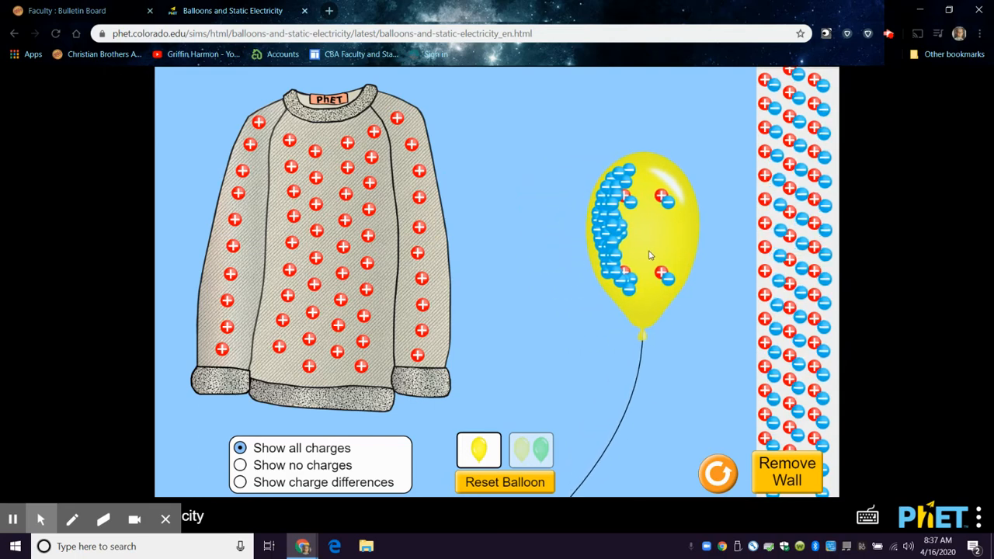
{"action": "left_click_drag", "start_coordinate": [640, 233], "coordinate": [531, 233]}
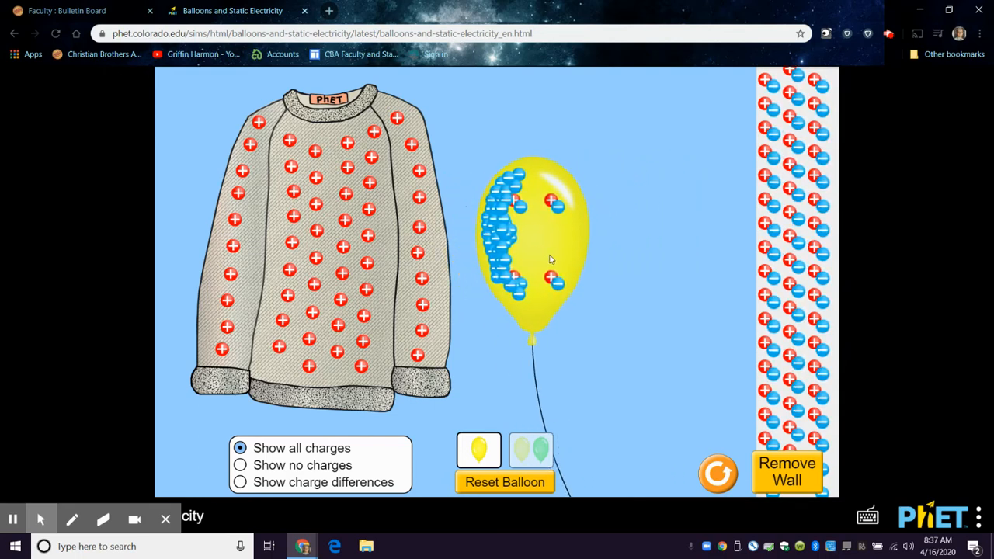
{"action": "left_click_drag", "start_coordinate": [531, 241], "coordinate": [578, 241]}
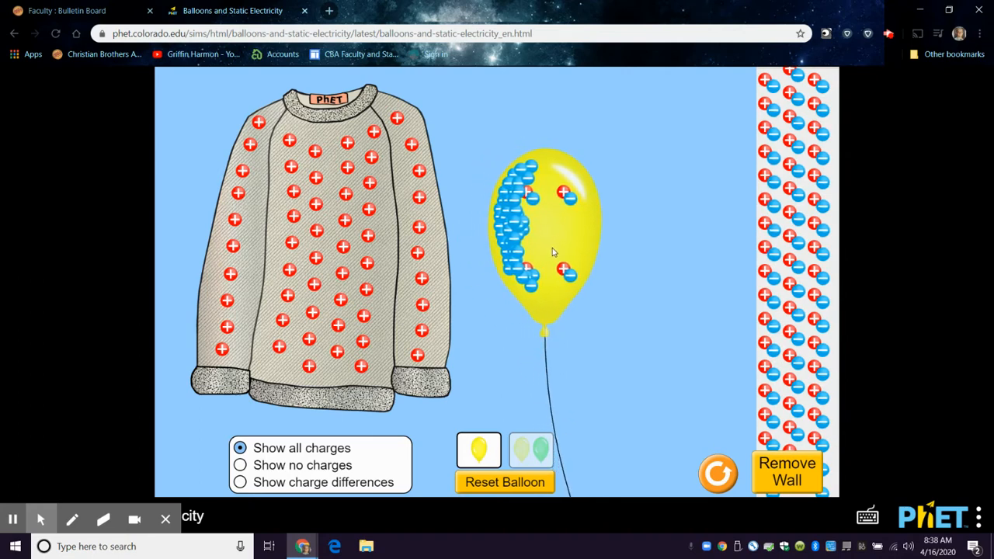
{"action": "left_click_drag", "start_coordinate": [551, 233], "coordinate": [603, 248]}
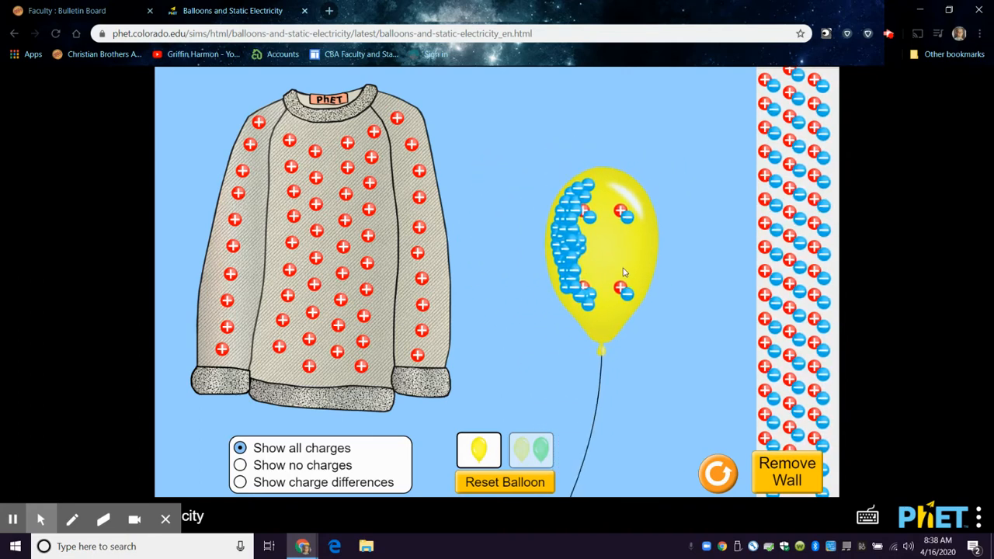
{"action": "left_click_drag", "start_coordinate": [603, 246], "coordinate": [684, 240]}
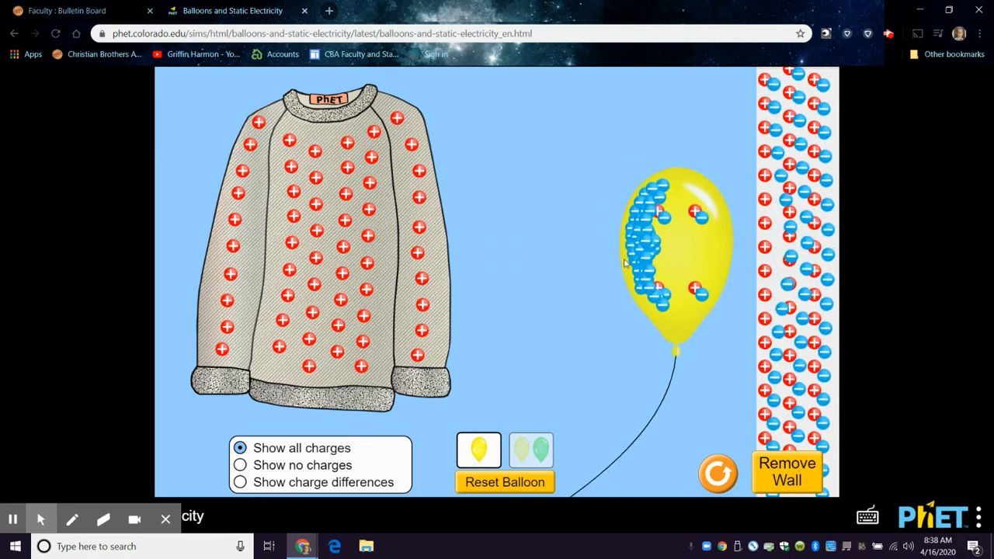
- Rub the balloon on the sweater once more and press it against the wall so its charges shift
{"action": "left_click_drag", "start_coordinate": [675, 249], "coordinate": [520, 248]}
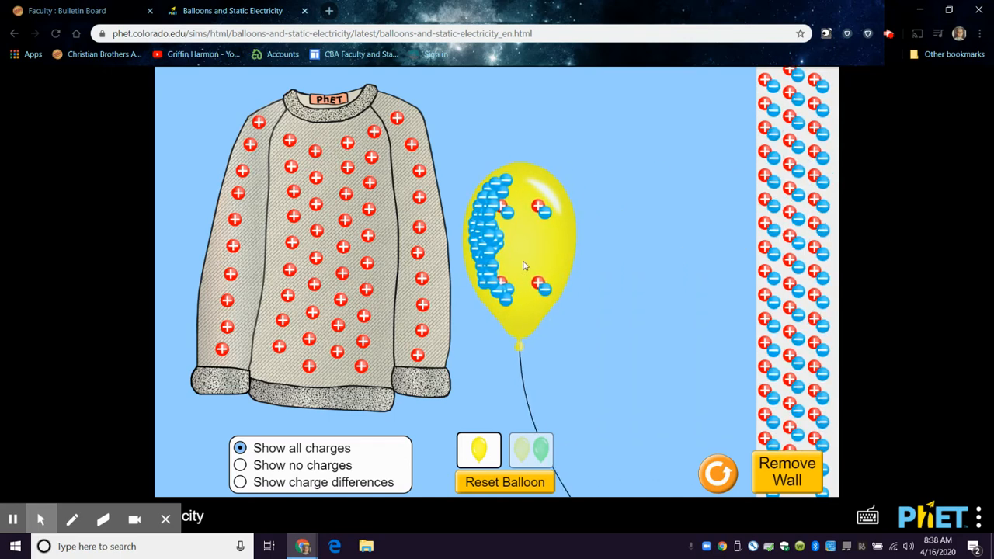
{"action": "left_click_drag", "start_coordinate": [521, 249], "coordinate": [591, 241]}
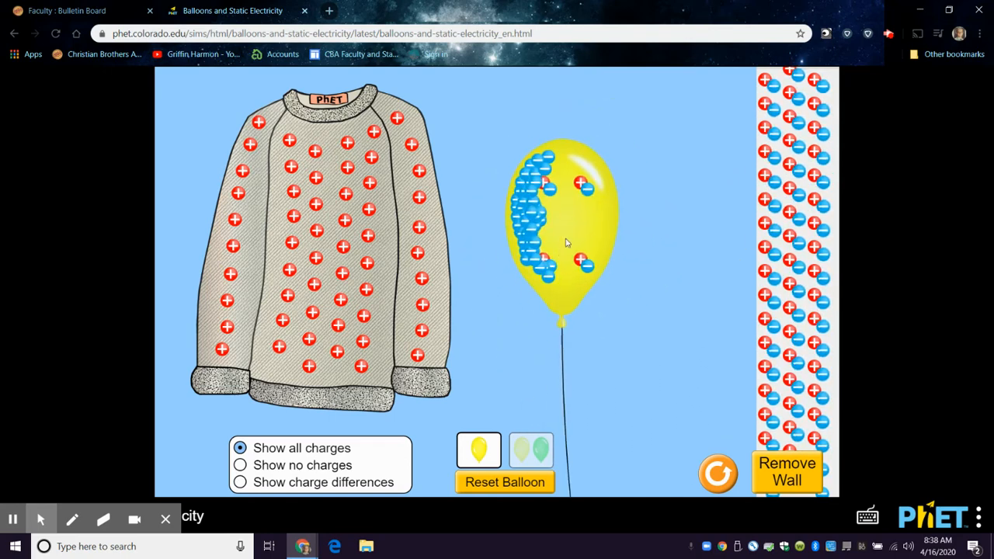
{"action": "left_click_drag", "start_coordinate": [563, 225], "coordinate": [644, 272]}
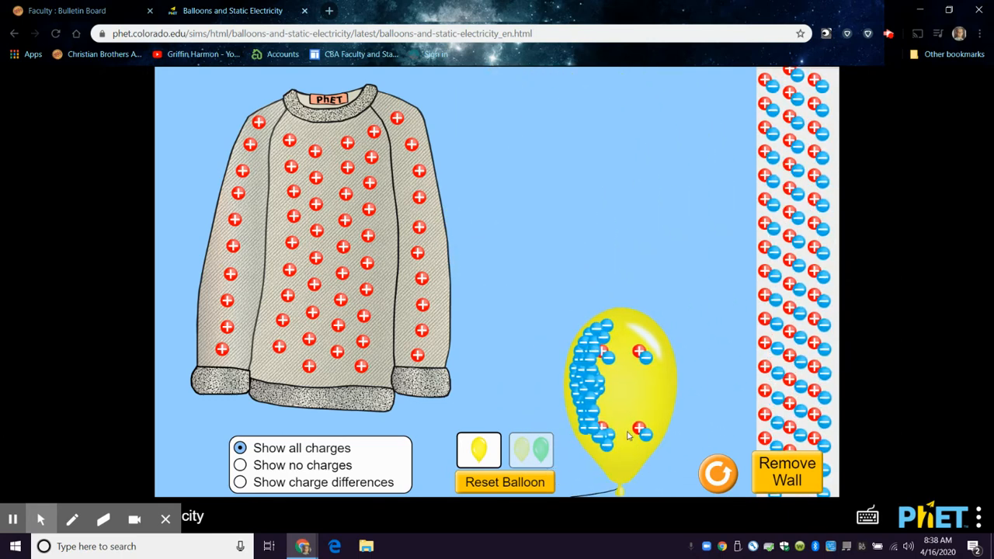
{"action": "left_click_drag", "start_coordinate": [625, 389], "coordinate": [702, 303]}
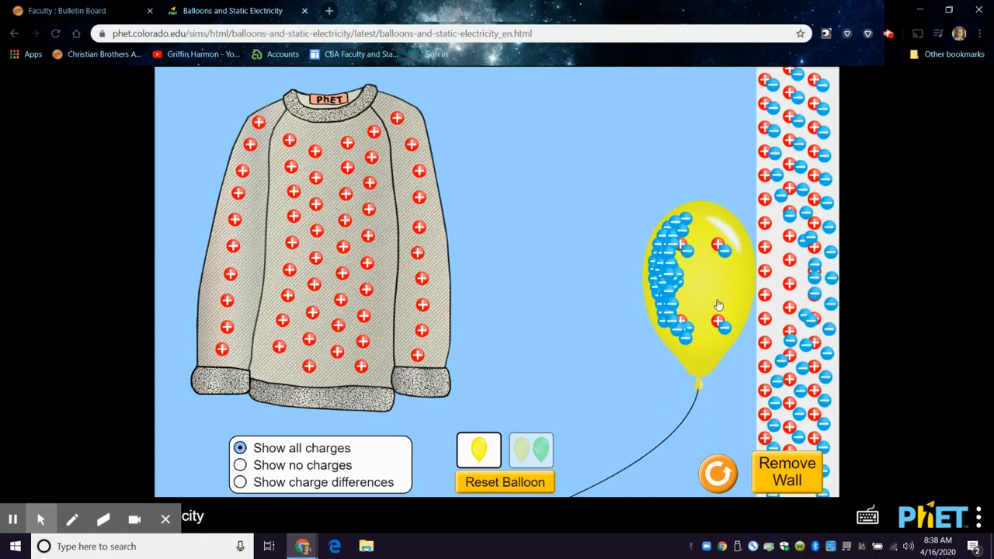
{"action": "left_click_drag", "start_coordinate": [699, 295], "coordinate": [326, 233]}
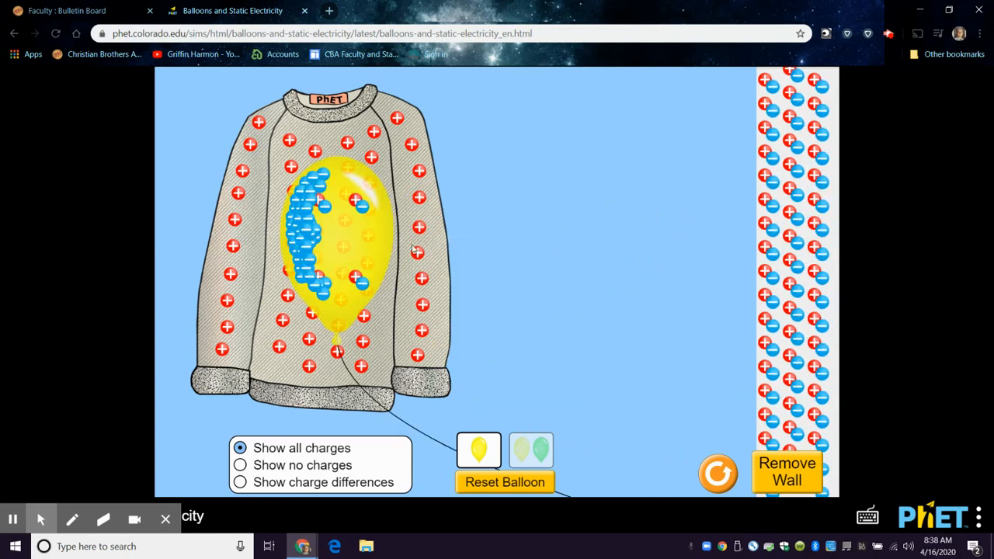
{"action": "left_click_drag", "start_coordinate": [334, 233], "coordinate": [652, 241]}
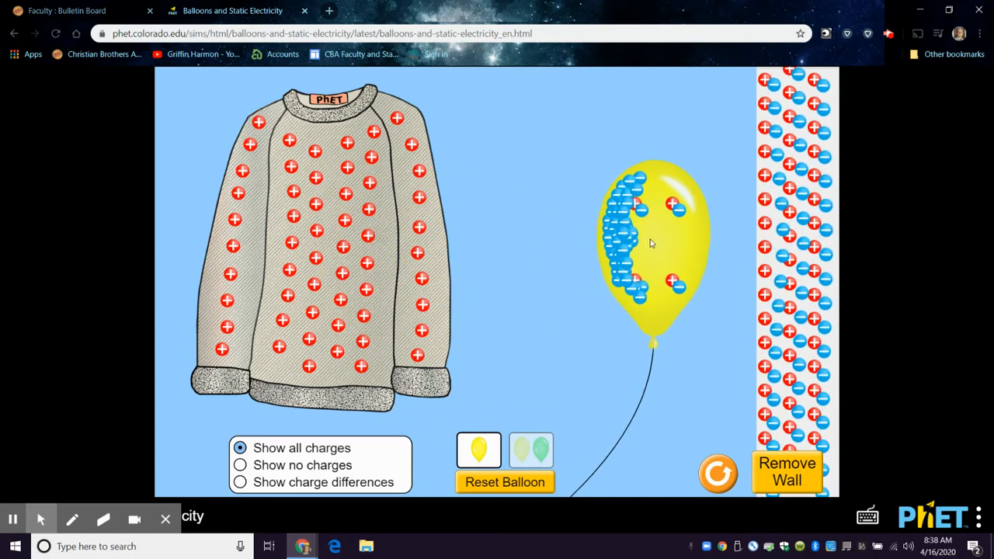
{"action": "left_click_drag", "start_coordinate": [653, 241], "coordinate": [696, 233]}
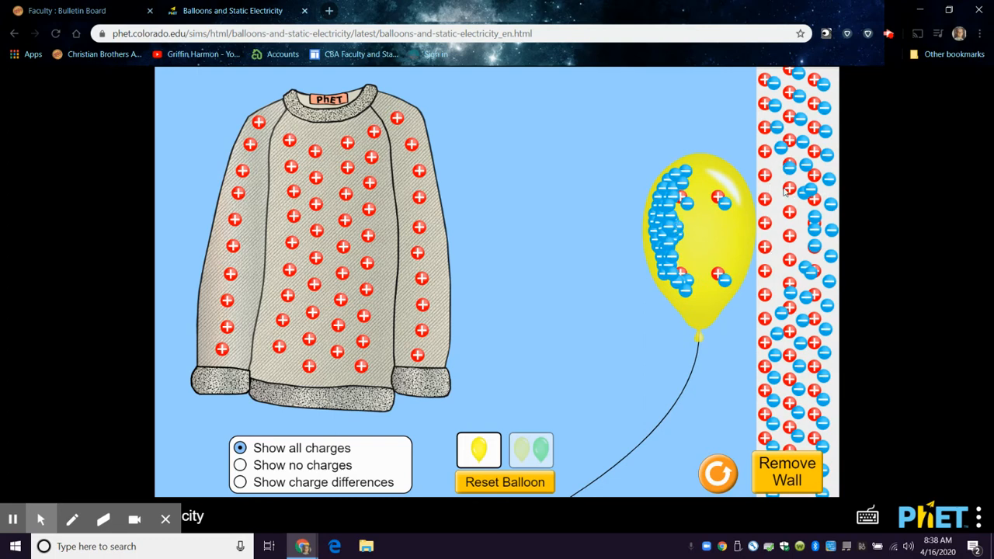
{"action": "mouse_move", "coordinate": [736, 322]}
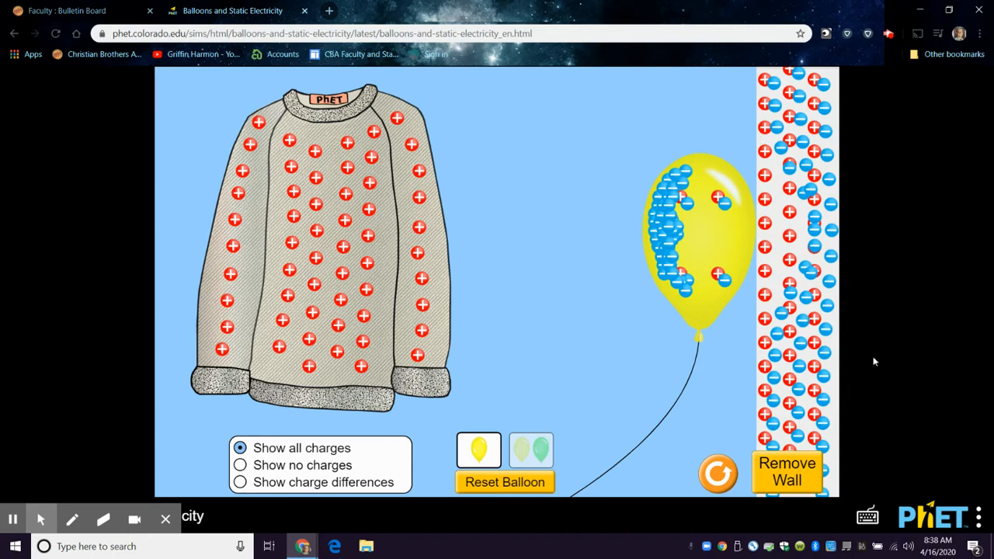
{"action": "mouse_move", "coordinate": [825, 158]}
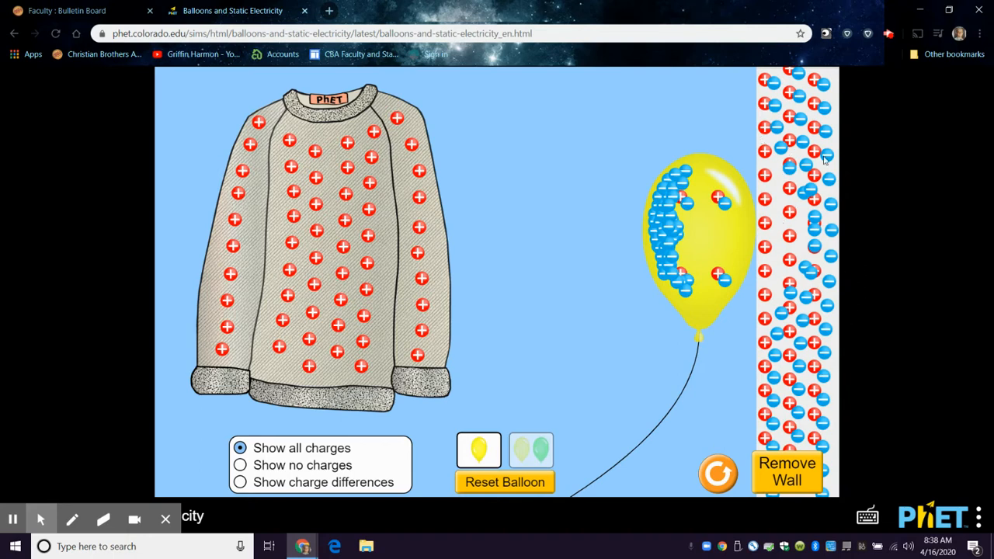
{"action": "mouse_move", "coordinate": [816, 274]}
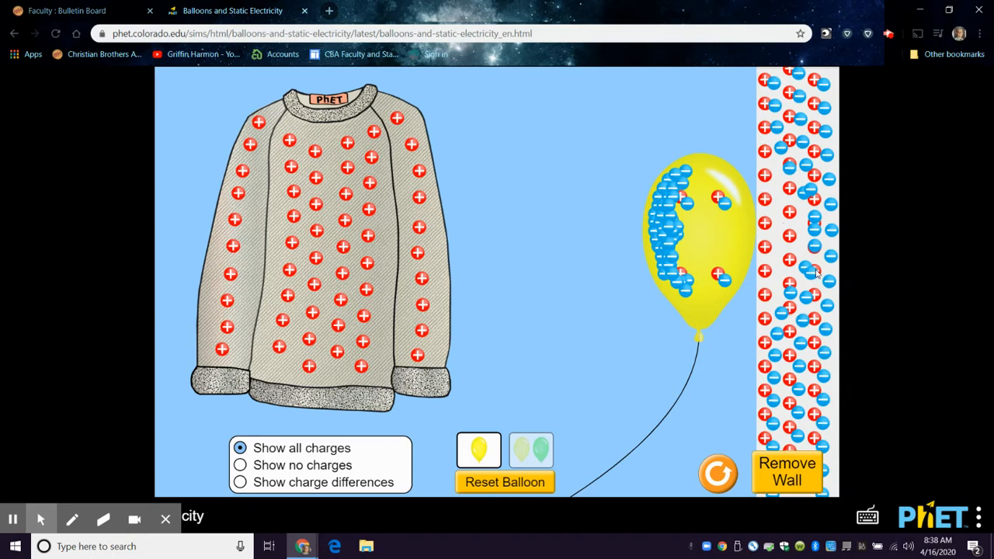
{"action": "mouse_move", "coordinate": [776, 301]}
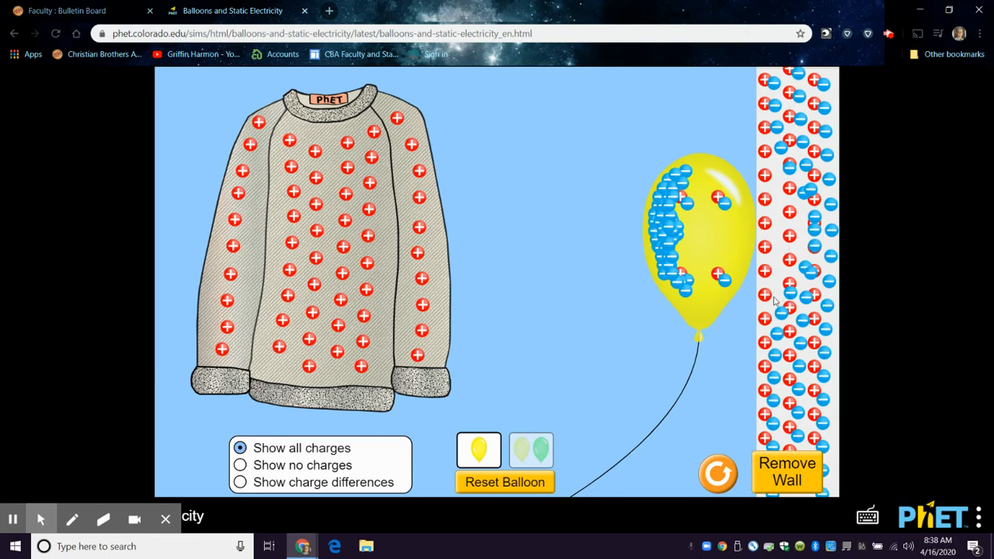
{"action": "mouse_move", "coordinate": [785, 199]}
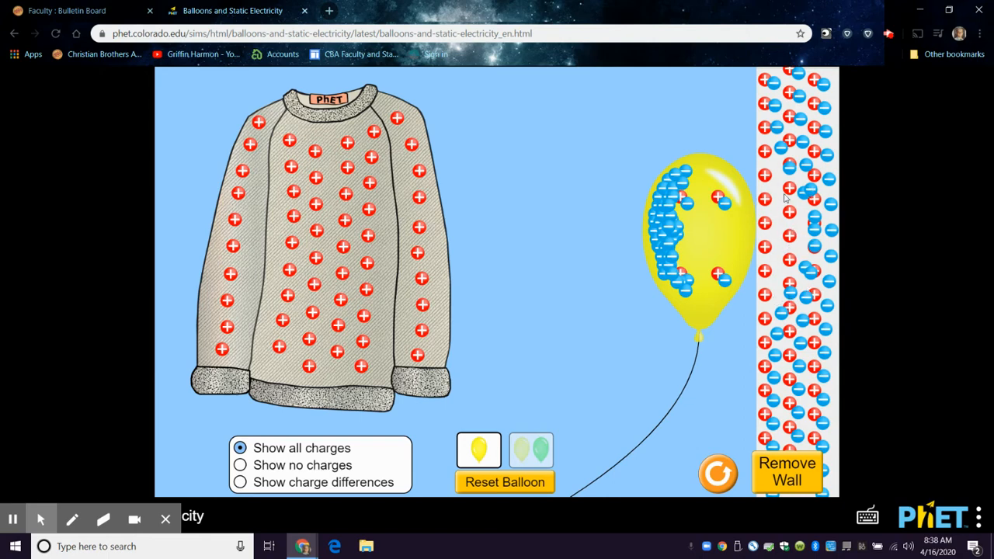
{"action": "mouse_move", "coordinate": [760, 194]}
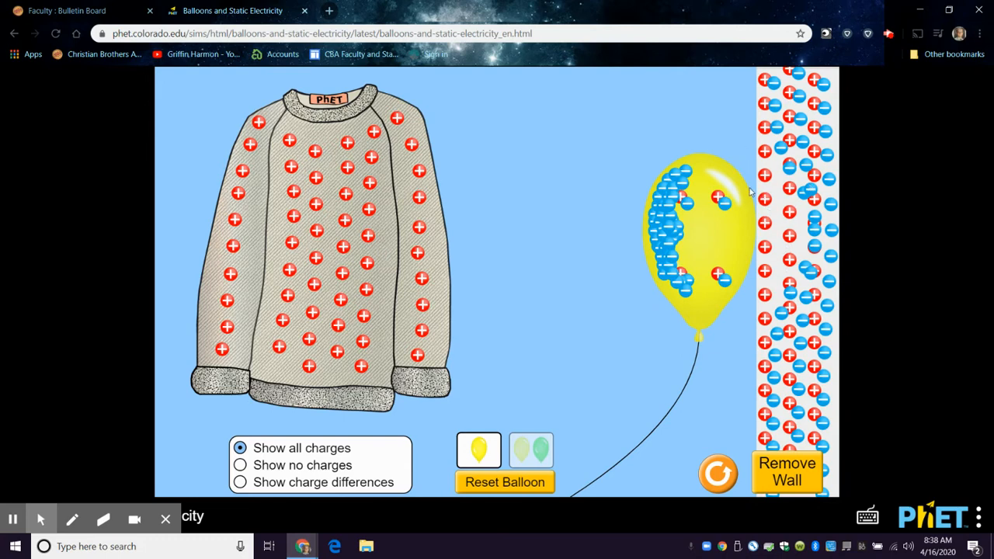
{"action": "mouse_move", "coordinate": [845, 246]}
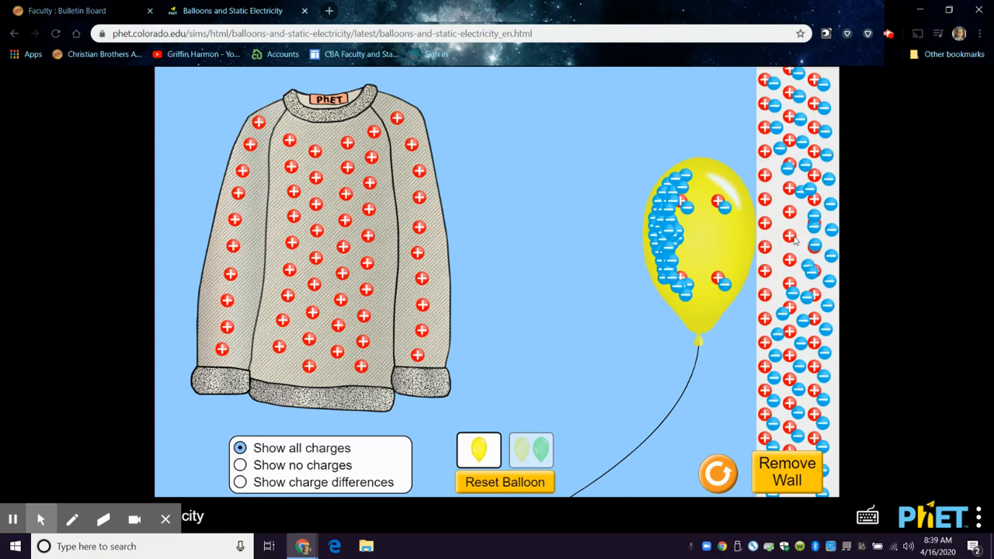
{"action": "mouse_move", "coordinate": [796, 230]}
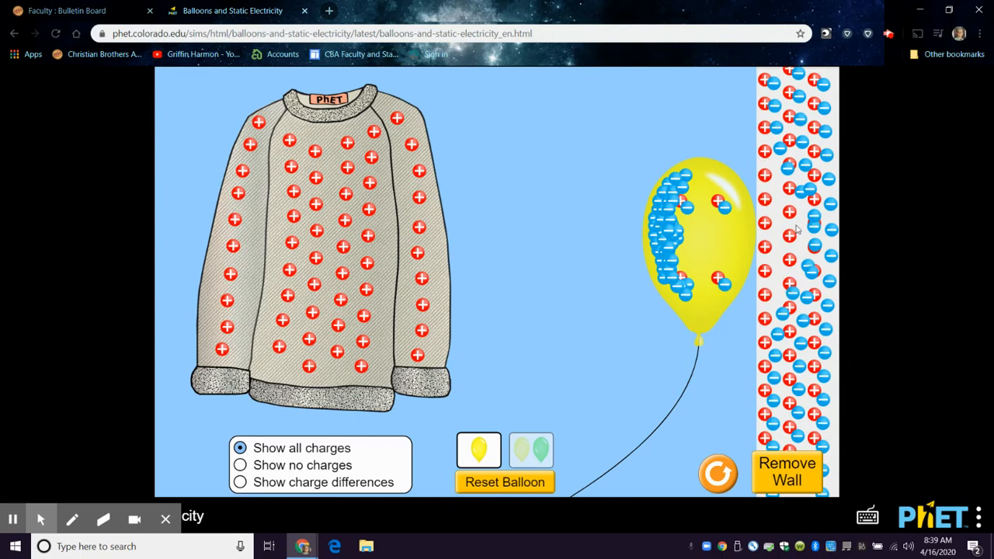
{"action": "mouse_move", "coordinate": [733, 230]}
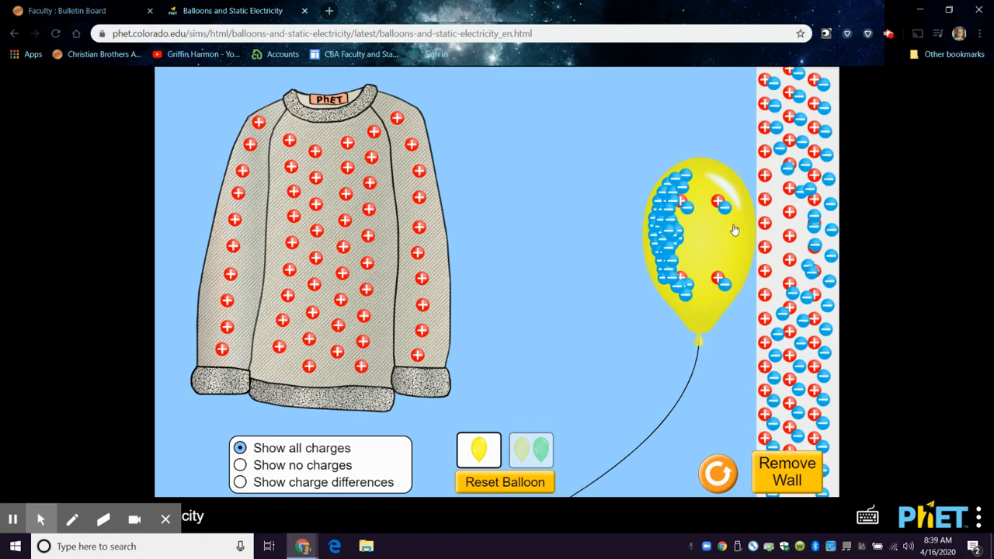
- Recharge the balloon on the sweater and stick it to the wall, trying the top then the lower part
{"action": "left_click_drag", "start_coordinate": [696, 233], "coordinate": [412, 233]}
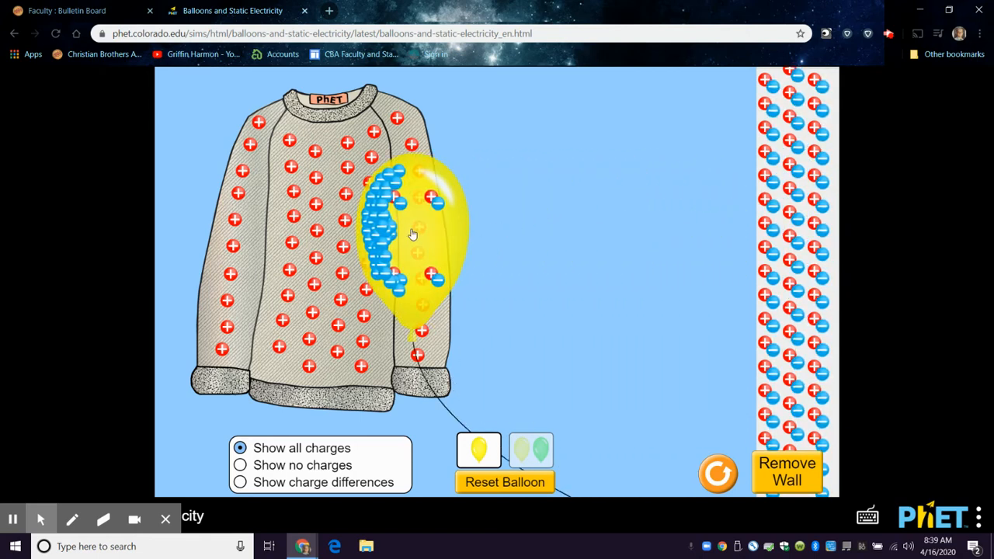
{"action": "left_click_drag", "start_coordinate": [412, 233], "coordinate": [699, 257]}
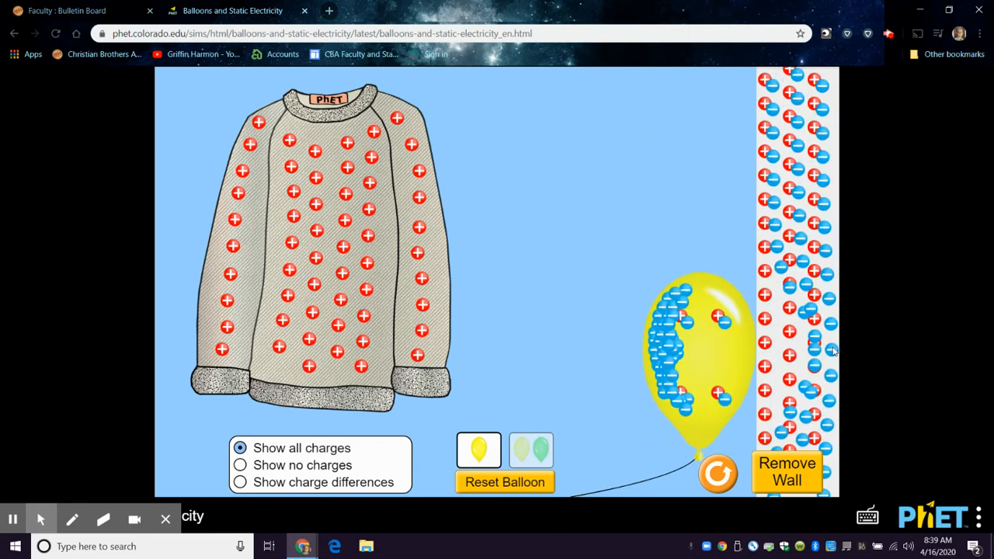
{"action": "left_click_drag", "start_coordinate": [696, 349], "coordinate": [696, 210]}
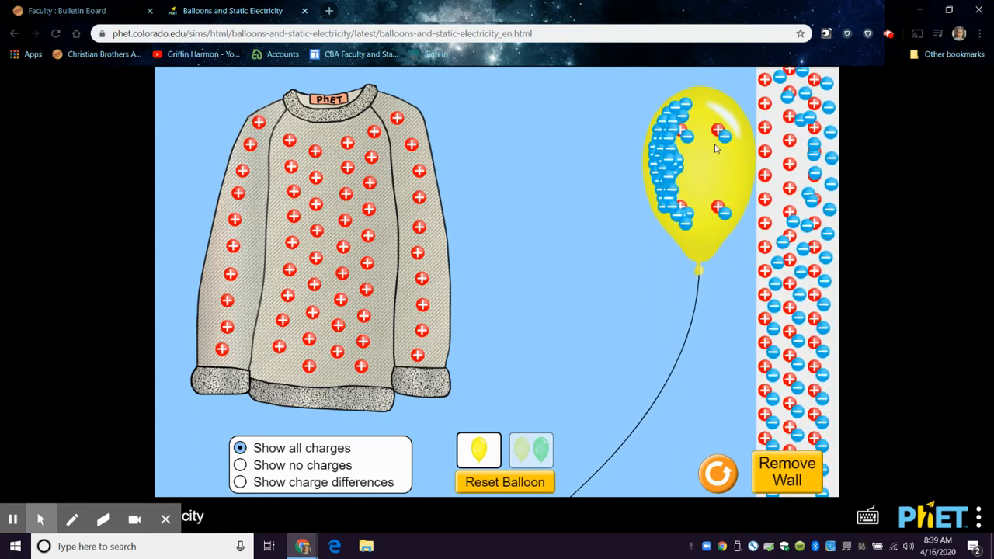
{"action": "left_click_drag", "start_coordinate": [699, 155], "coordinate": [700, 357]}
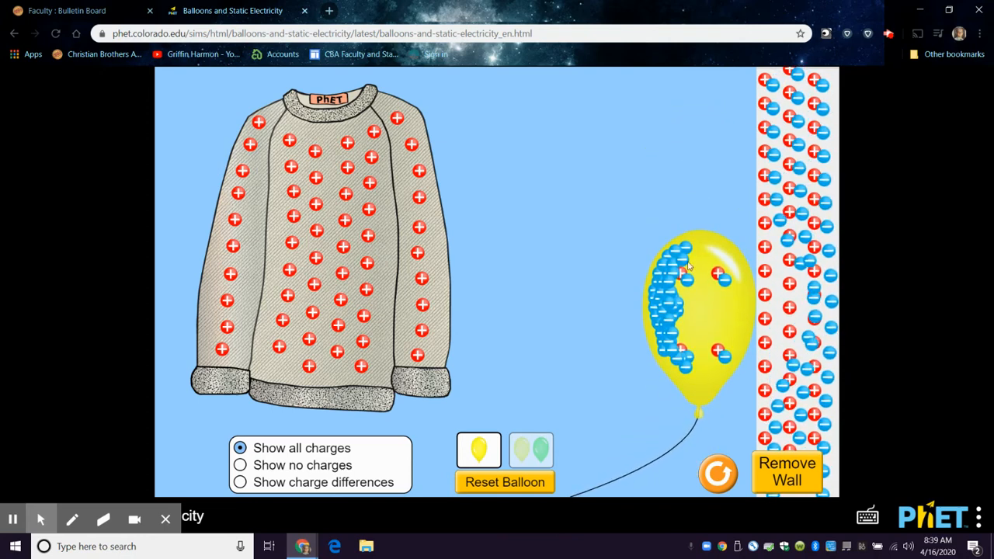
- Reset Balloon to neutral and hold the uncharged balloon beside the wall
{"action": "left_click", "coordinate": [505, 481]}
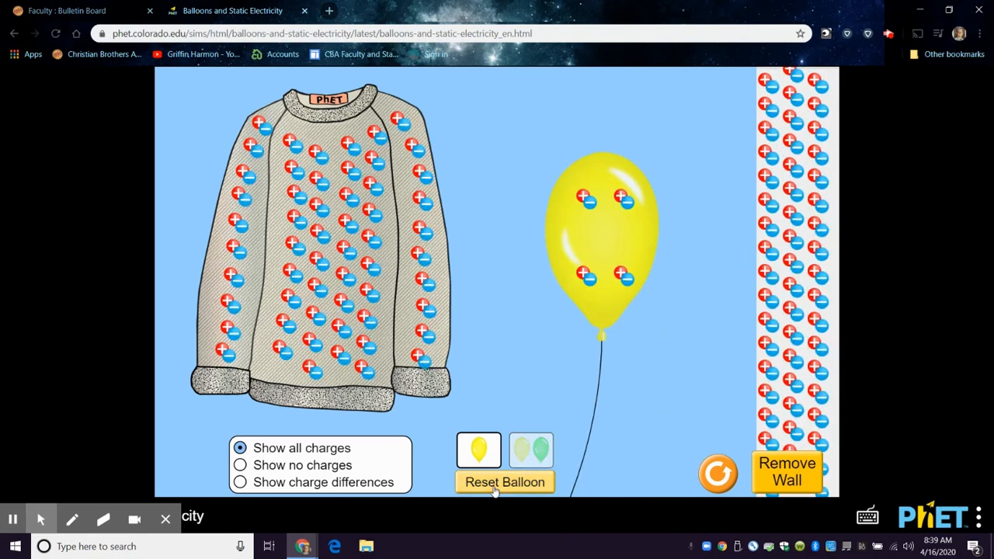
{"action": "left_click_drag", "start_coordinate": [599, 233], "coordinate": [675, 233]}
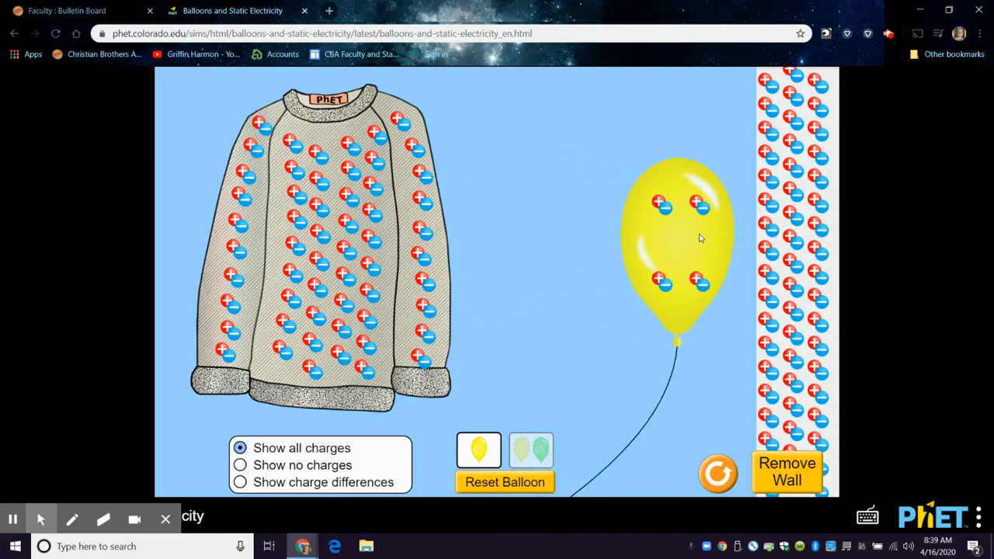
{"action": "left_click_drag", "start_coordinate": [676, 234], "coordinate": [644, 164]}
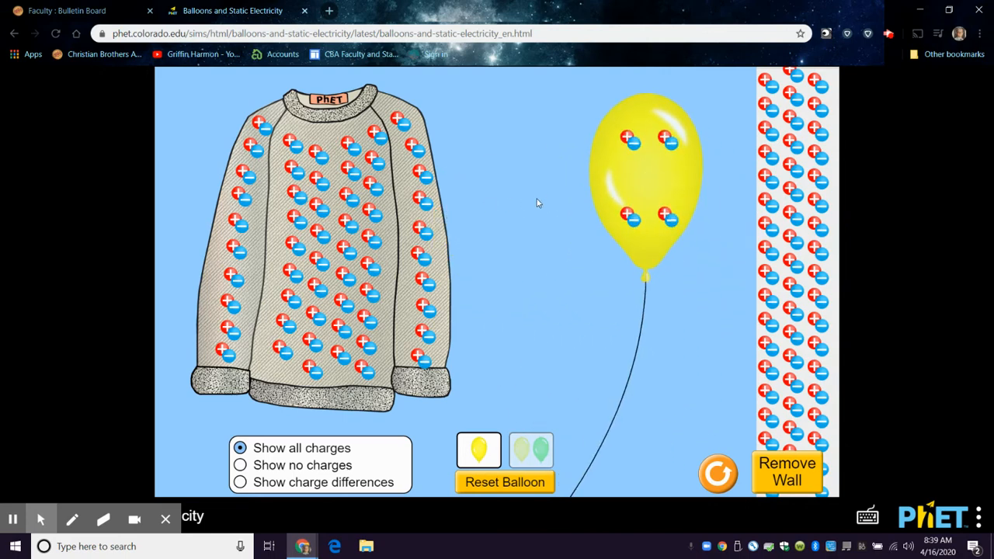
{"action": "left_click_drag", "start_coordinate": [644, 171], "coordinate": [718, 170]}
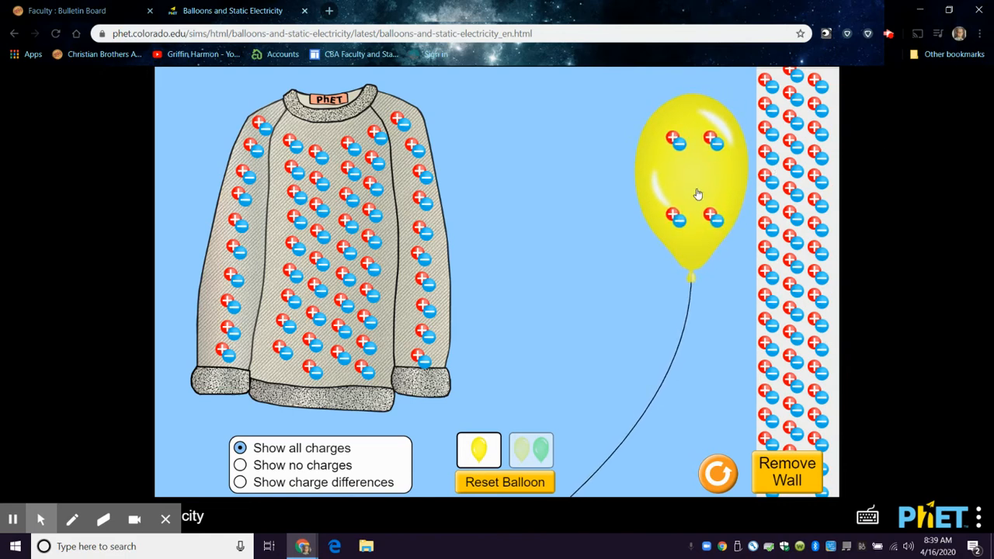
{"action": "mouse_move", "coordinate": [690, 193]}
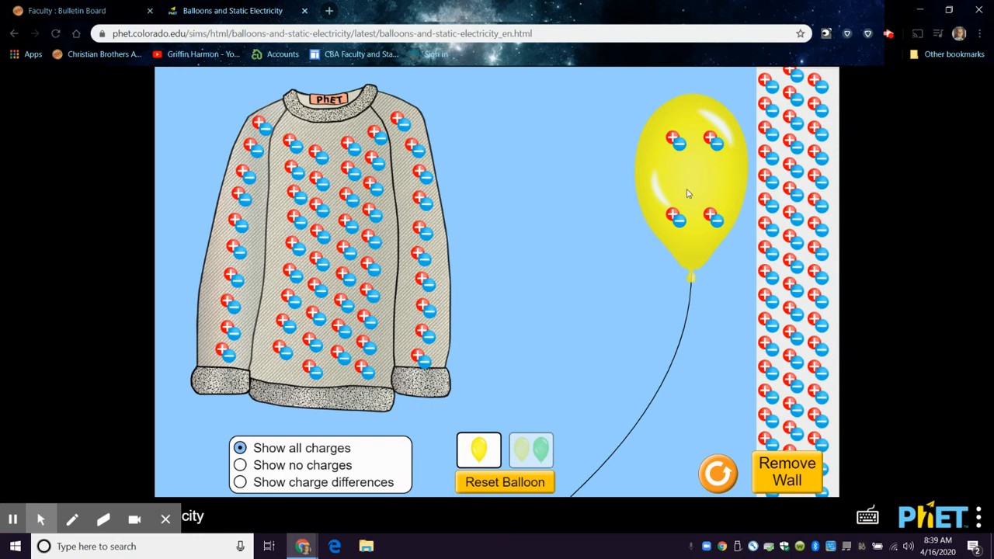
- Rub the balloon on the sweater to gain negative charge, then hold it against the wall
{"action": "left_click_drag", "start_coordinate": [686, 195], "coordinate": [536, 326]}
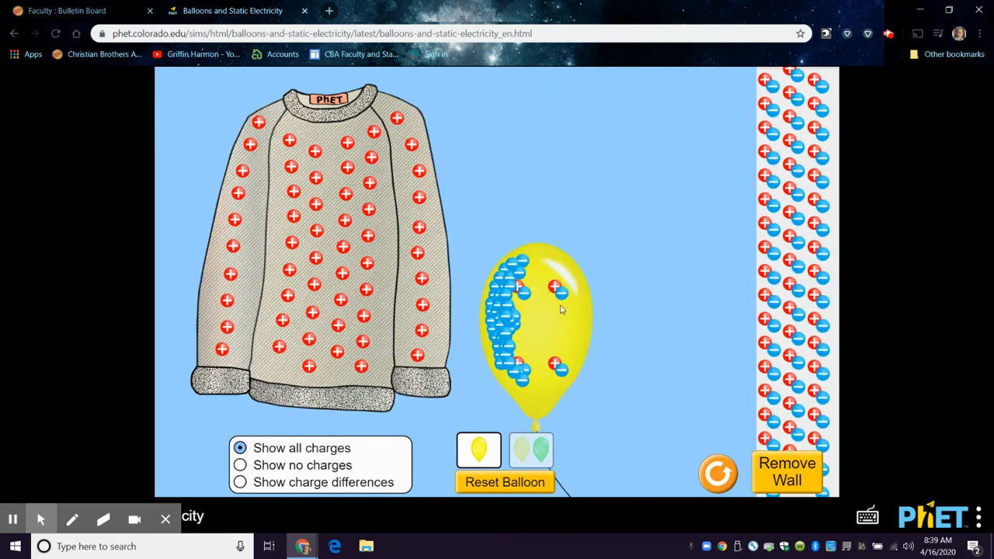
{"action": "left_click_drag", "start_coordinate": [536, 326], "coordinate": [618, 178]}
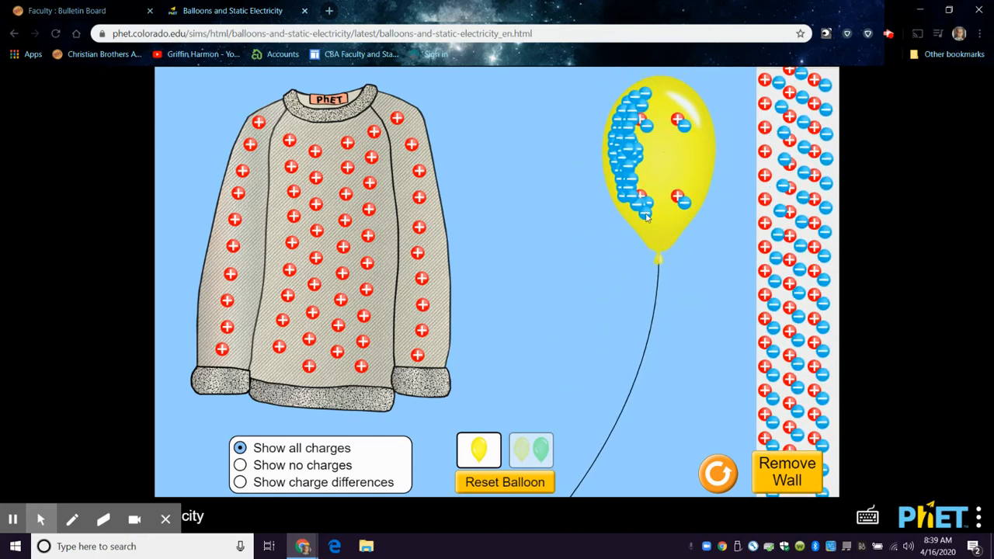
{"action": "left_click_drag", "start_coordinate": [656, 163], "coordinate": [594, 240]}
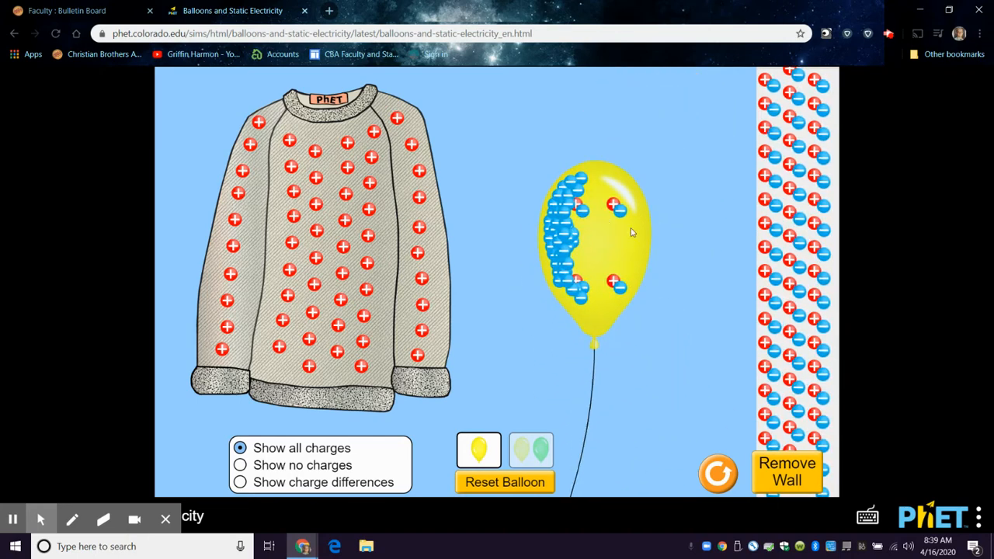
{"action": "left_click_drag", "start_coordinate": [594, 233], "coordinate": [629, 210]}
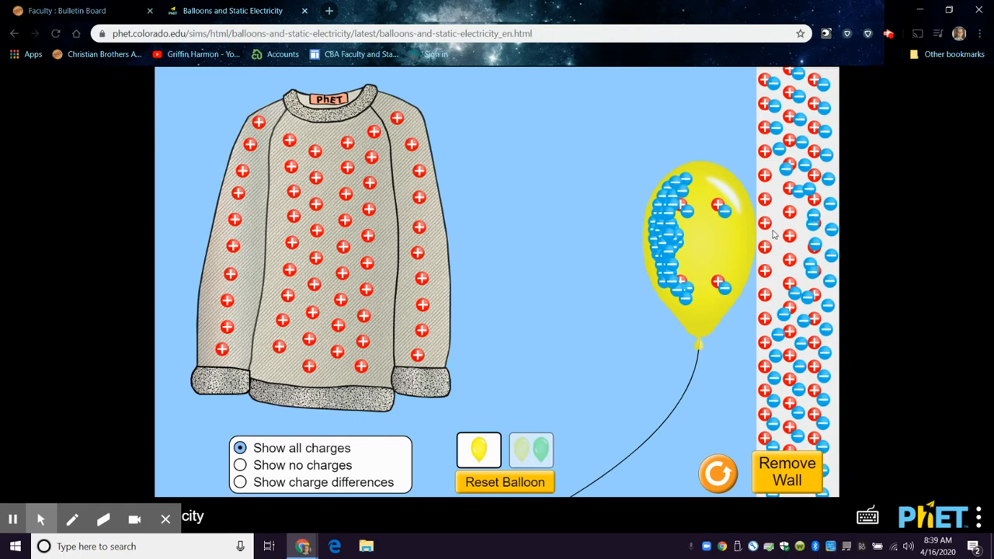
{"action": "mouse_move", "coordinate": [708, 210]}
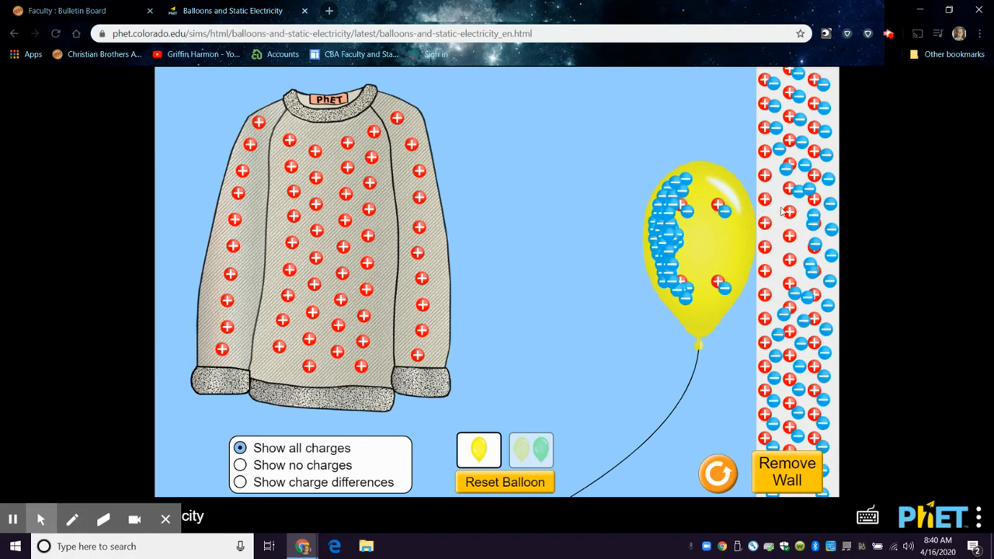
{"action": "mouse_move", "coordinate": [714, 225]}
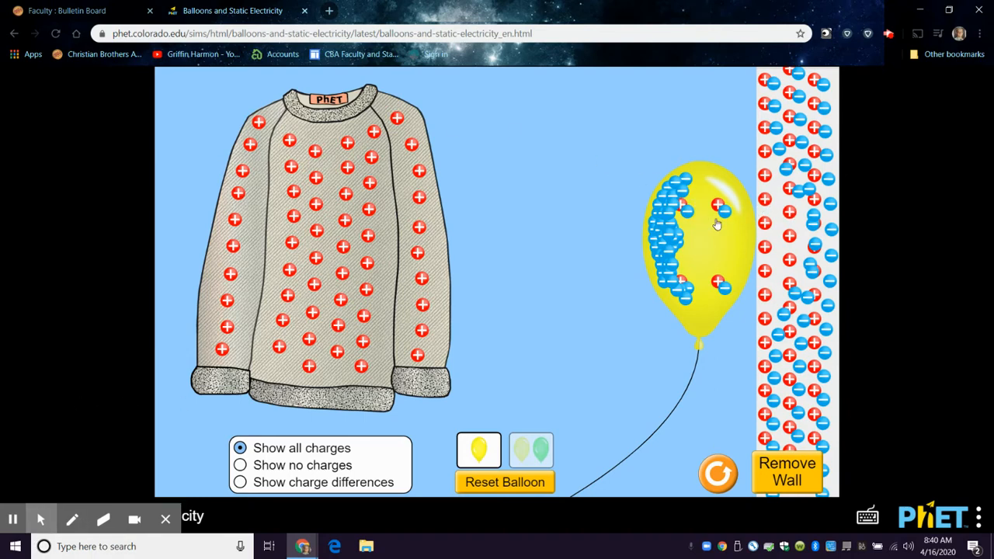
{"action": "mouse_move", "coordinate": [744, 198]}
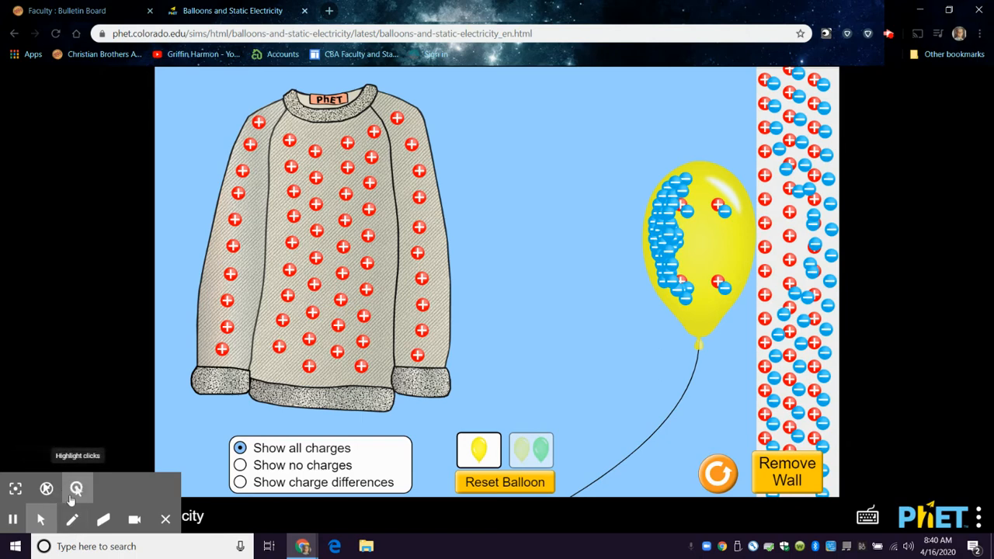
{"action": "mouse_move", "coordinate": [454, 357]}
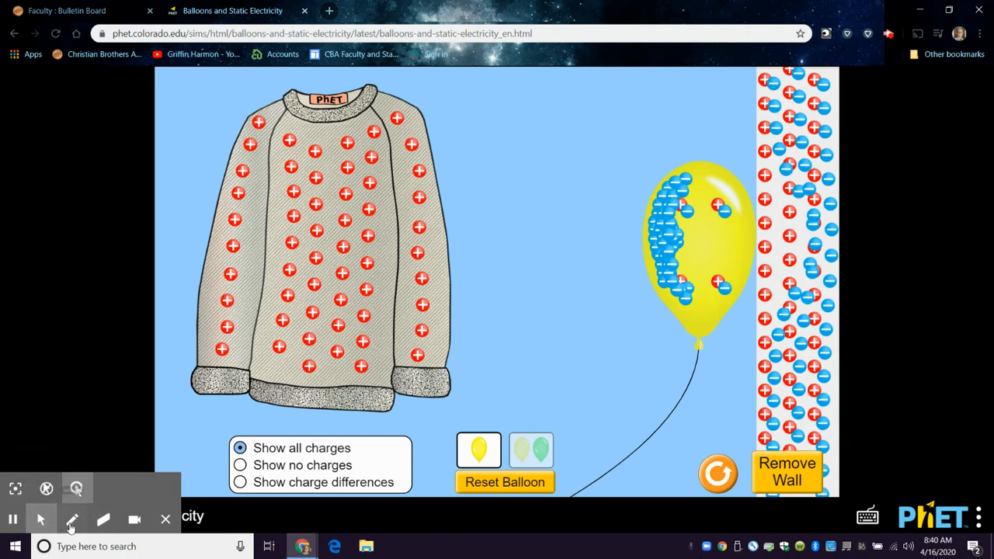
{"action": "mouse_move", "coordinate": [40, 519]}
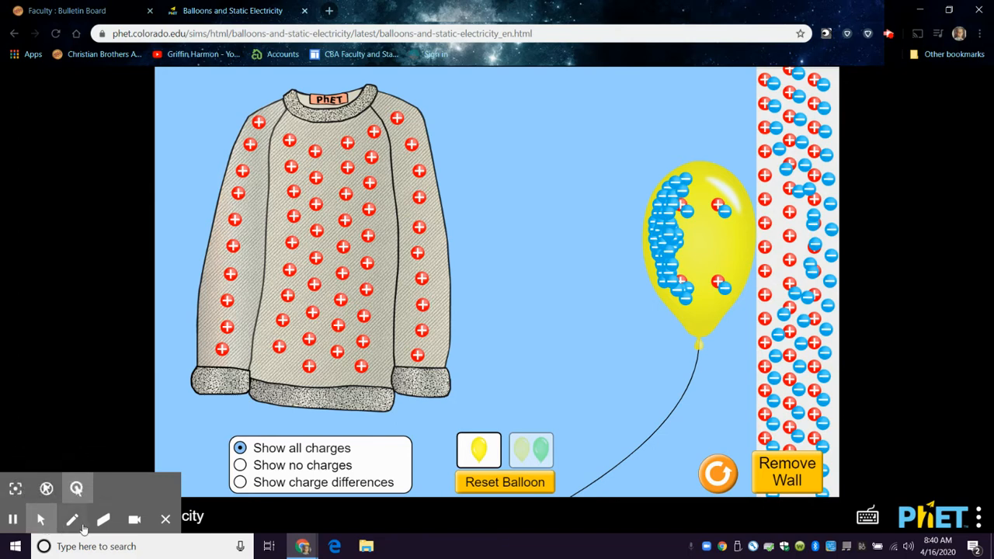
{"action": "mouse_move", "coordinate": [71, 519]}
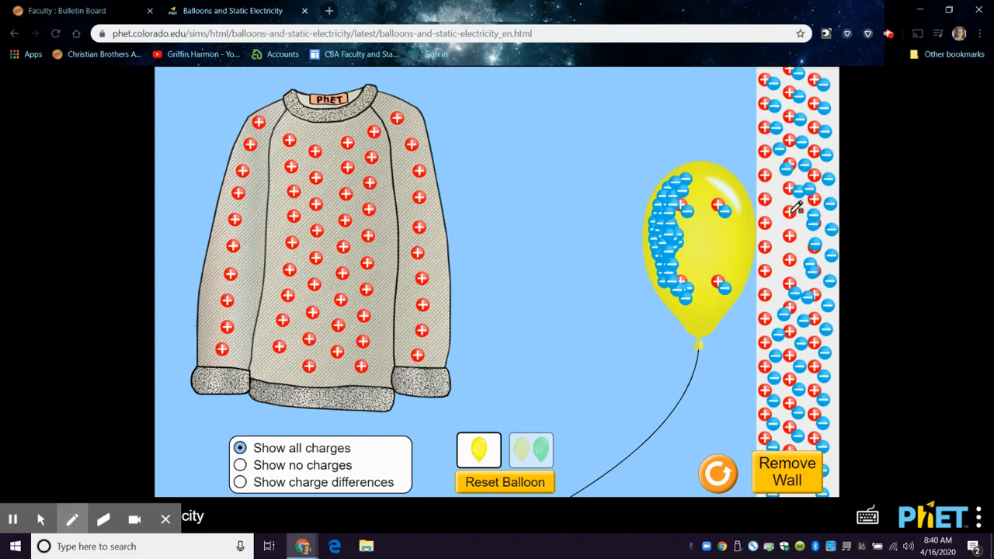
- Mark a scattering of red pen dots in the gap between the sweater and the balloon
{"action": "left_click", "coordinate": [72, 519]}
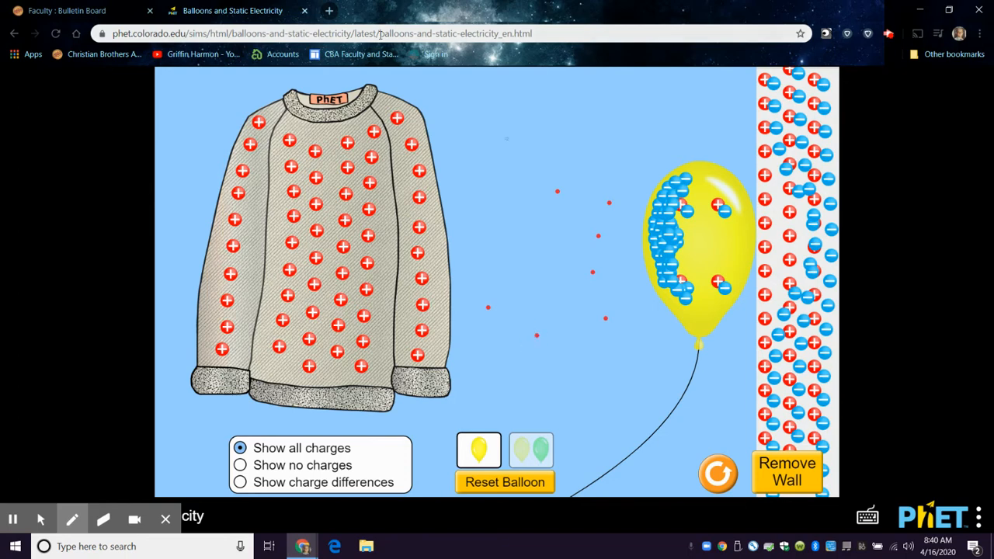
{"action": "left_click", "coordinate": [72, 519]}
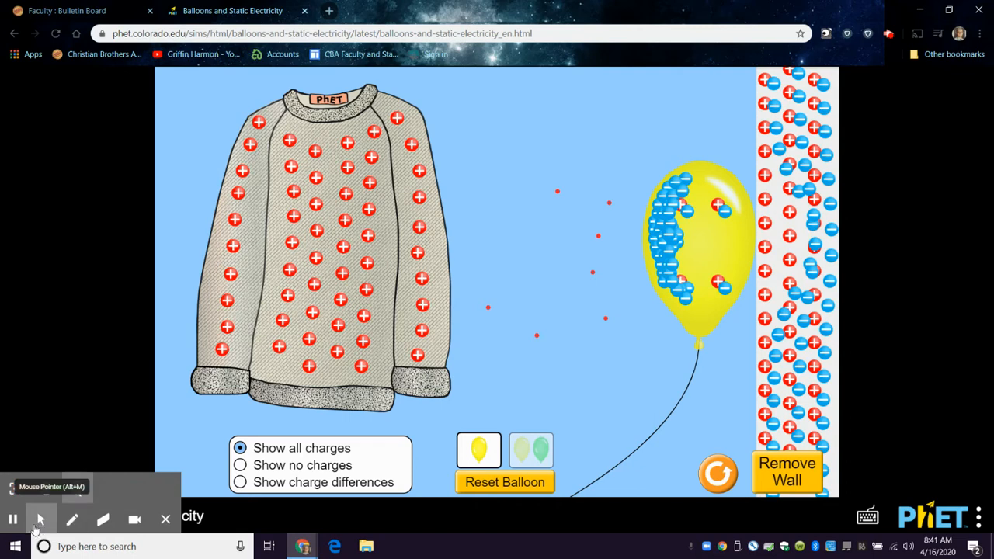
{"action": "mouse_move", "coordinate": [565, 193]}
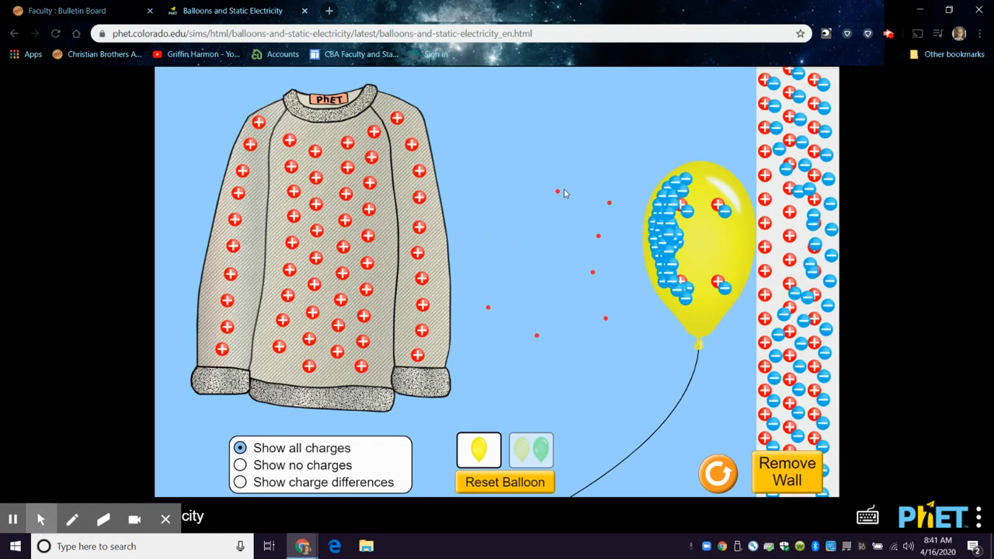
{"action": "mouse_move", "coordinate": [764, 199]}
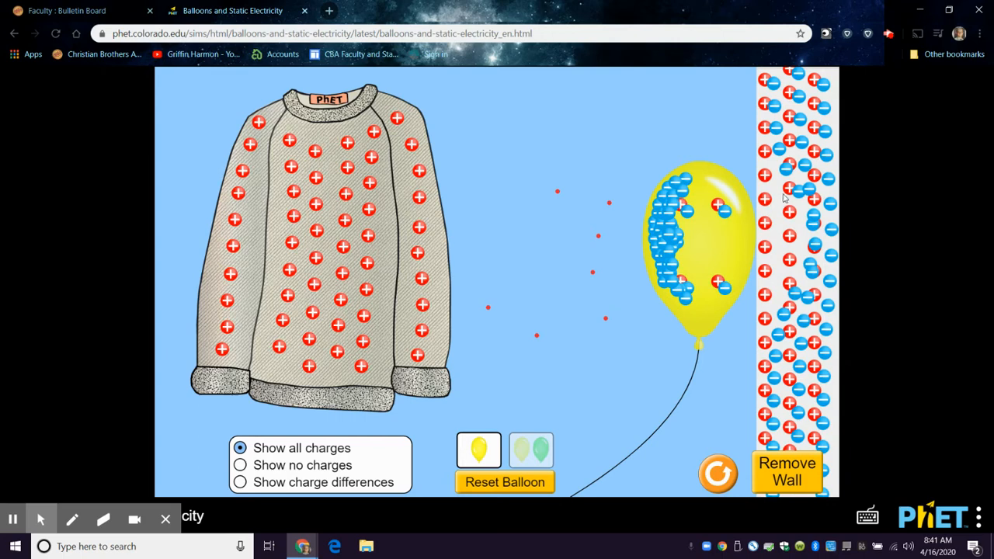
{"action": "mouse_move", "coordinate": [742, 216]}
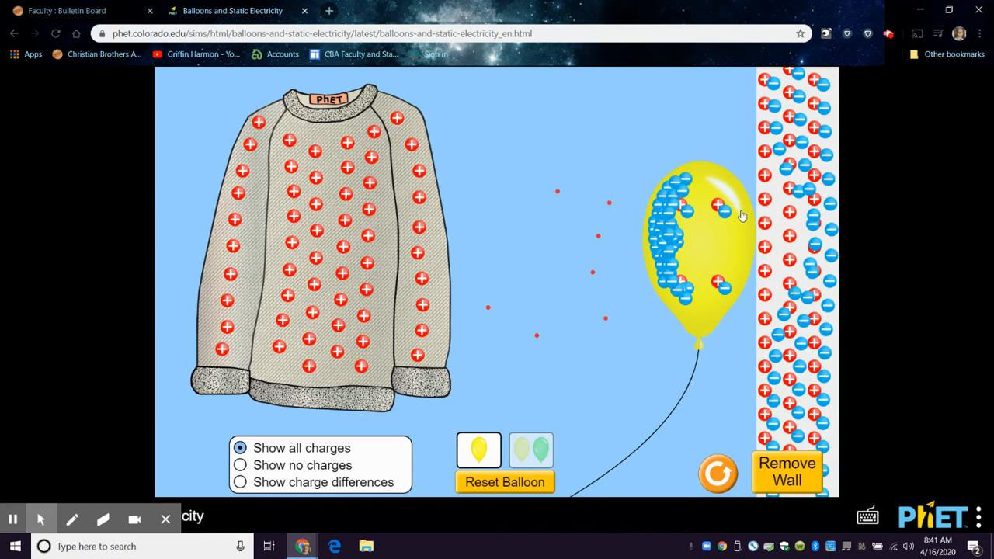
{"action": "mouse_move", "coordinate": [767, 227]}
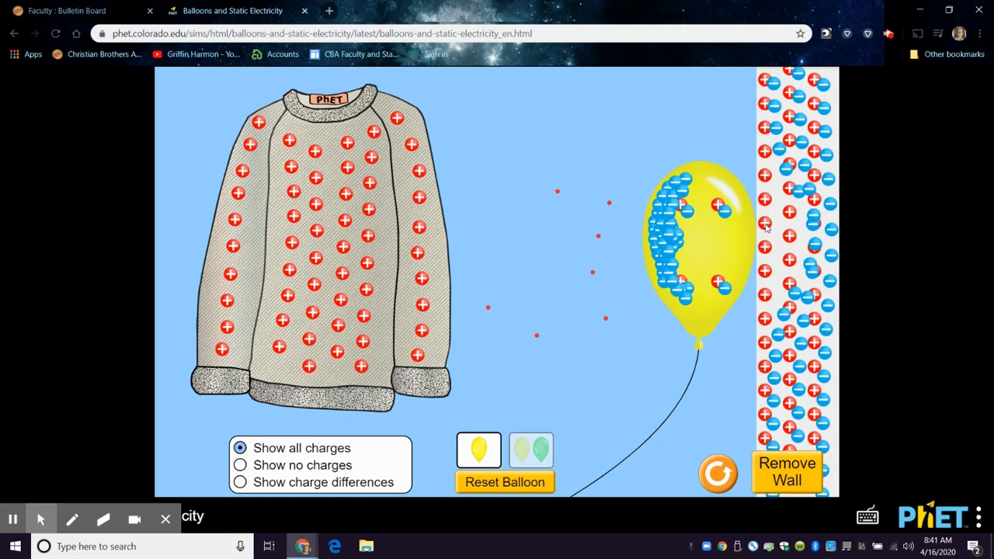
{"action": "mouse_move", "coordinate": [771, 237]}
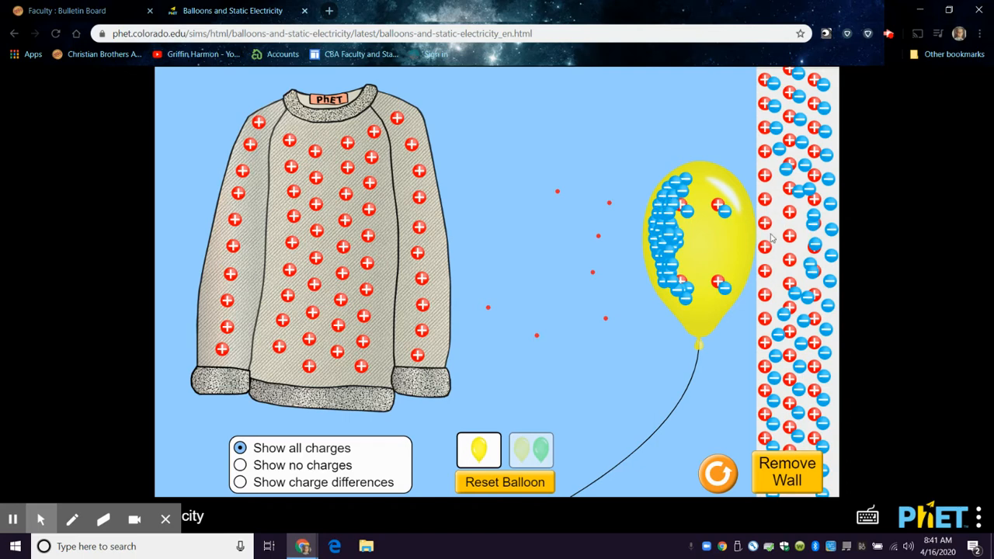
{"action": "mouse_move", "coordinate": [780, 237]}
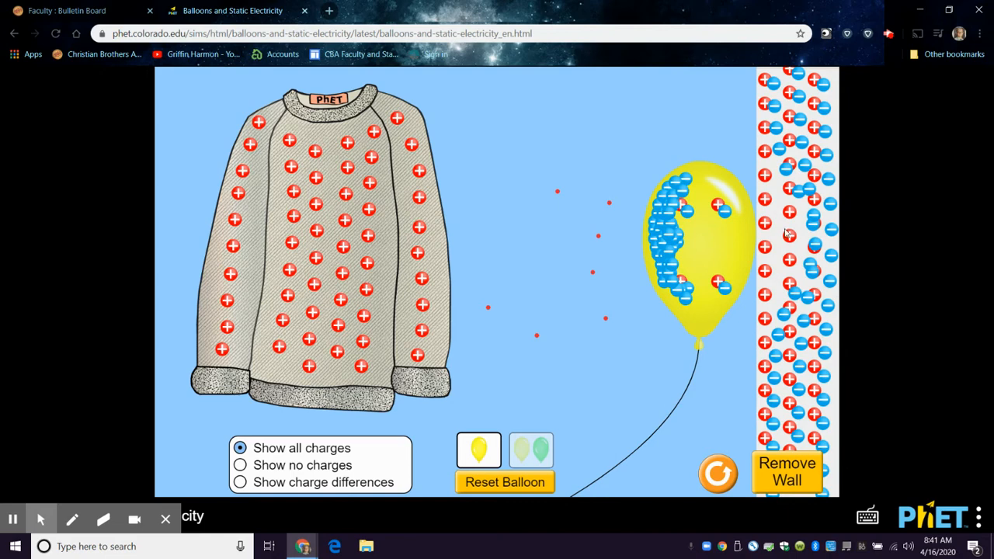
{"action": "mouse_move", "coordinate": [730, 208]}
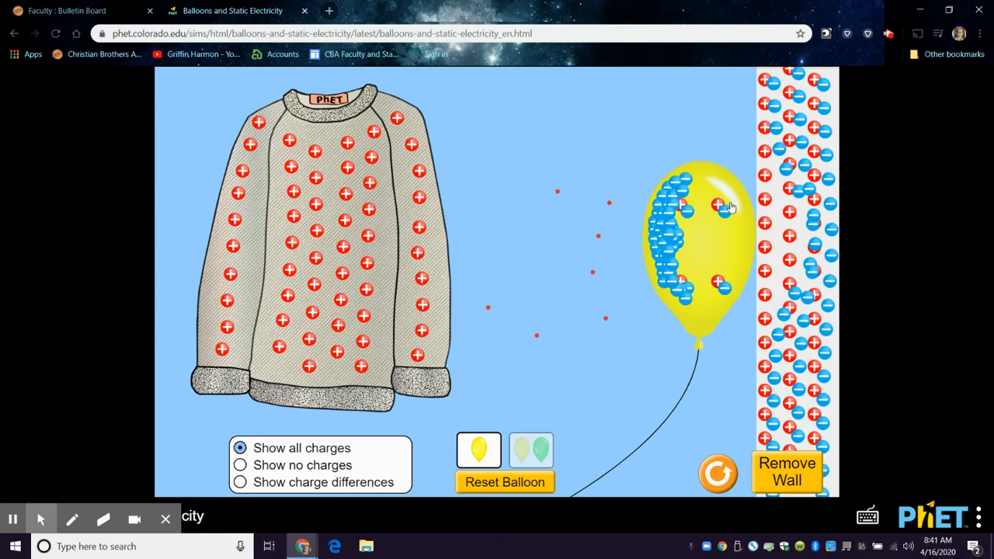
{"action": "mouse_move", "coordinate": [909, 205]}
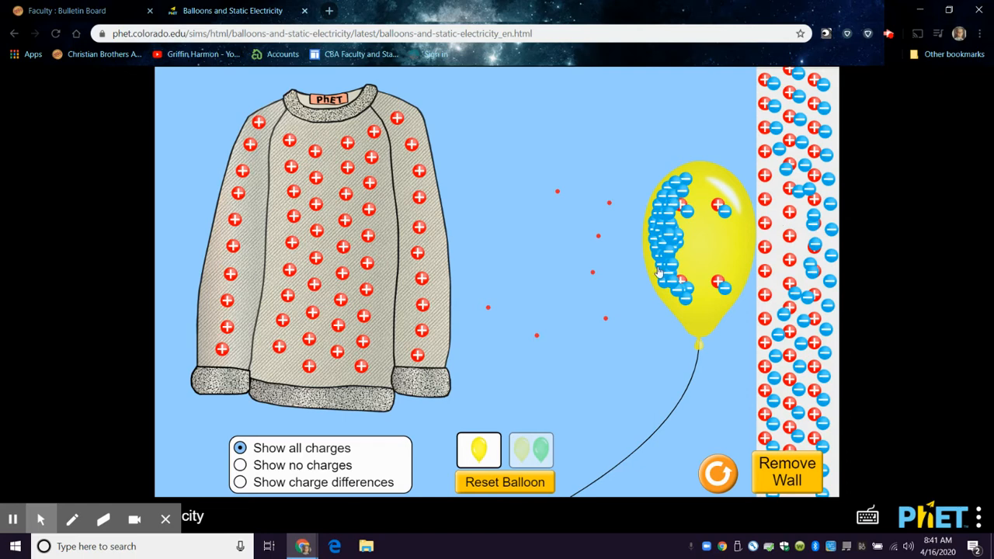
{"action": "mouse_move", "coordinate": [727, 209]}
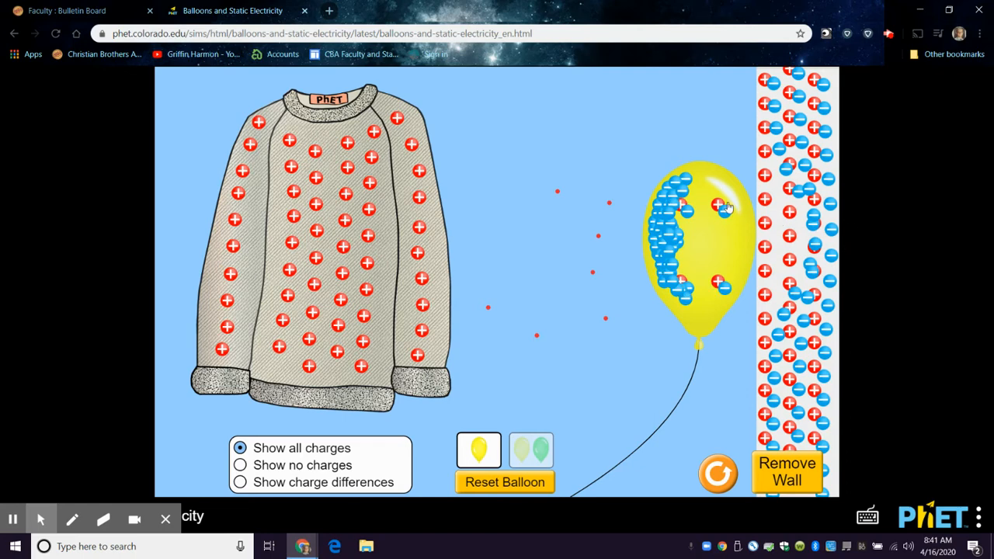
{"action": "mouse_move", "coordinate": [746, 188]}
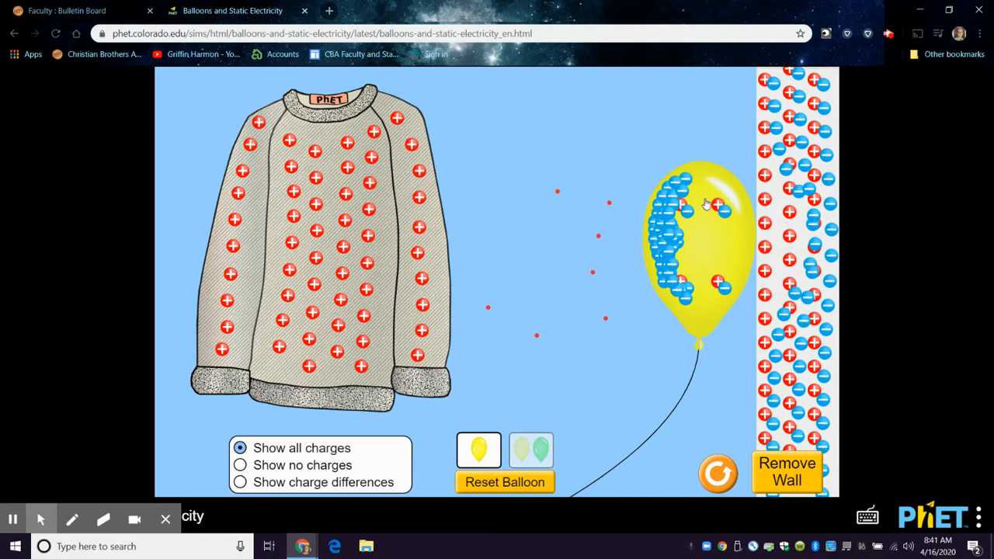
{"action": "mouse_move", "coordinate": [676, 214]}
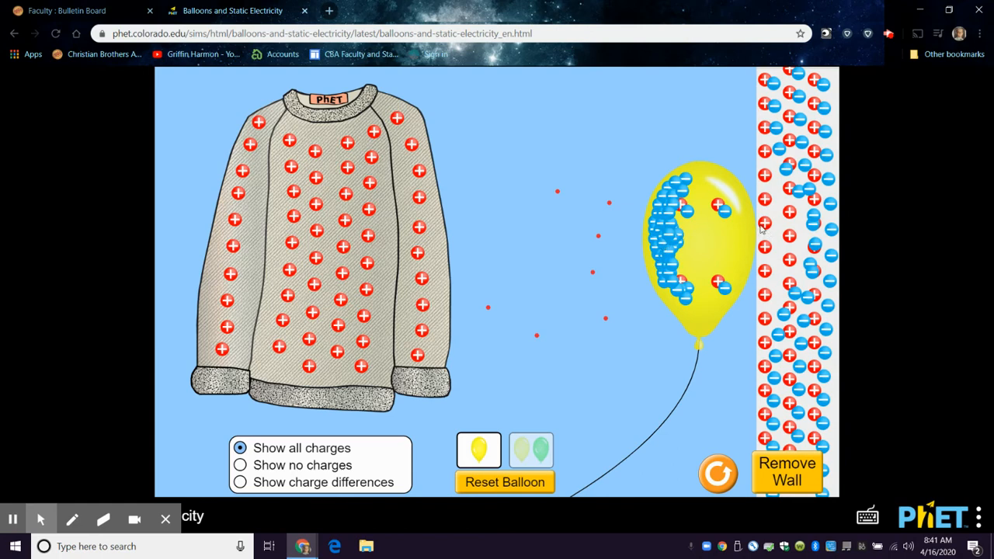
{"action": "mouse_move", "coordinate": [774, 279]}
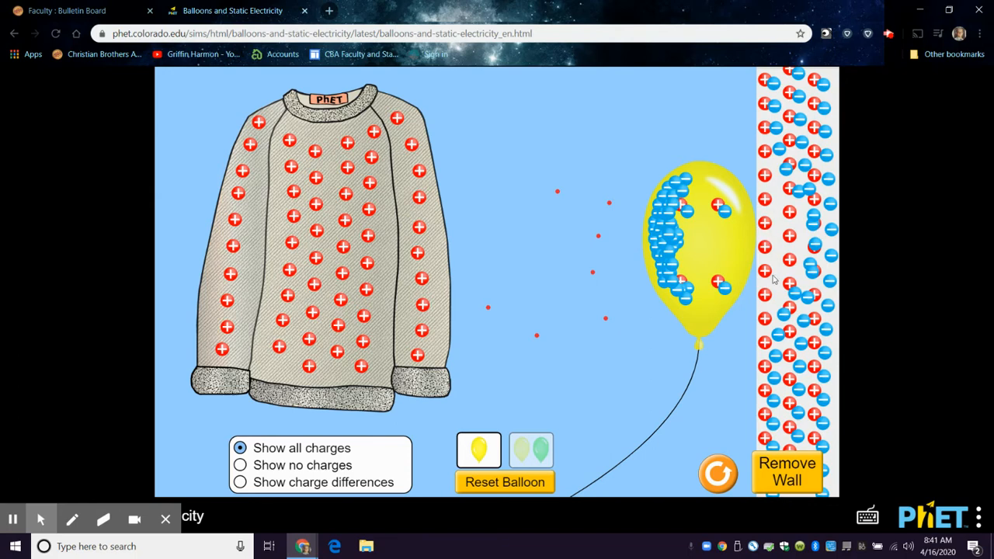
{"action": "mouse_move", "coordinate": [773, 239]}
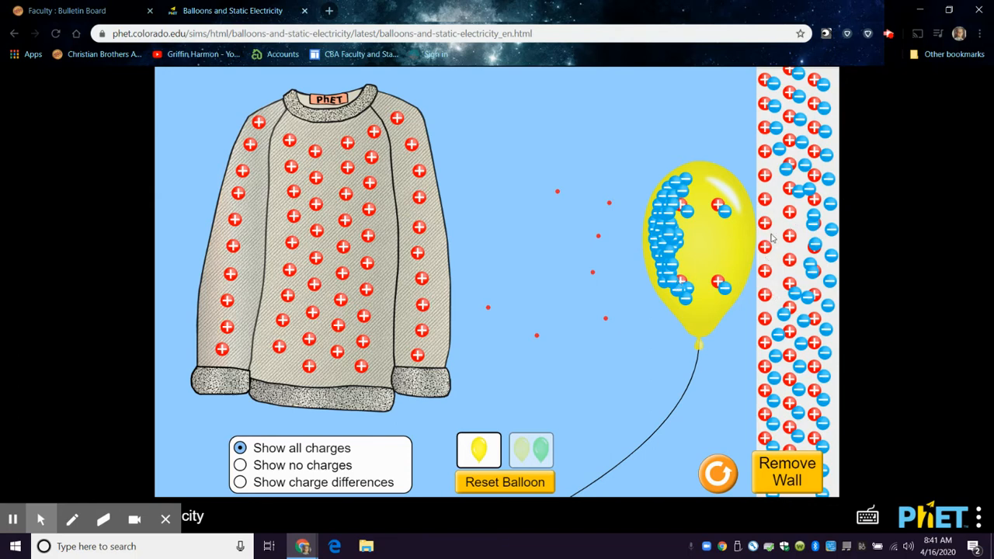
{"action": "mouse_move", "coordinate": [772, 264]}
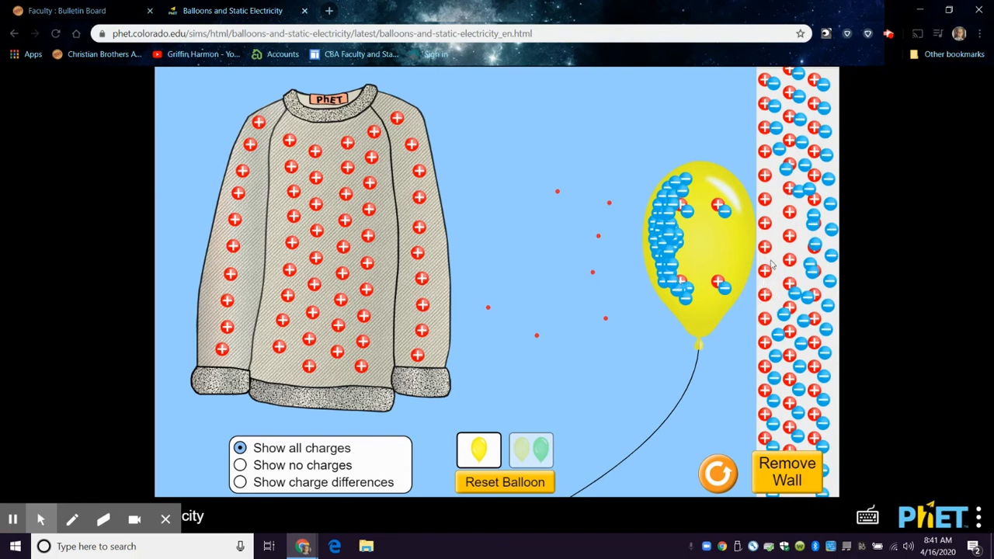
{"action": "mouse_move", "coordinate": [771, 225]}
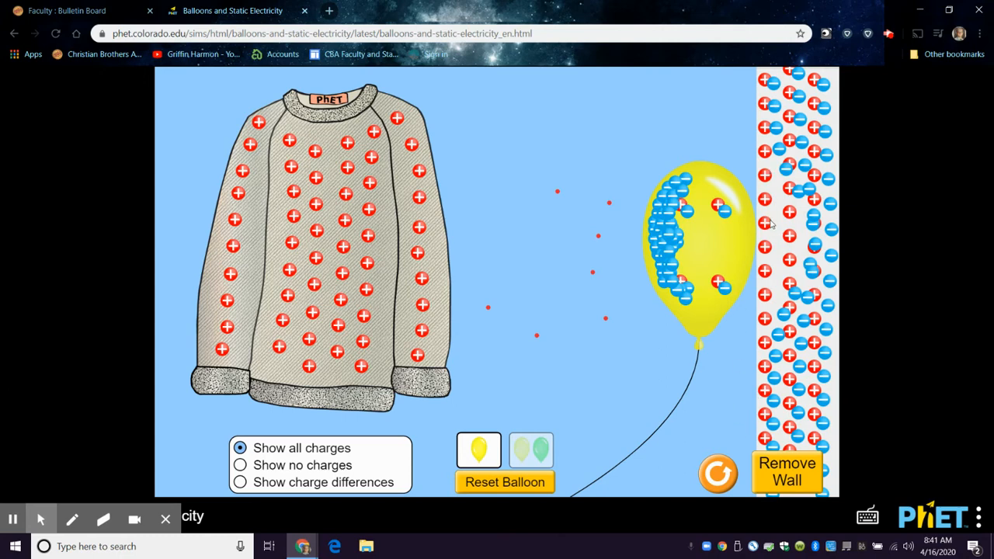
{"action": "mouse_move", "coordinate": [773, 280]}
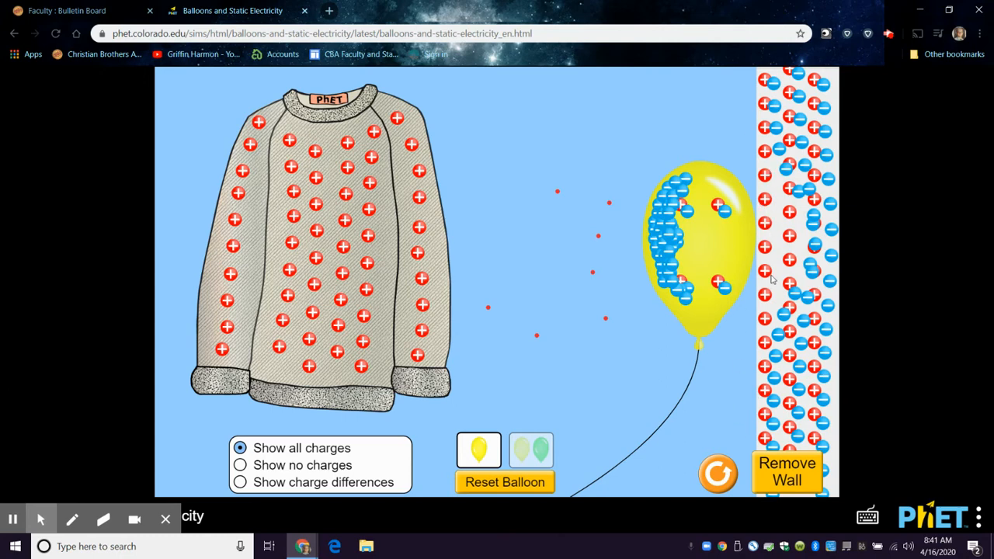
{"action": "mouse_move", "coordinate": [653, 233]}
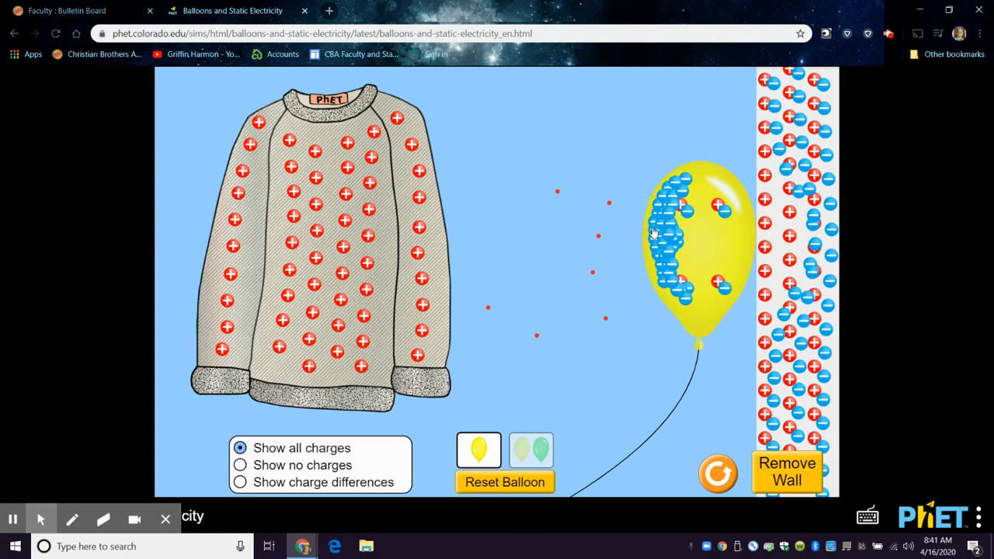
{"action": "mouse_move", "coordinate": [737, 221]}
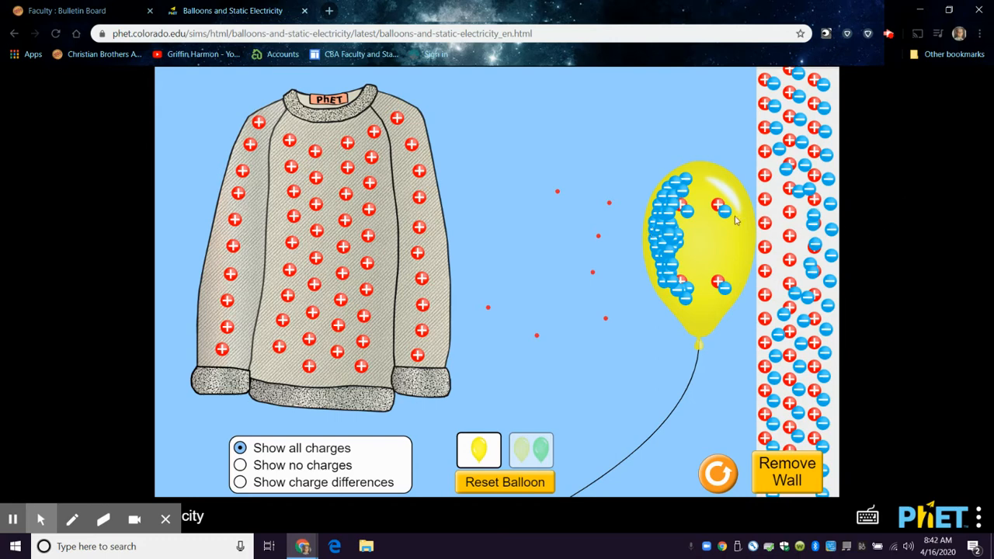
{"action": "mouse_move", "coordinate": [192, 106]}
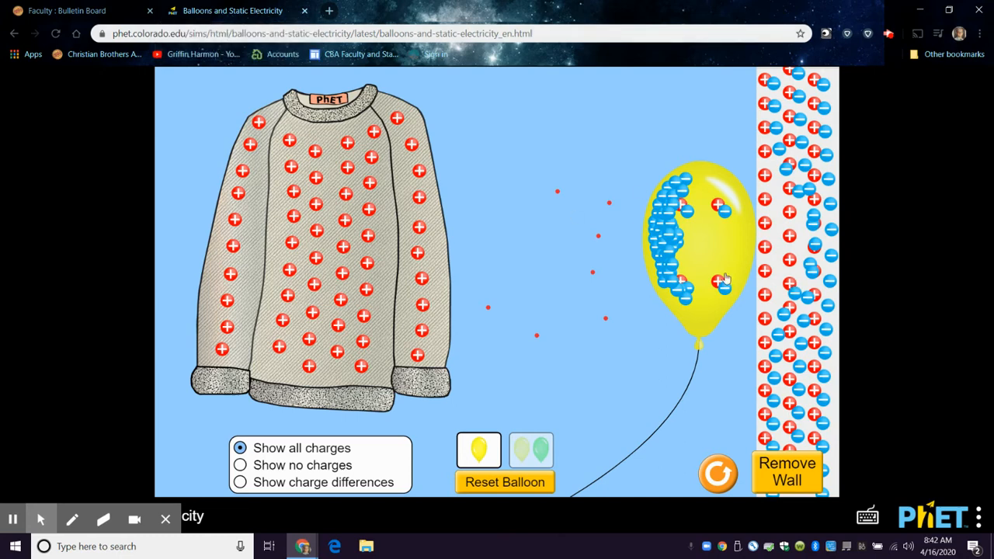
{"action": "mouse_move", "coordinate": [703, 275]}
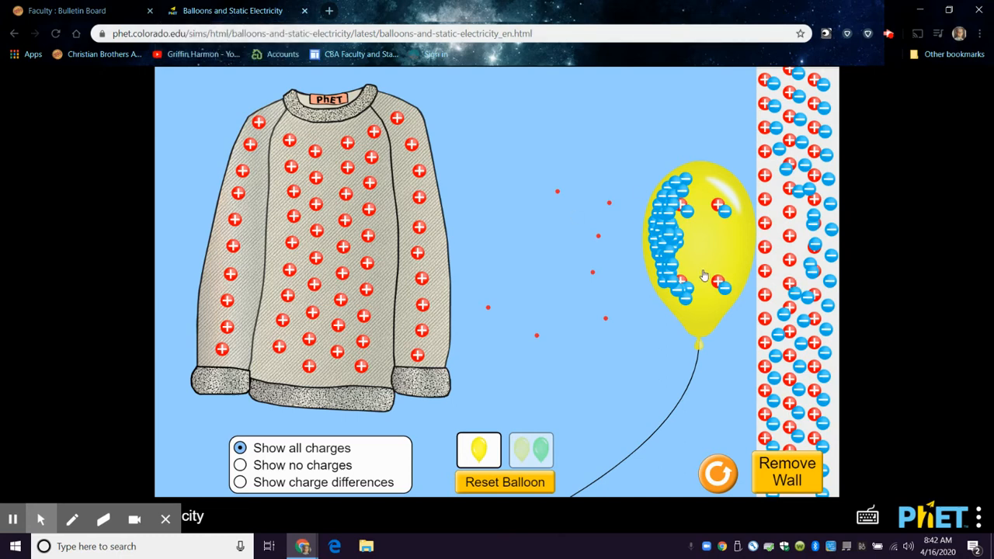
{"action": "mouse_move", "coordinate": [670, 264]}
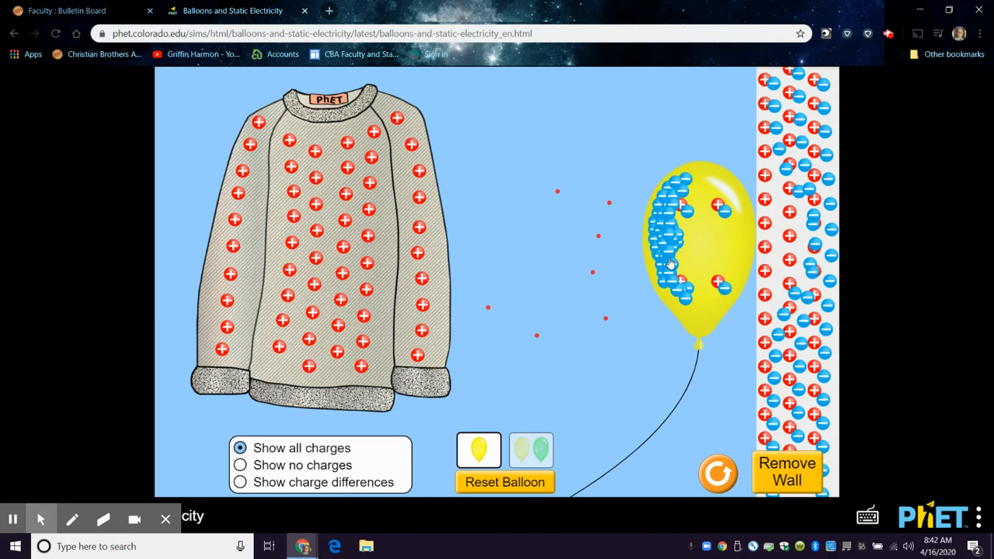
{"action": "mouse_move", "coordinate": [525, 295]}
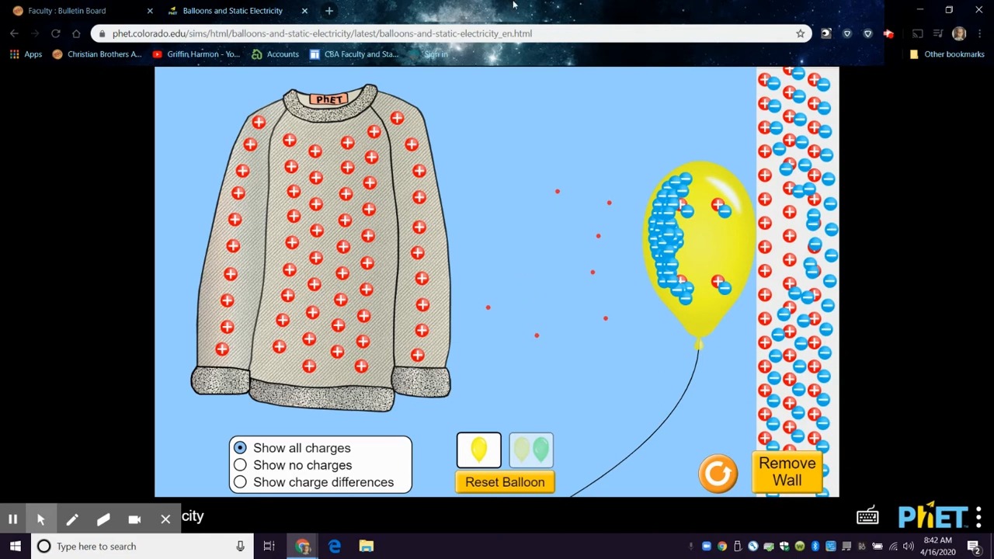
- Swing the charged balloon between the wall and the sweater several times, resting it on the sweater
{"action": "left_click_drag", "start_coordinate": [691, 241], "coordinate": [423, 179]}
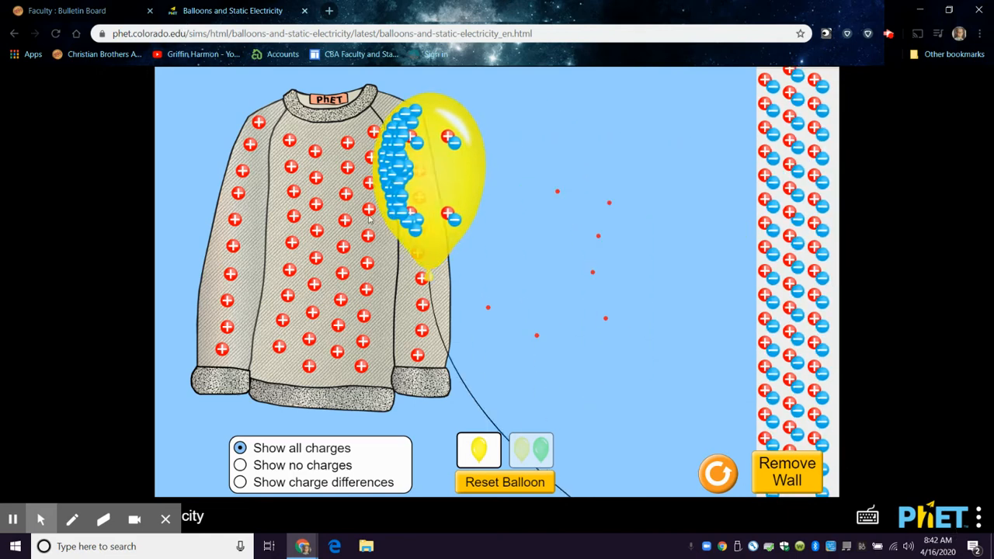
{"action": "left_click_drag", "start_coordinate": [435, 179], "coordinate": [551, 256]}
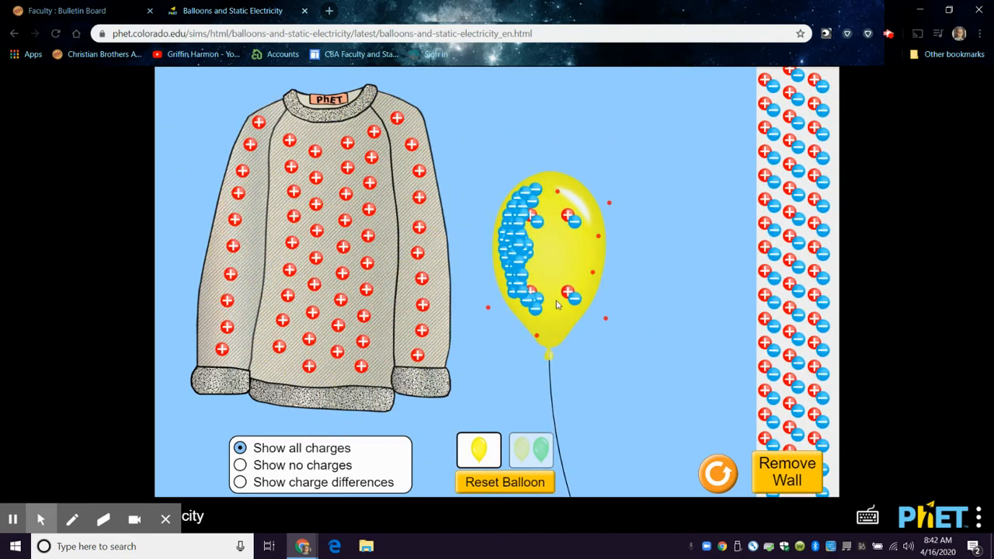
{"action": "left_click_drag", "start_coordinate": [556, 303], "coordinate": [575, 240]}
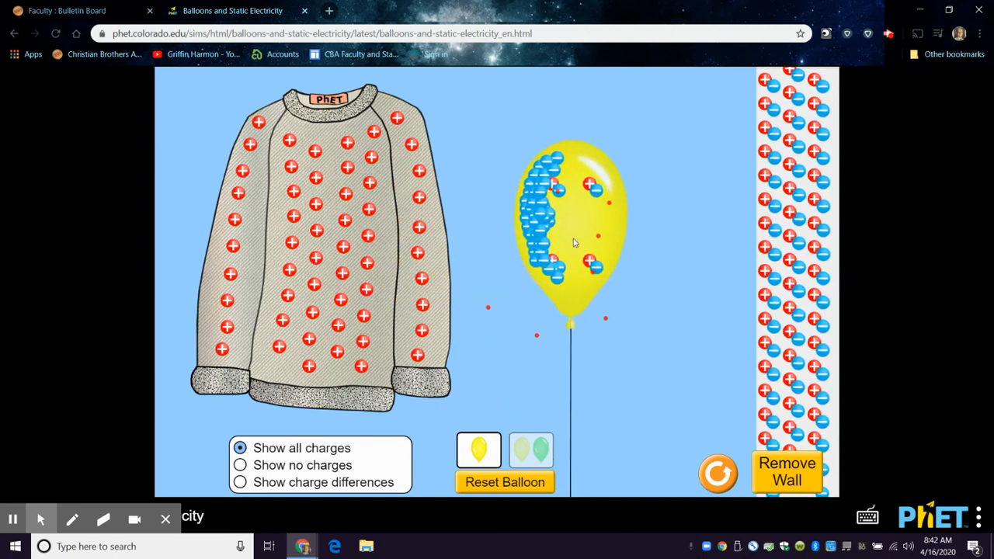
{"action": "left_click_drag", "start_coordinate": [572, 233], "coordinate": [602, 233]}
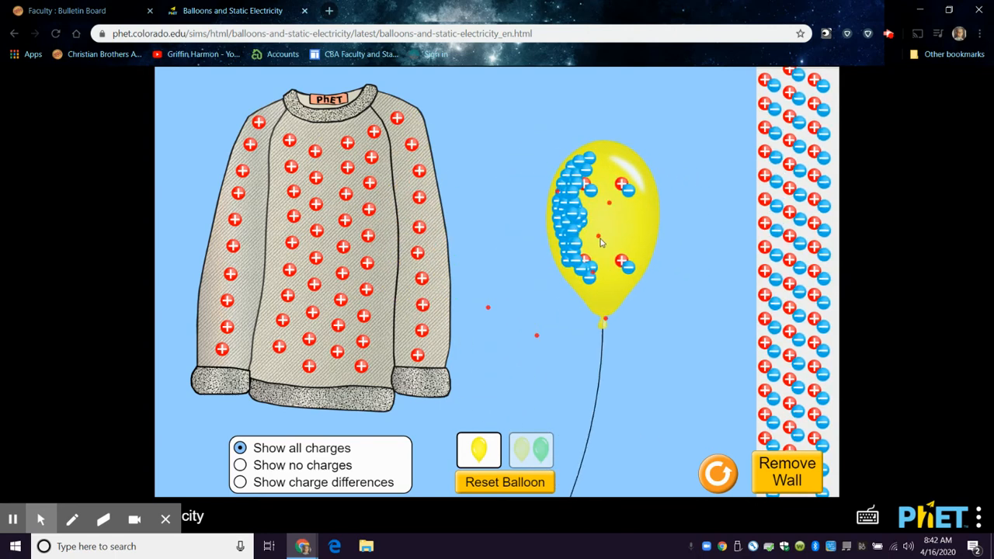
{"action": "left_click_drag", "start_coordinate": [602, 226], "coordinate": [419, 234]}
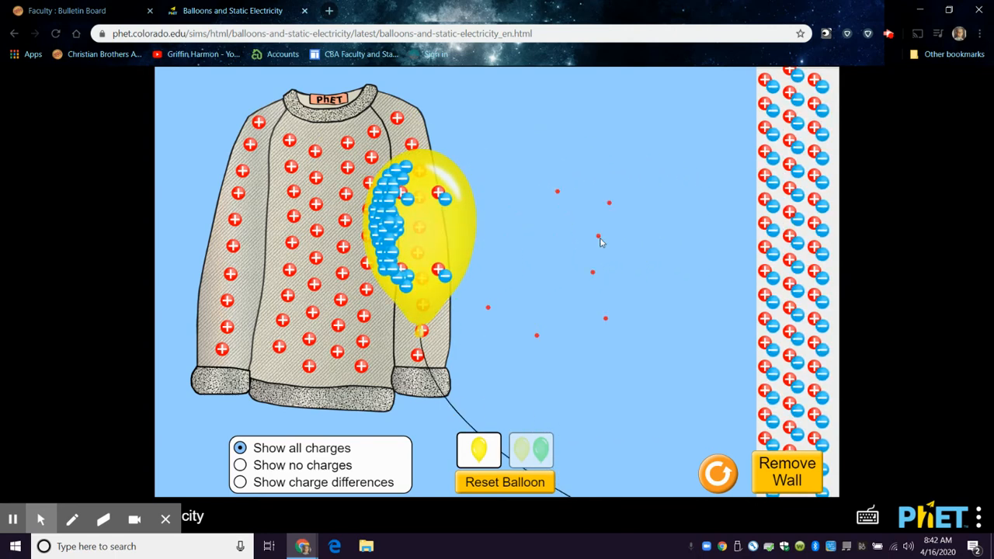
{"action": "left_click_drag", "start_coordinate": [419, 233], "coordinate": [613, 225]}
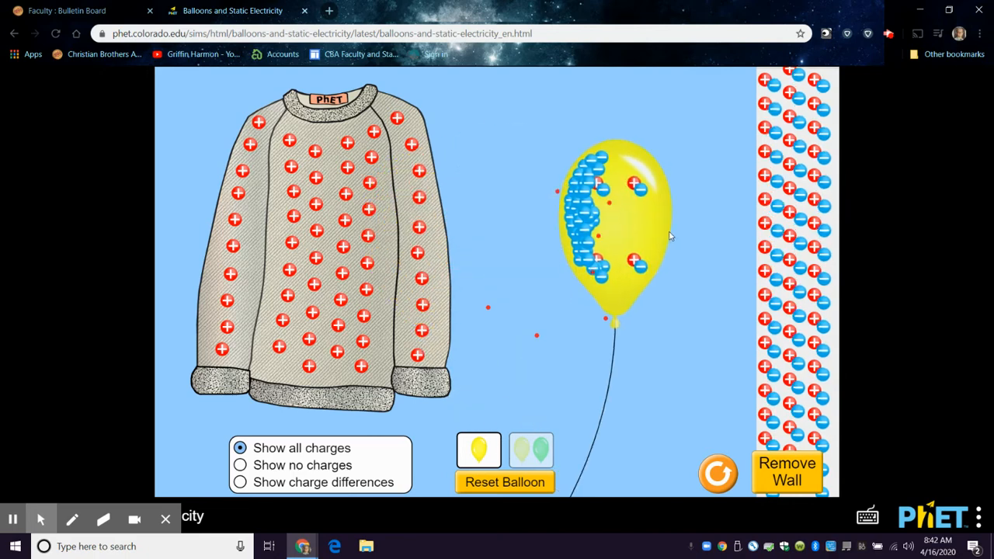
{"action": "left_click_drag", "start_coordinate": [614, 225], "coordinate": [458, 225]}
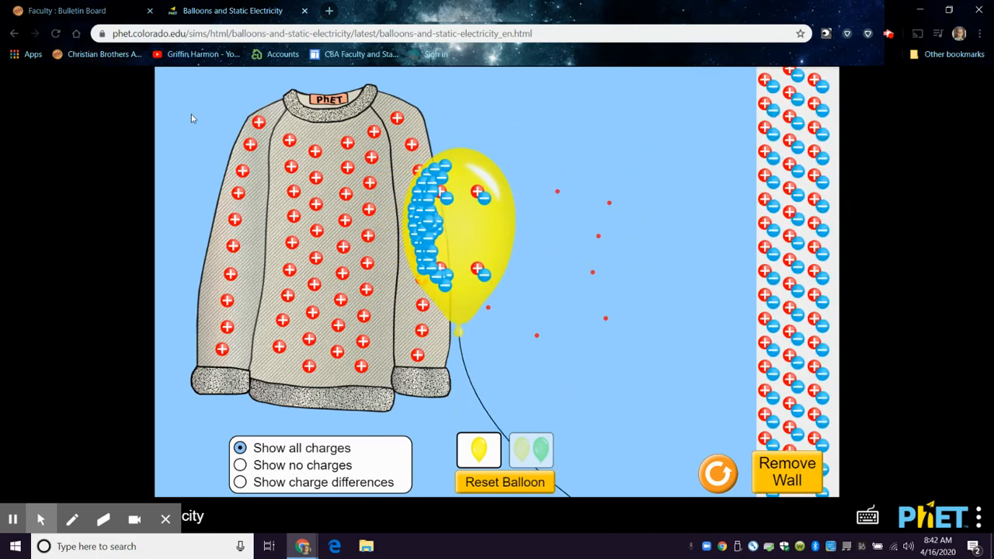
{"action": "left_click_drag", "start_coordinate": [474, 225], "coordinate": [419, 233]}
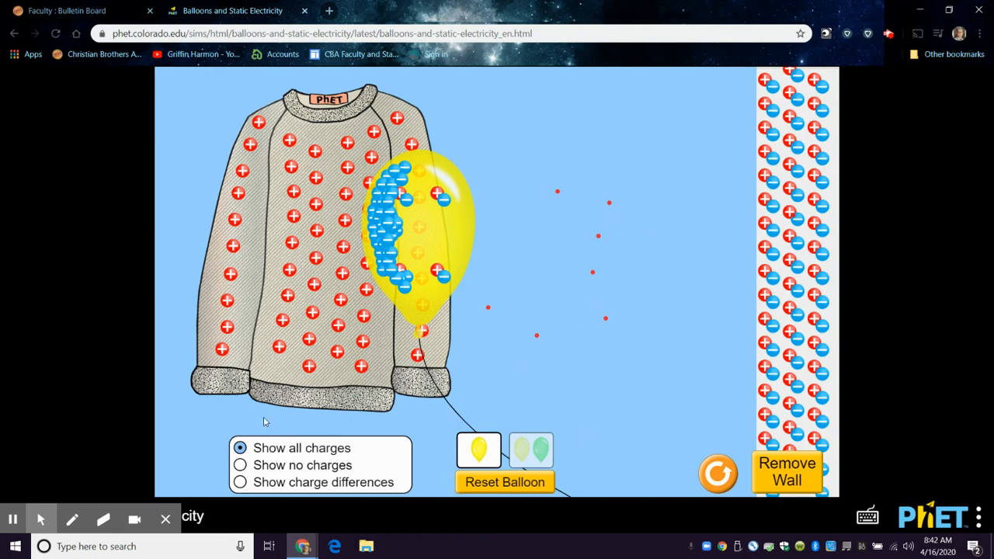
{"action": "mouse_move", "coordinate": [274, 270]}
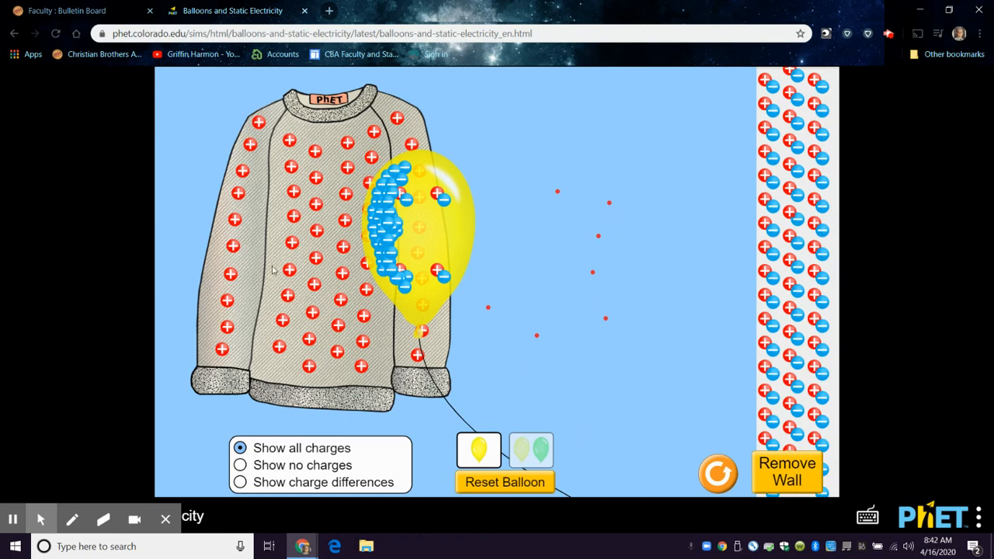
{"action": "mouse_move", "coordinate": [401, 513]}
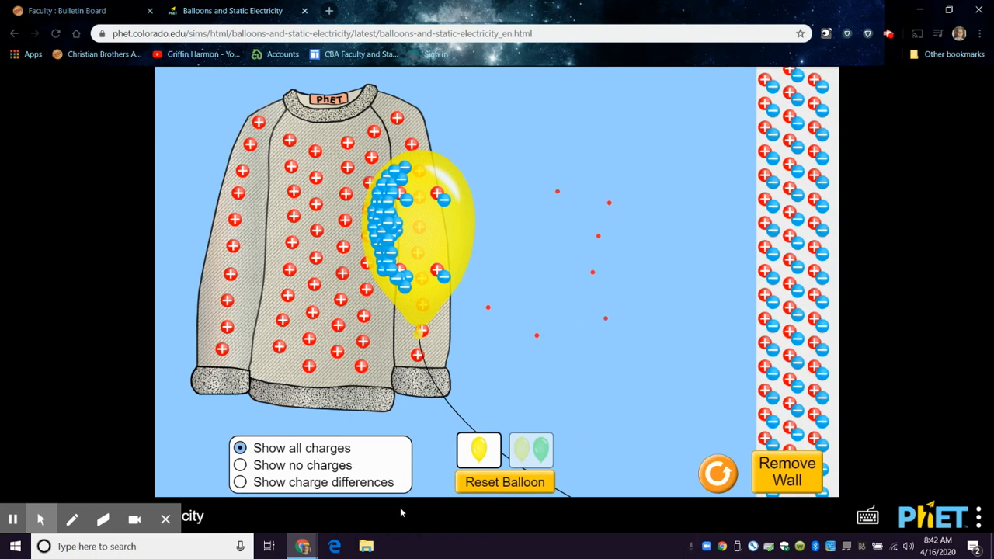
- Pull the balloon toward the wall once more, restick it on the sweater, and return to the HTML5 catalog
{"action": "left_click_drag", "start_coordinate": [419, 233], "coordinate": [552, 233]}
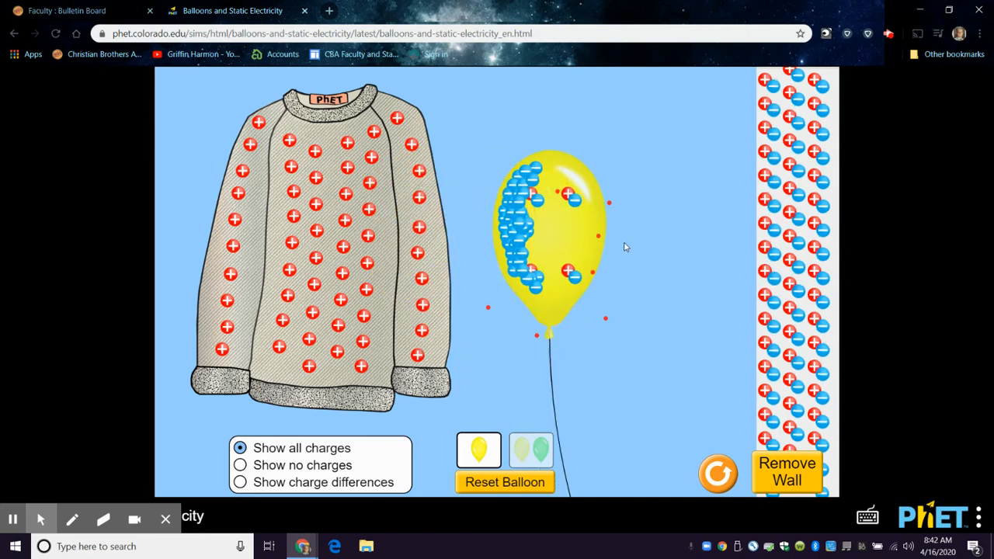
{"action": "left_click_drag", "start_coordinate": [552, 233], "coordinate": [696, 299]}
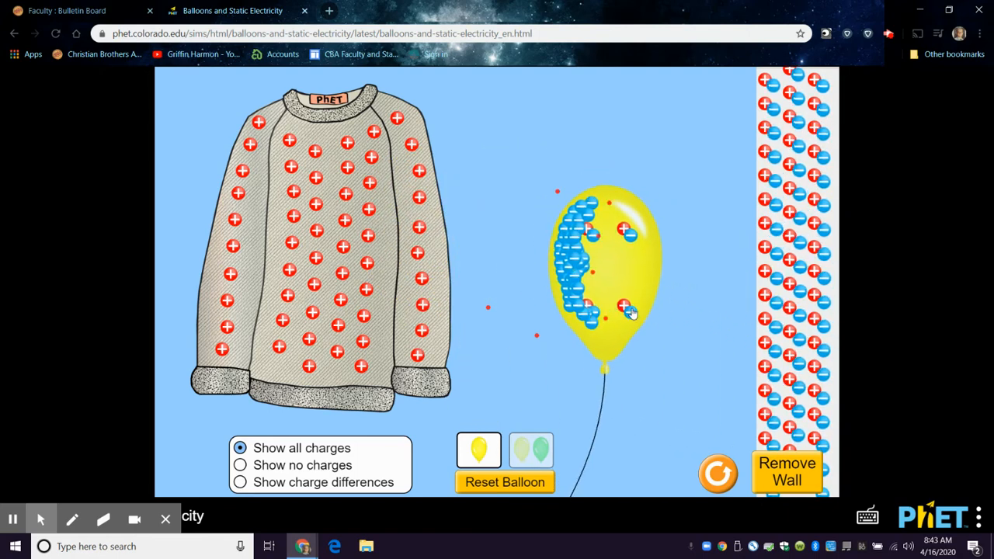
{"action": "left_click_drag", "start_coordinate": [609, 264], "coordinate": [372, 241]}
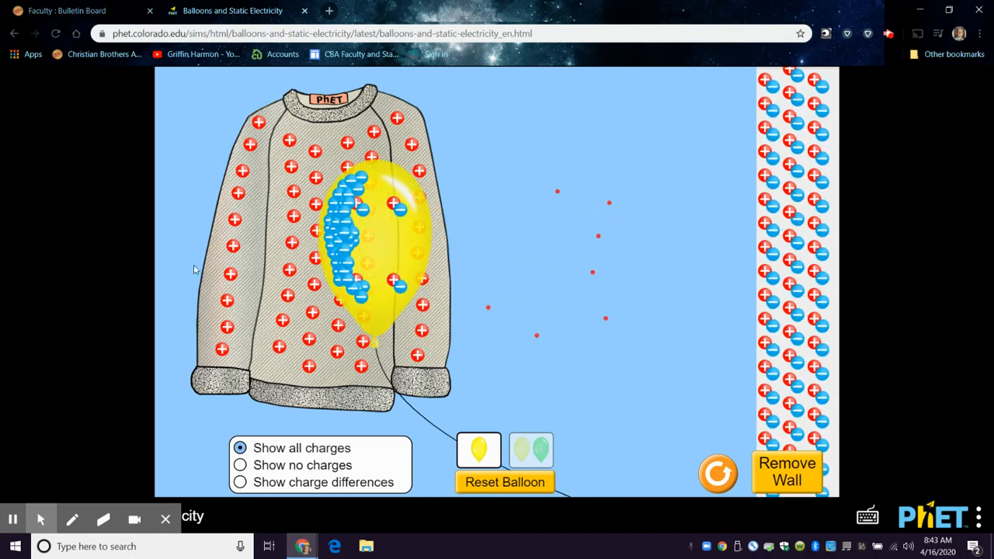
{"action": "mouse_move", "coordinate": [243, 109]}
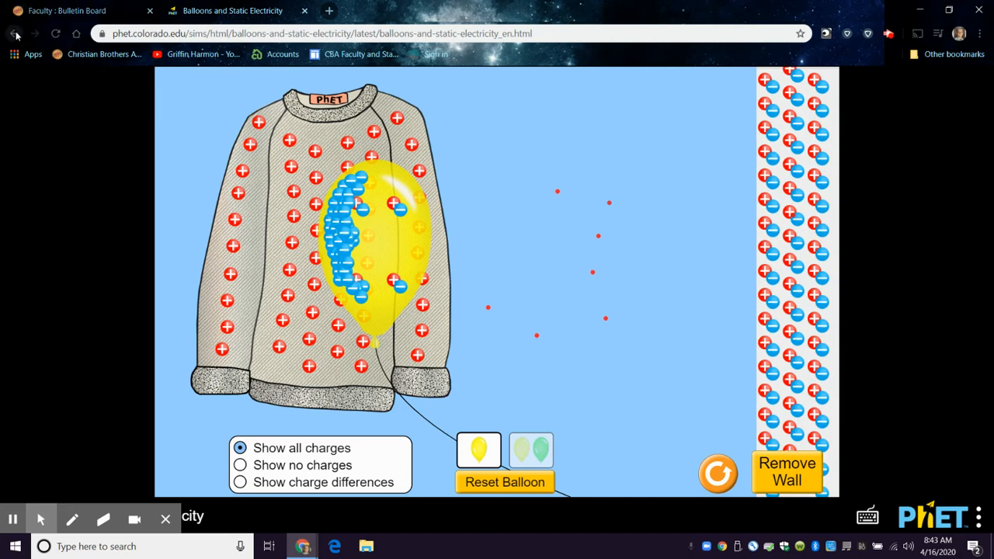
{"action": "left_click", "coordinate": [14, 34]}
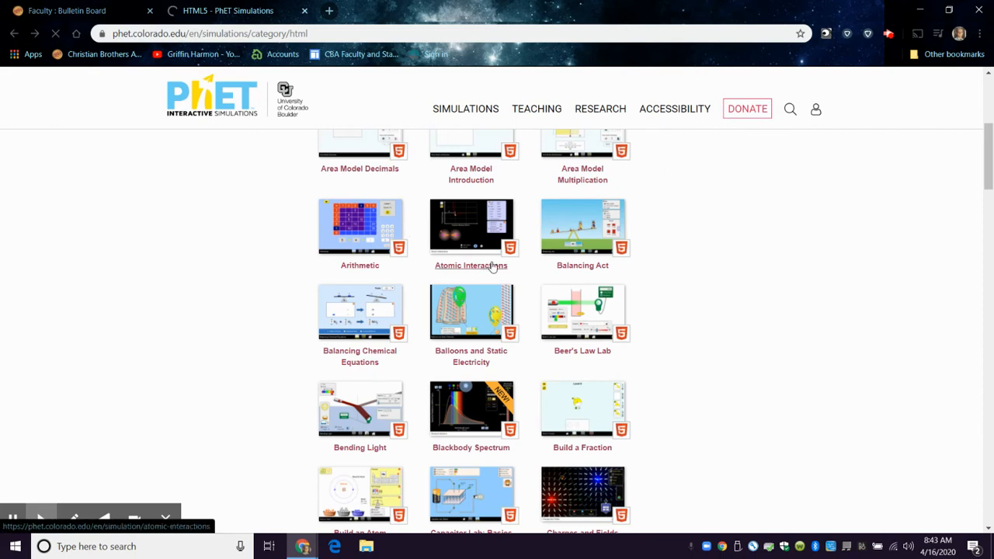
- Scroll down the HTML5 simulations grid and open the John Travoltage simulation page
{"action": "left_click", "coordinate": [471, 264]}
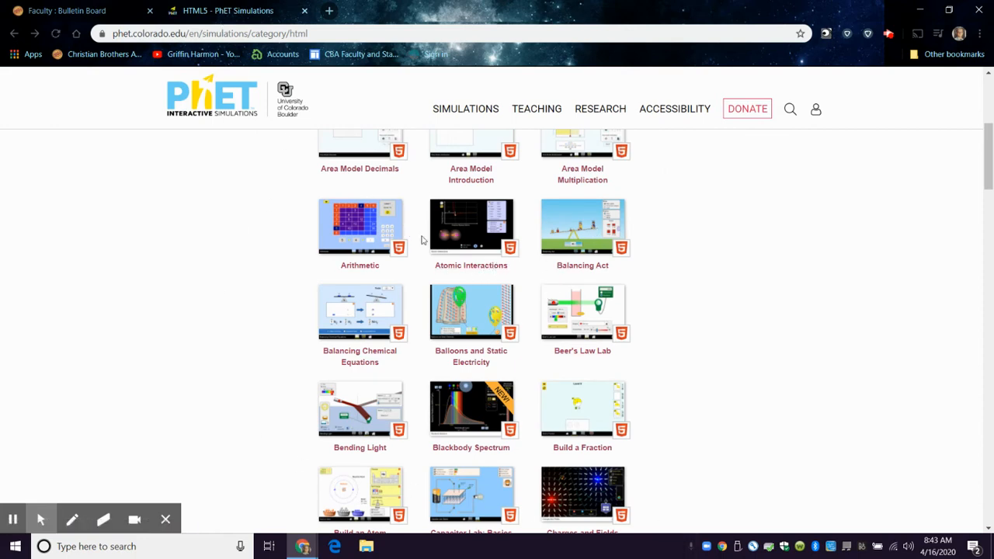
{"action": "scroll", "scroll_direction": "up", "scroll_amount": 3}
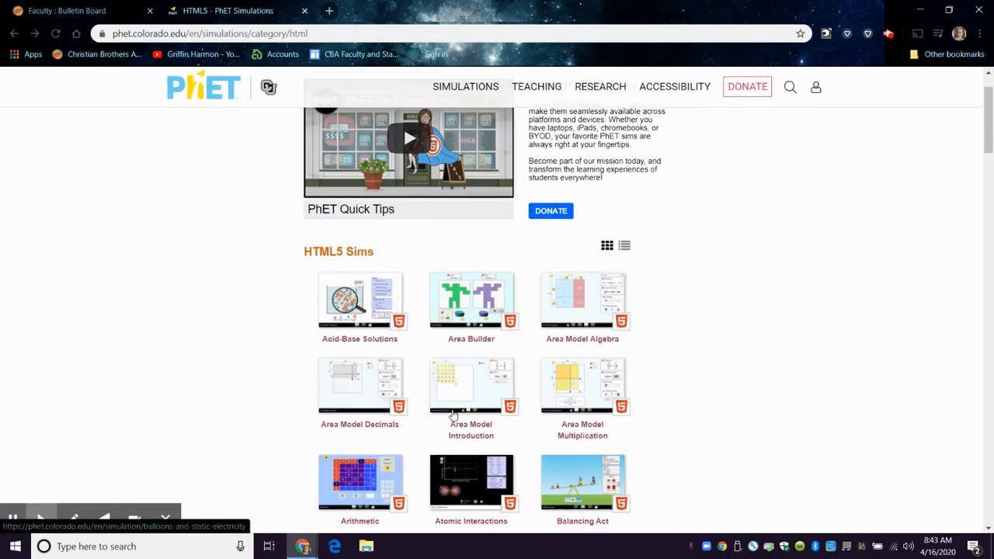
{"action": "scroll", "scroll_direction": "down", "scroll_amount": 3}
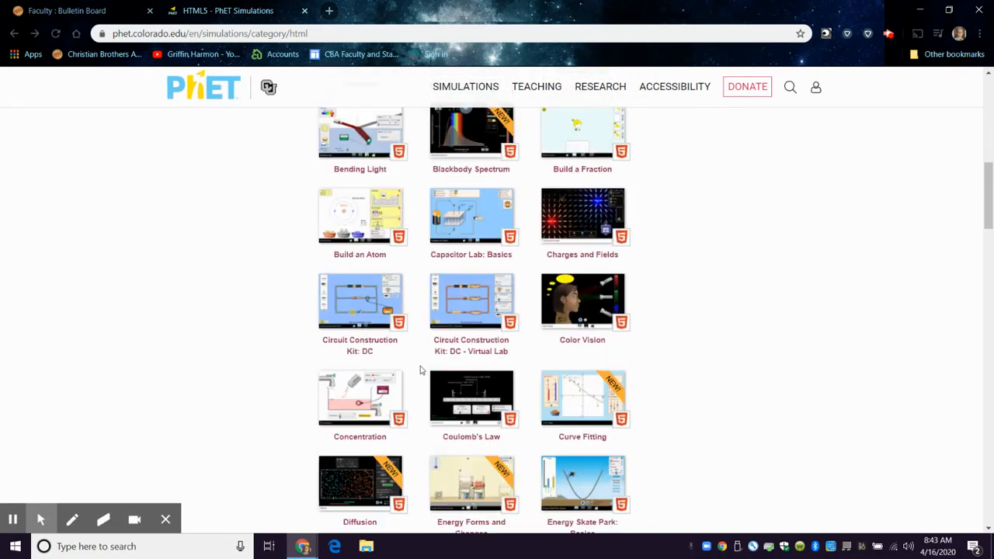
{"action": "scroll", "scroll_direction": "down", "scroll_amount": 3}
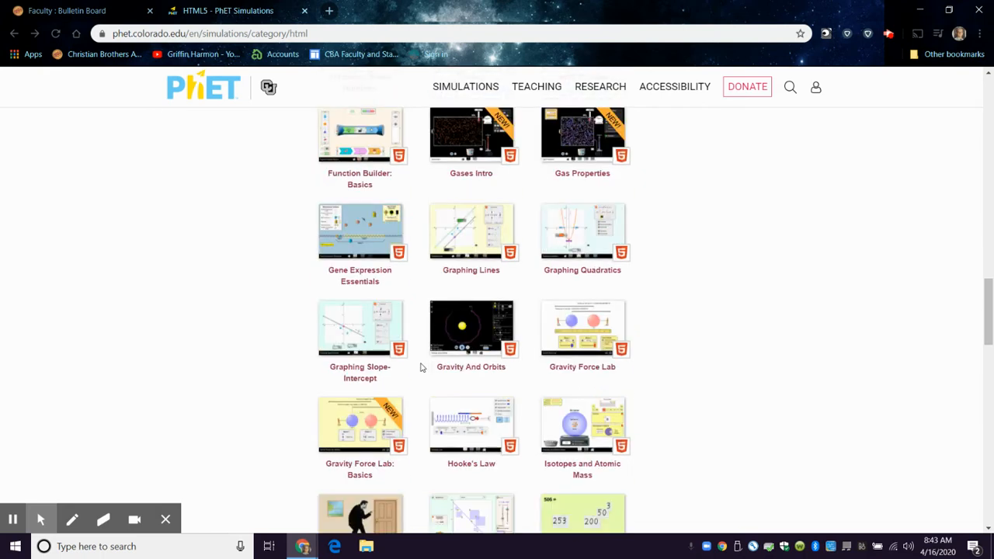
{"action": "scroll", "scroll_direction": "down", "scroll_amount": 3}
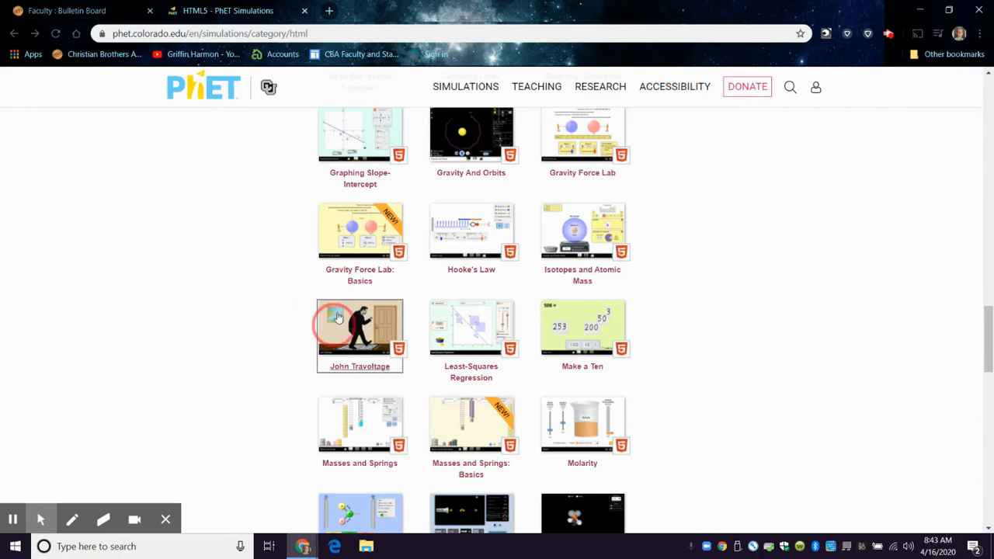
{"action": "left_click", "coordinate": [360, 326]}
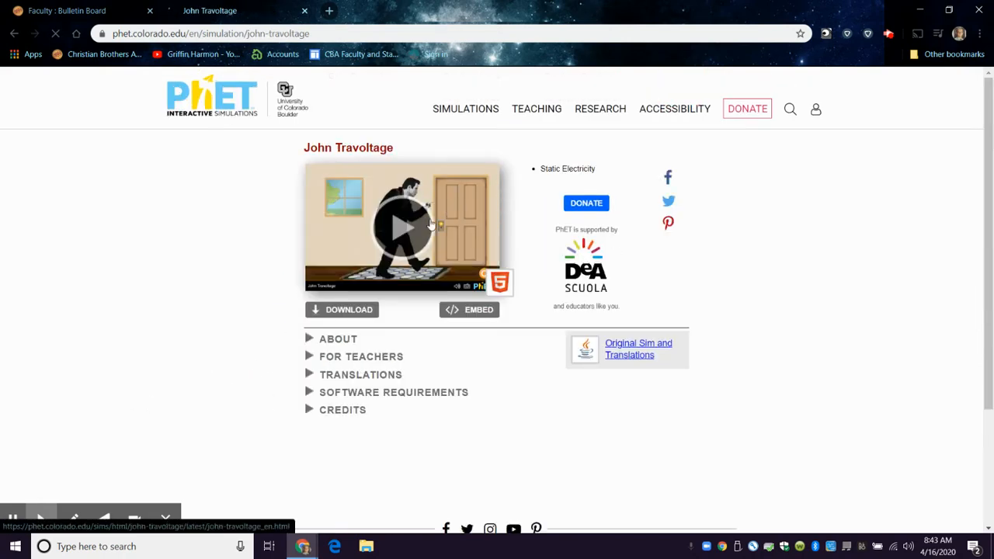
{"action": "left_click", "coordinate": [402, 227]}
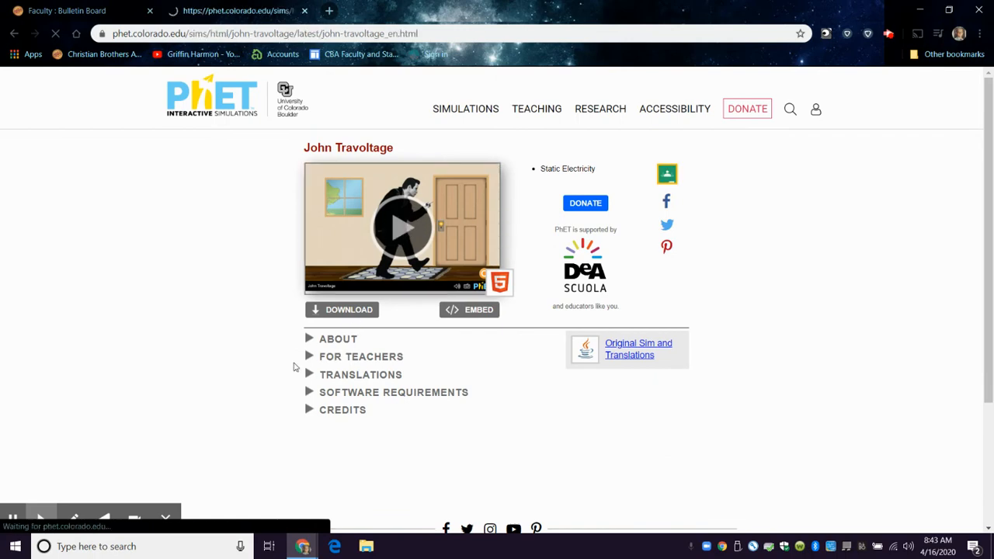
{"action": "left_click", "coordinate": [400, 226]}
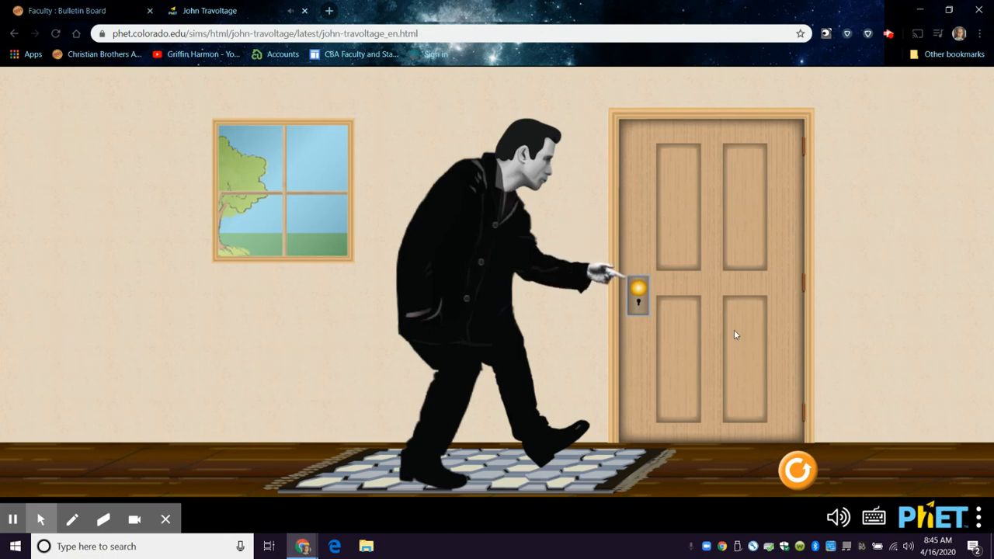
{"action": "mouse_move", "coordinate": [12, 287]}
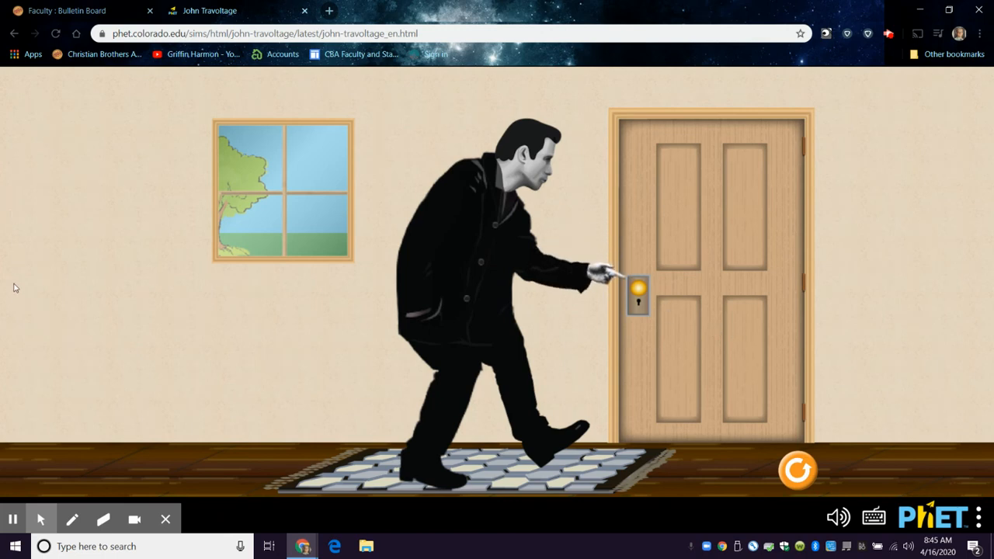
{"action": "mouse_move", "coordinate": [547, 282]}
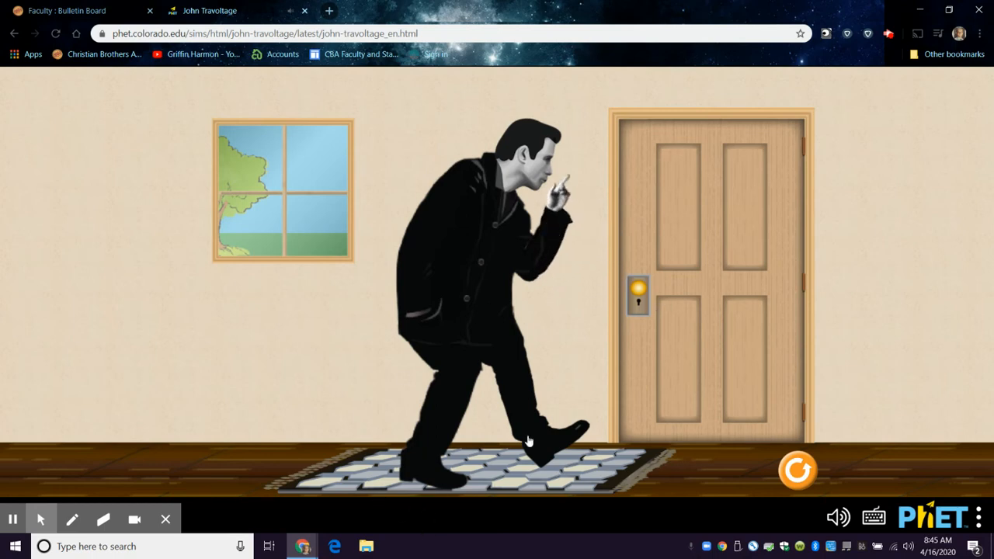
{"action": "mouse_move", "coordinate": [586, 500]}
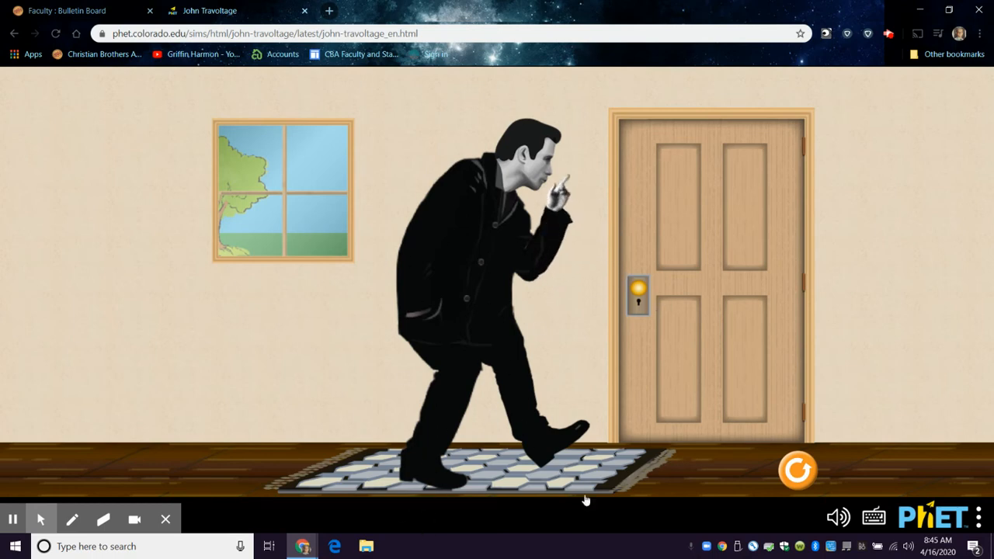
{"action": "mouse_move", "coordinate": [600, 345]}
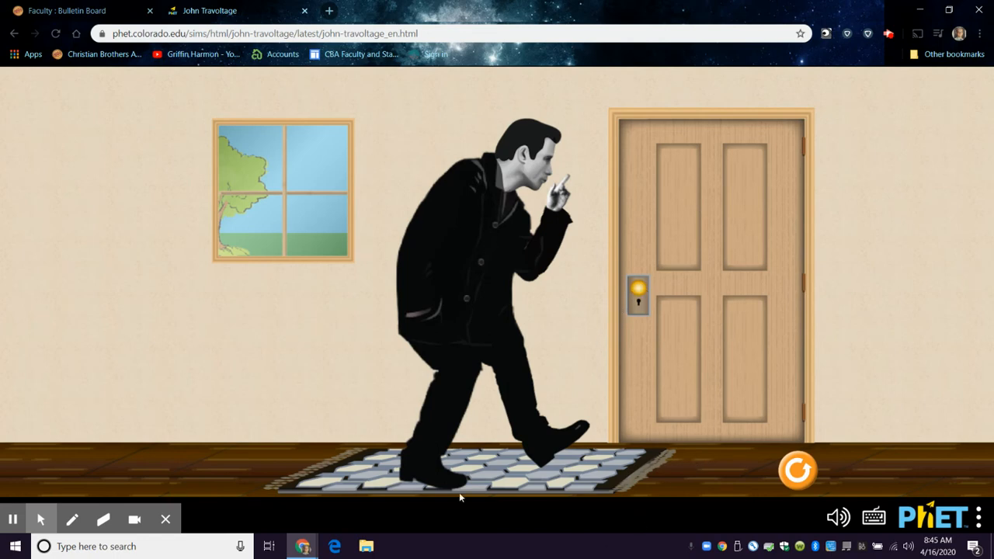
{"action": "mouse_move", "coordinate": [622, 107]}
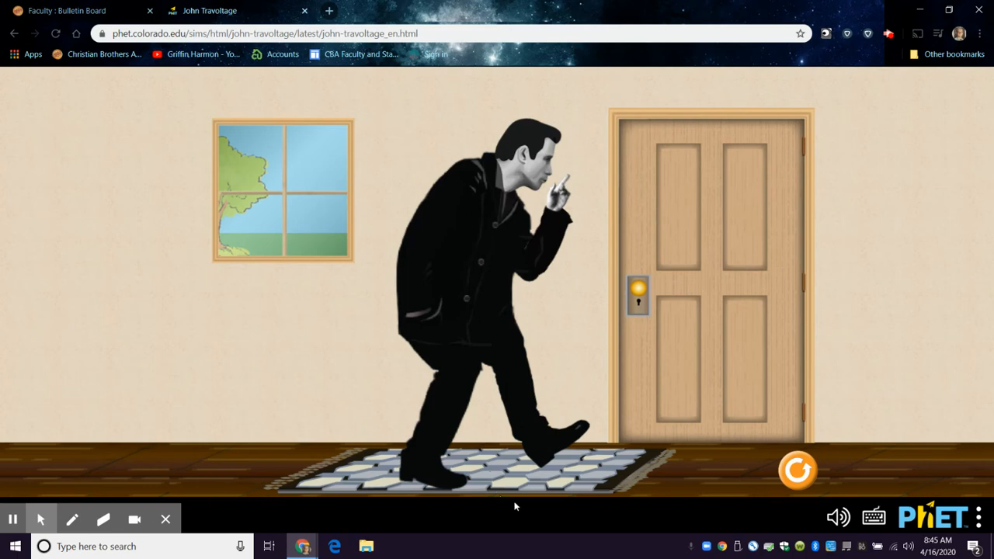
{"action": "mouse_move", "coordinate": [410, 159]}
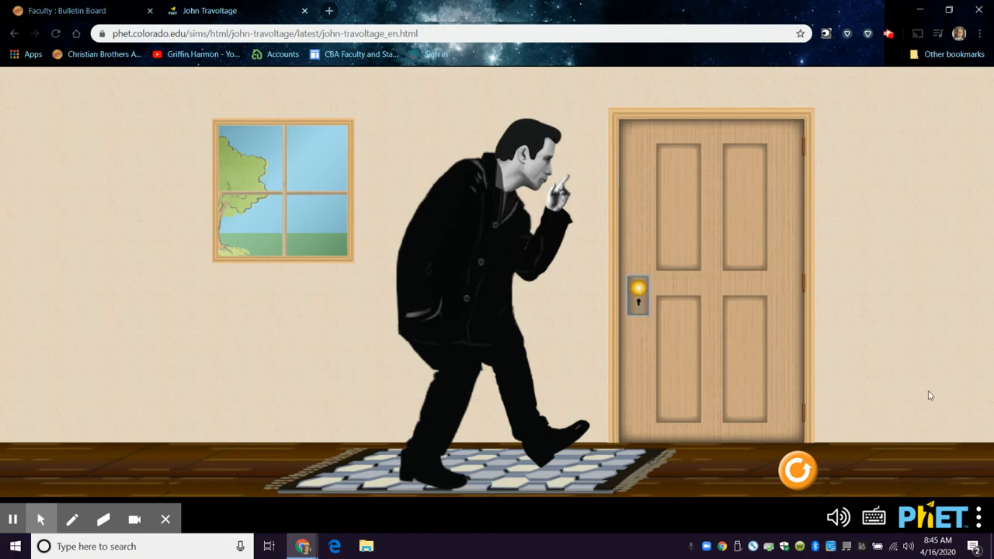
{"action": "mouse_move", "coordinate": [419, 270]}
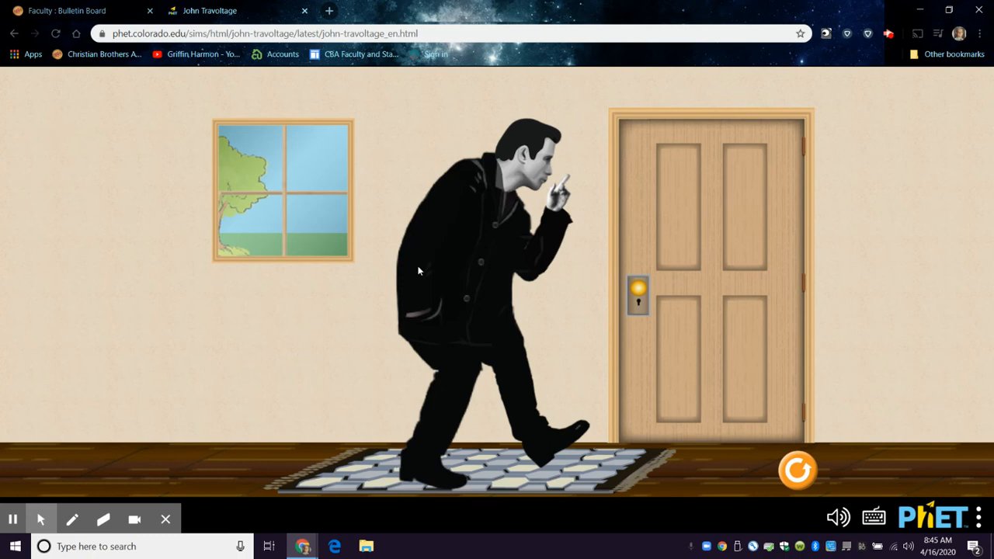
{"action": "mouse_move", "coordinate": [583, 456]}
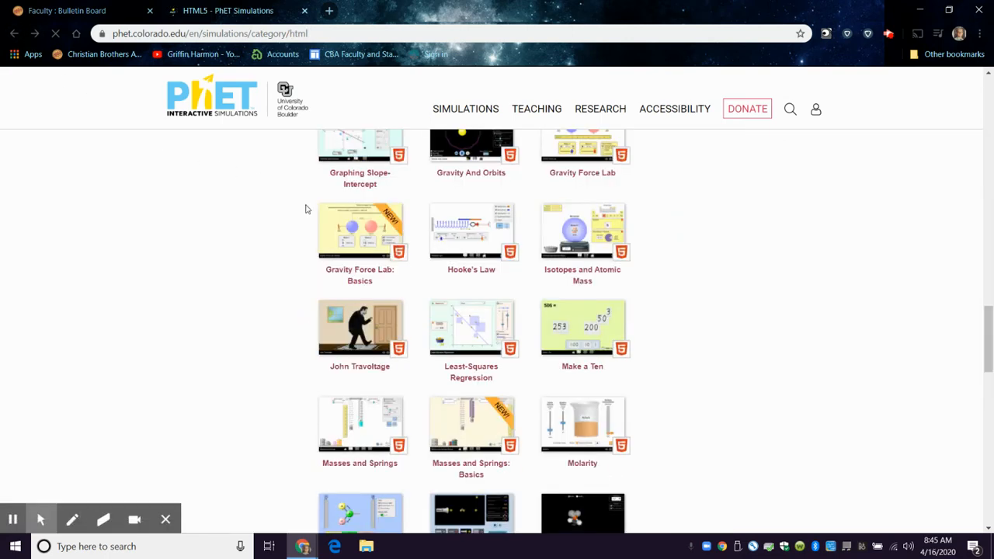
- Scroll the HTML5 catalog until Charges and Fields and Coulomb's Law come into view
{"action": "scroll", "scroll_direction": "down", "scroll_amount": 3}
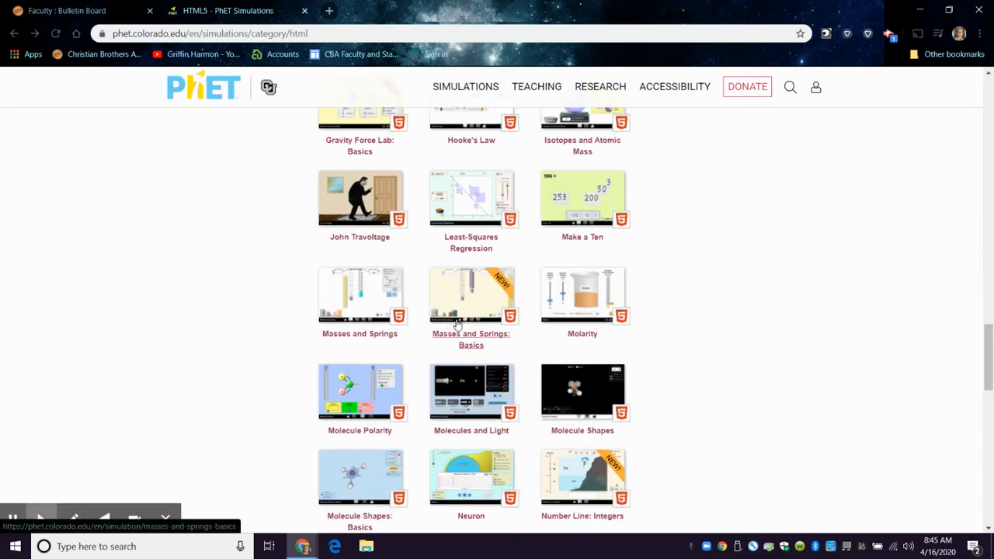
{"action": "scroll", "scroll_direction": "down", "scroll_amount": 3}
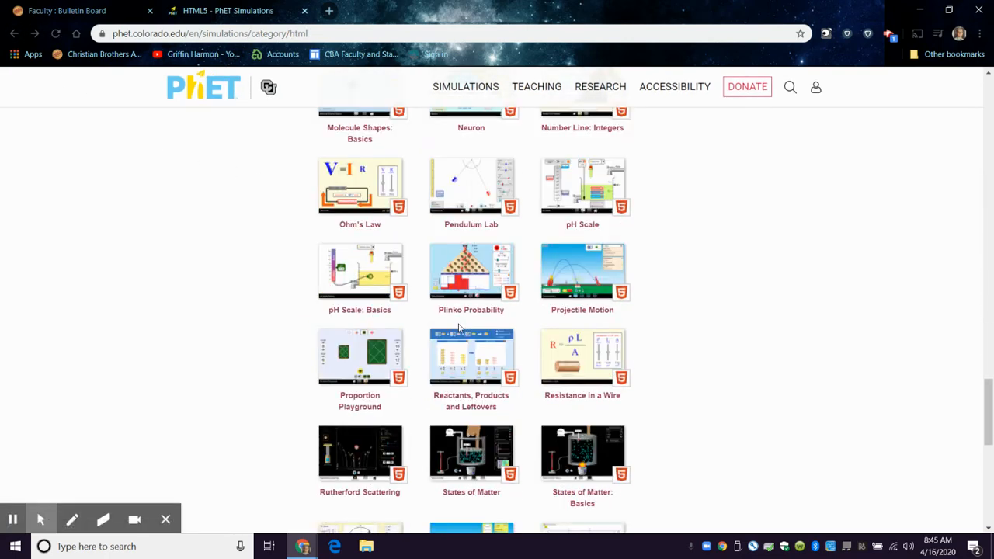
{"action": "scroll", "scroll_direction": "down", "scroll_amount": 3}
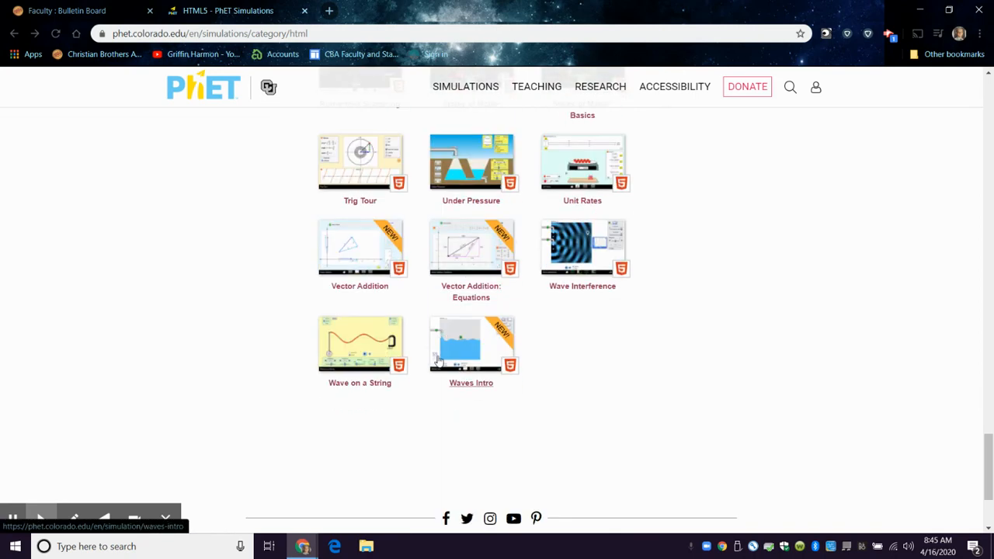
{"action": "scroll", "scroll_direction": "up", "scroll_amount": 3}
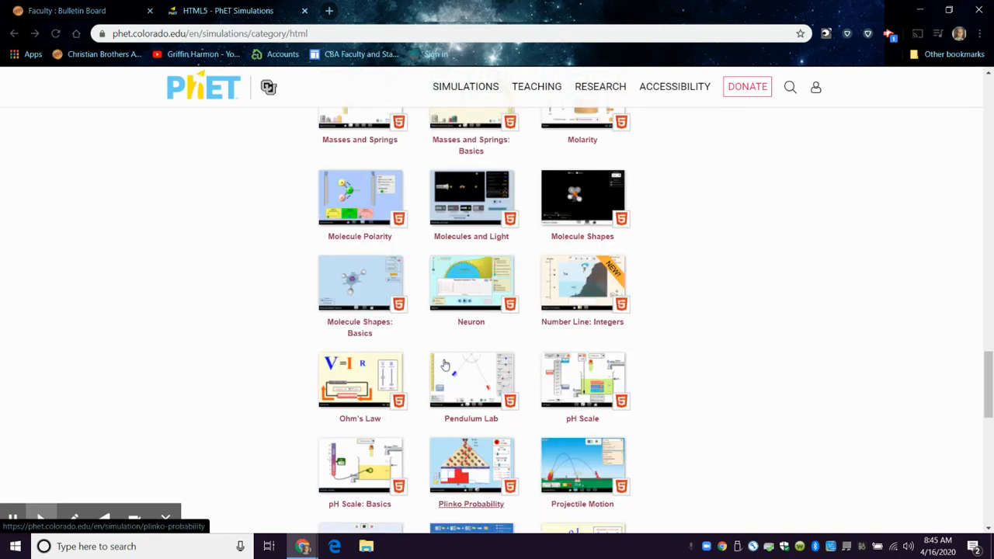
{"action": "scroll", "scroll_direction": "up", "scroll_amount": 3}
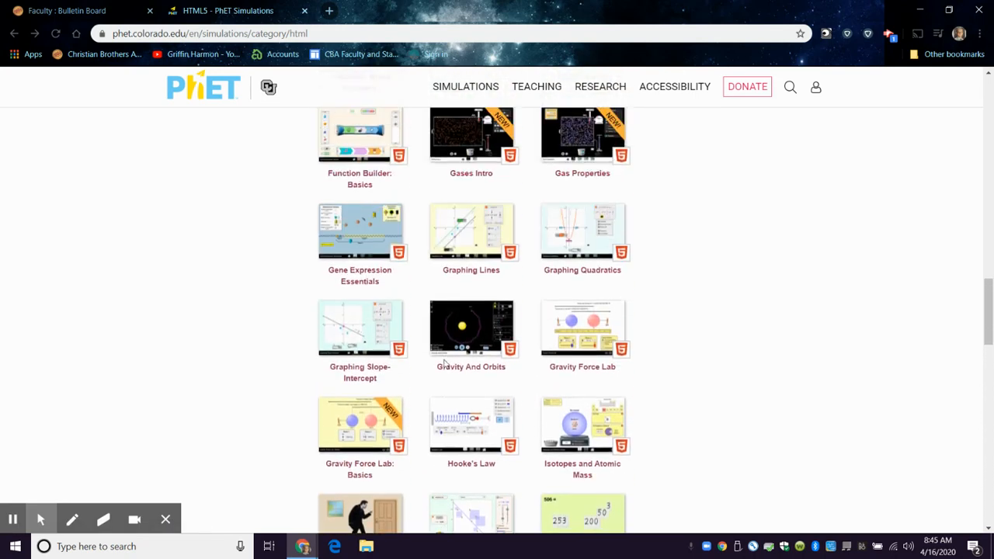
{"action": "scroll", "scroll_direction": "up", "scroll_amount": 3}
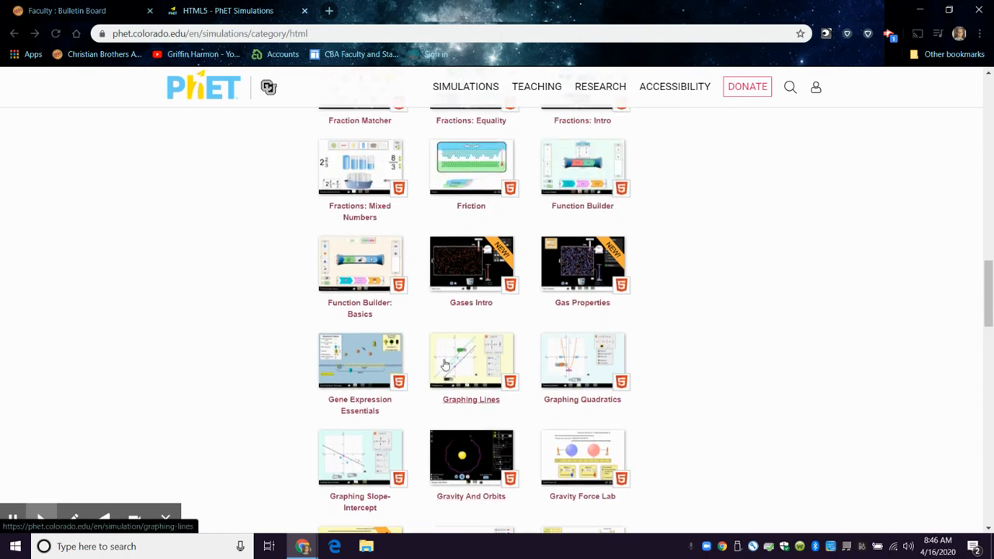
{"action": "scroll", "scroll_direction": "up", "scroll_amount": 3}
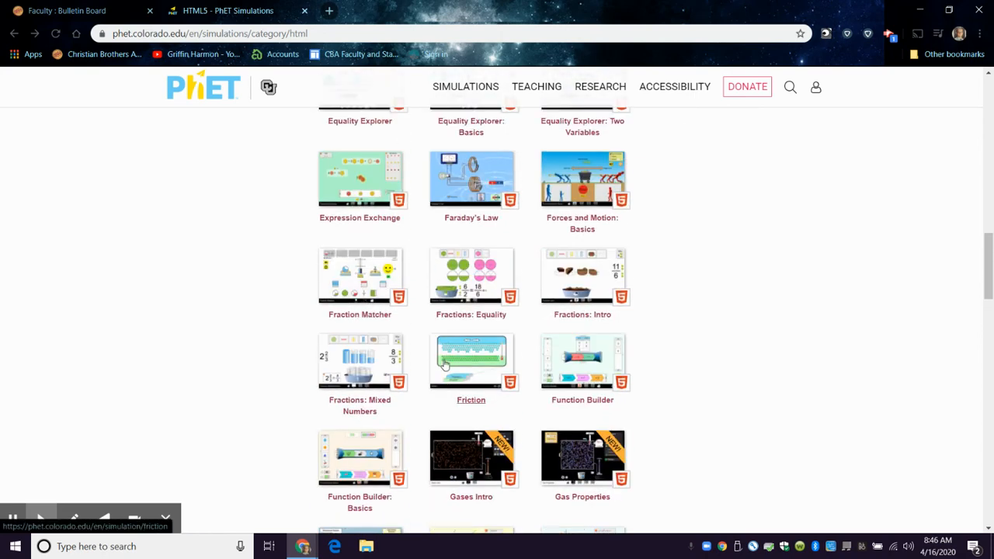
{"action": "scroll", "scroll_direction": "up", "scroll_amount": 3}
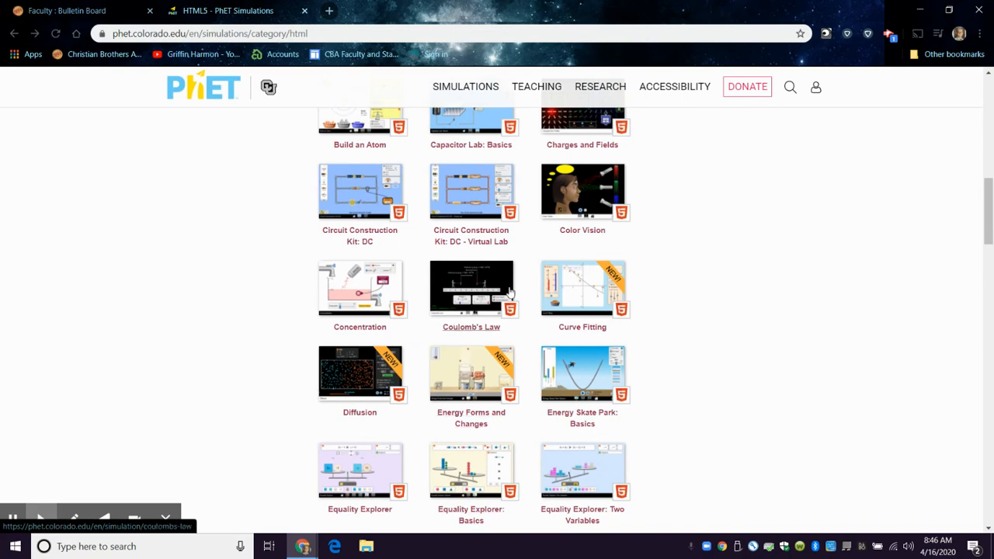
{"action": "scroll", "scroll_direction": "up", "scroll_amount": 3}
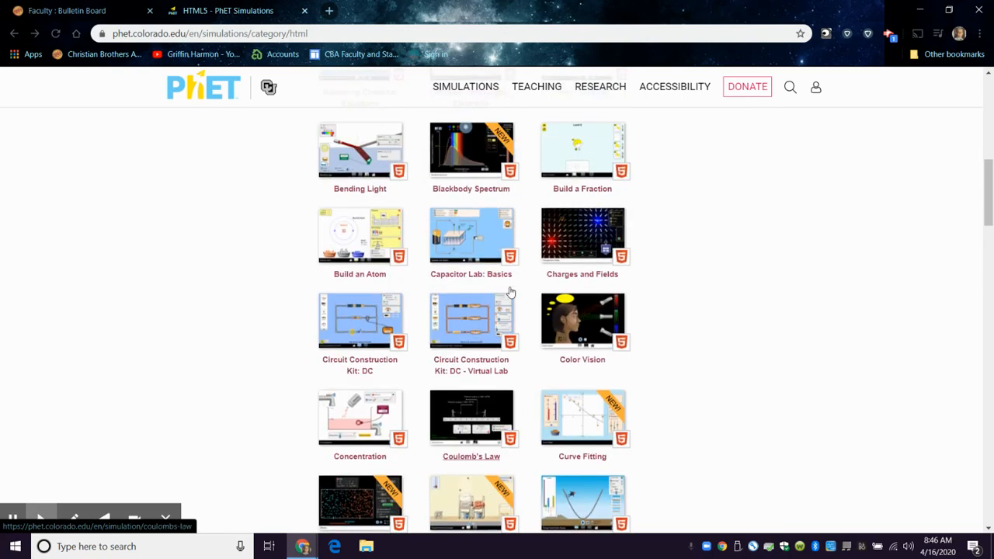
- Open the Charges and Fields simulation from the catalog and start it running
{"action": "left_click", "coordinate": [581, 236]}
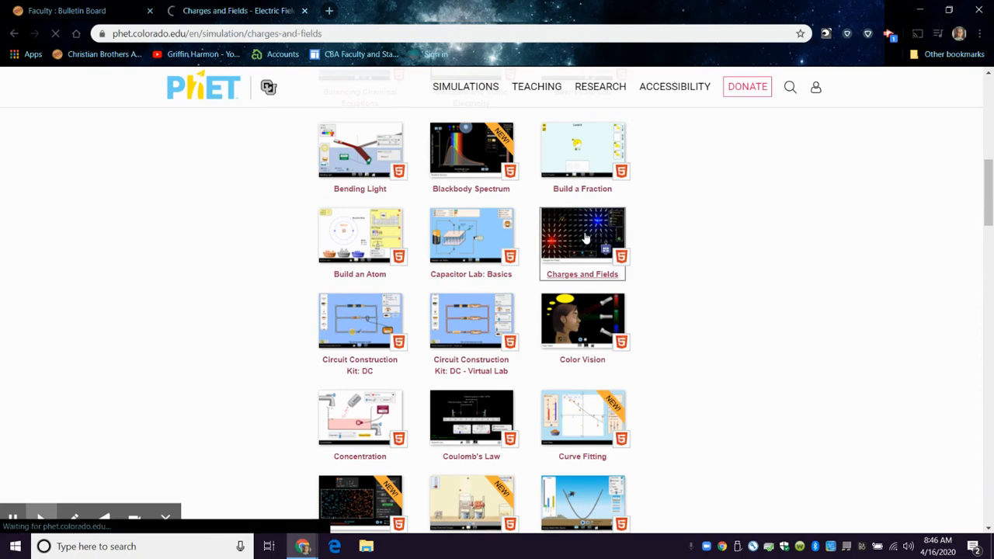
{"action": "left_click", "coordinate": [581, 243]}
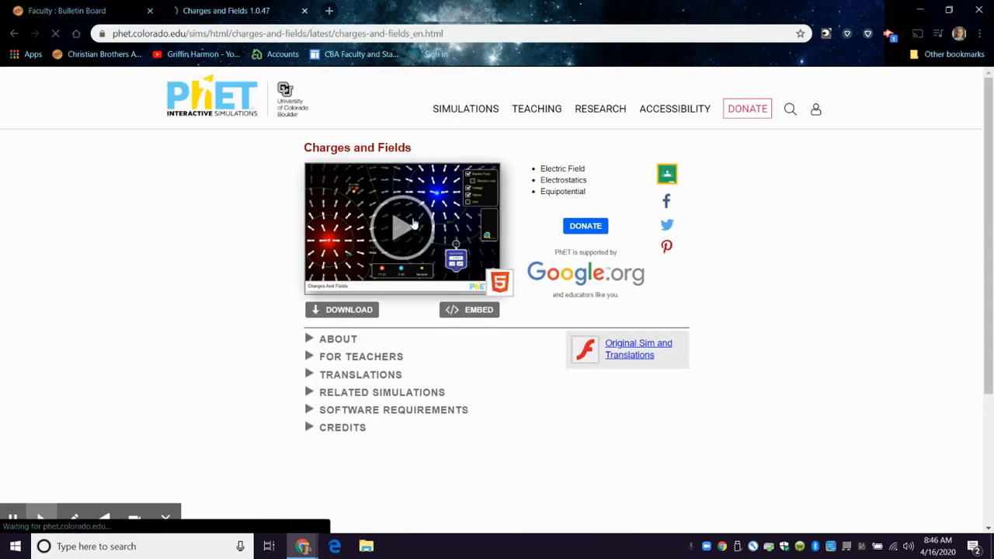
{"action": "left_click", "coordinate": [401, 226]}
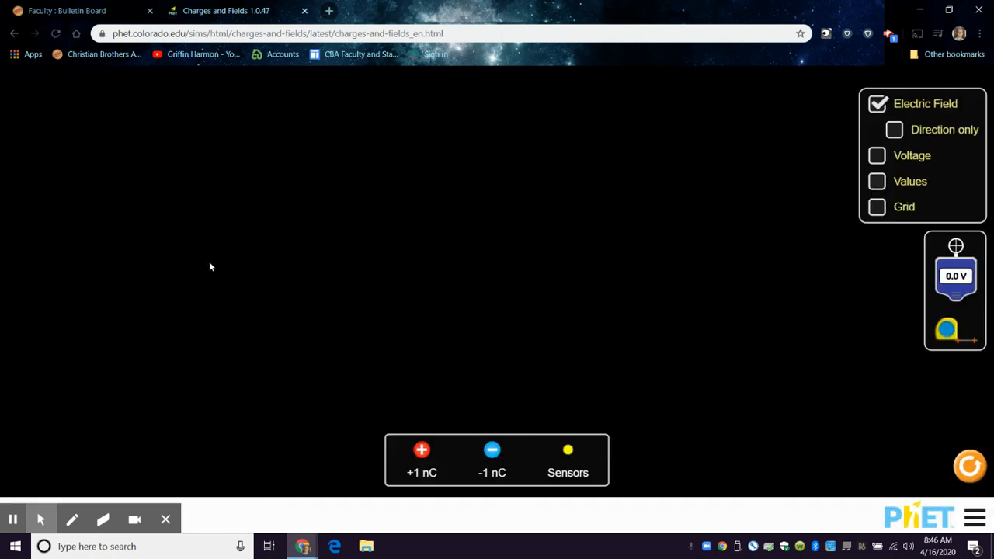
{"action": "mouse_move", "coordinate": [738, 153]}
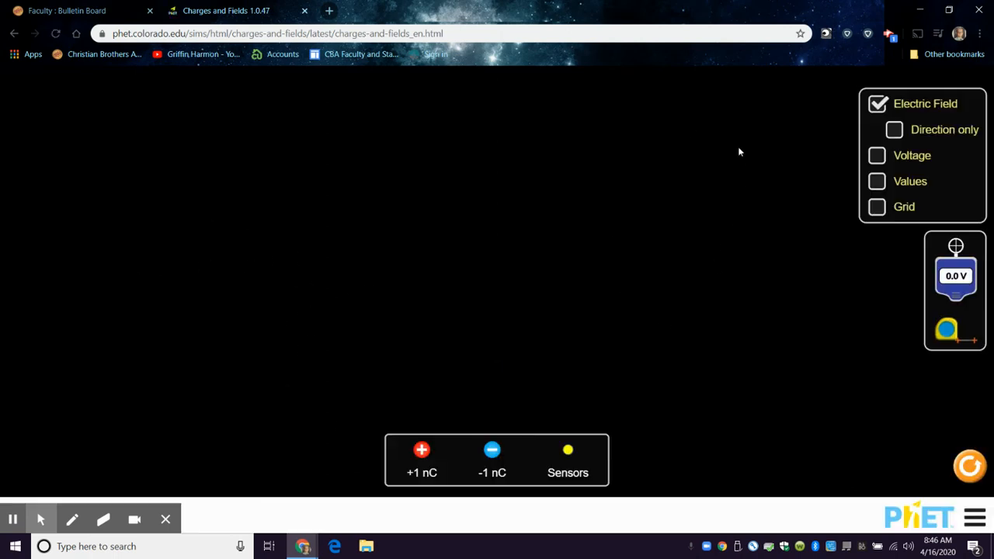
- Place a +1 nC charge on the left and a -1 nC charge to its right in the field
{"action": "left_click_drag", "start_coordinate": [422, 451], "coordinate": [293, 245]}
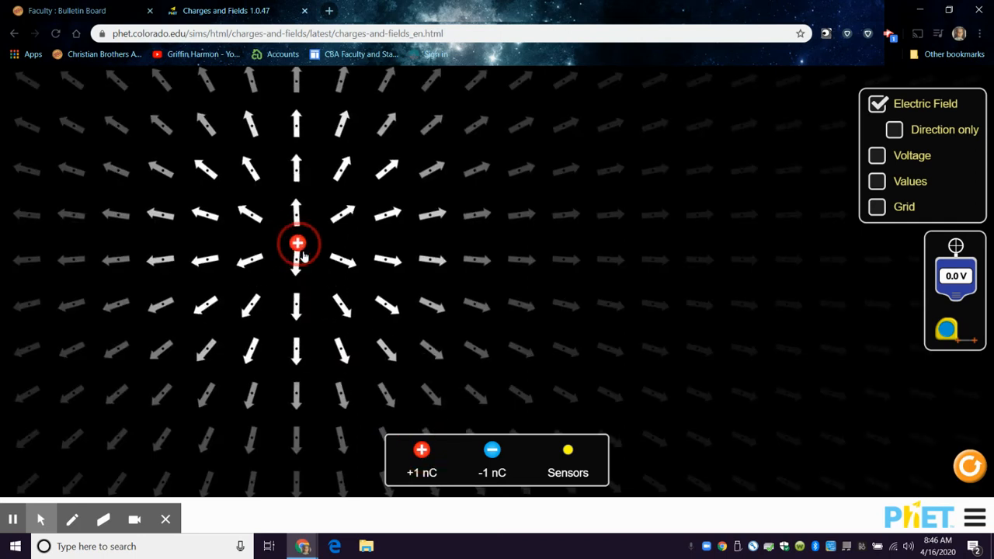
{"action": "left_click_drag", "start_coordinate": [298, 242], "coordinate": [304, 256]}
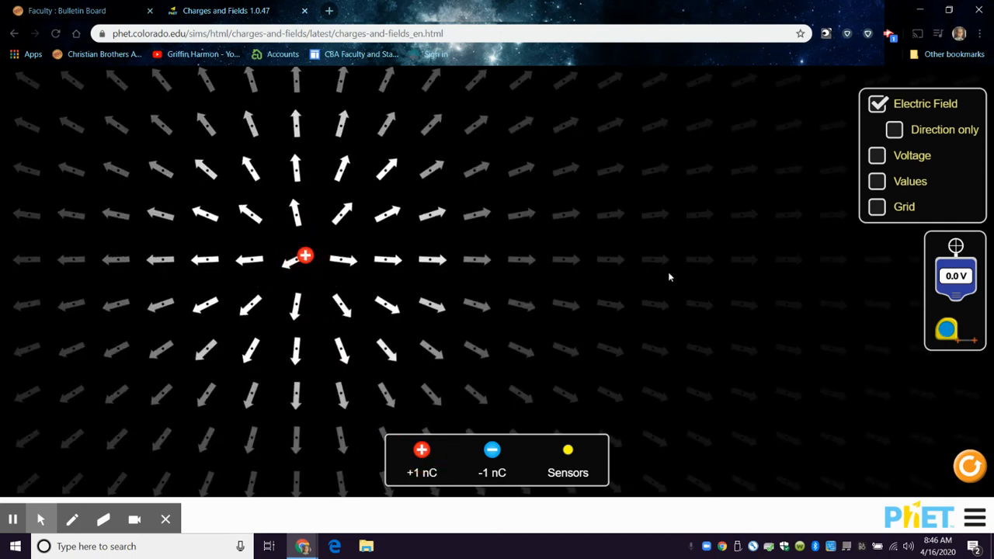
{"action": "left_click_drag", "start_coordinate": [492, 450], "coordinate": [516, 411]}
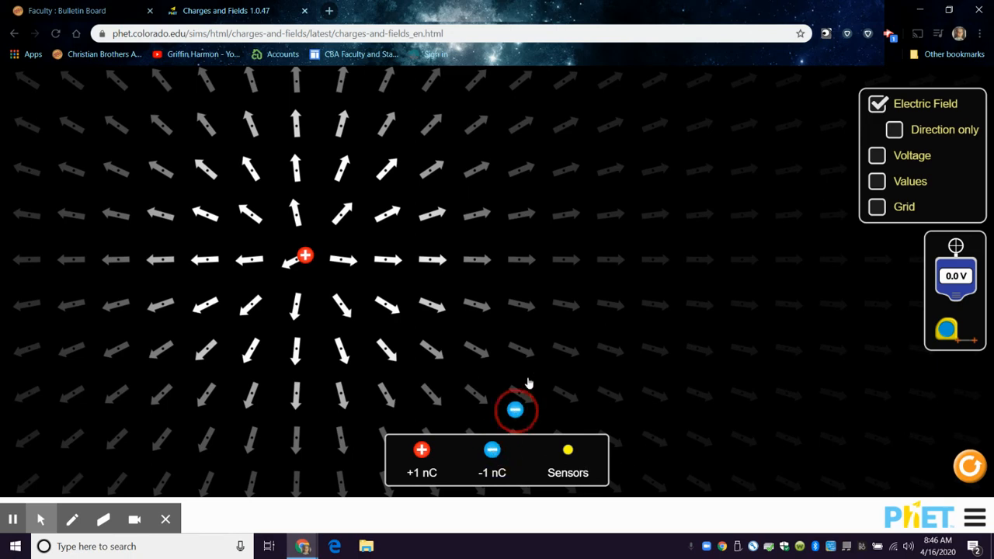
{"action": "left_click_drag", "start_coordinate": [516, 410], "coordinate": [563, 278]}
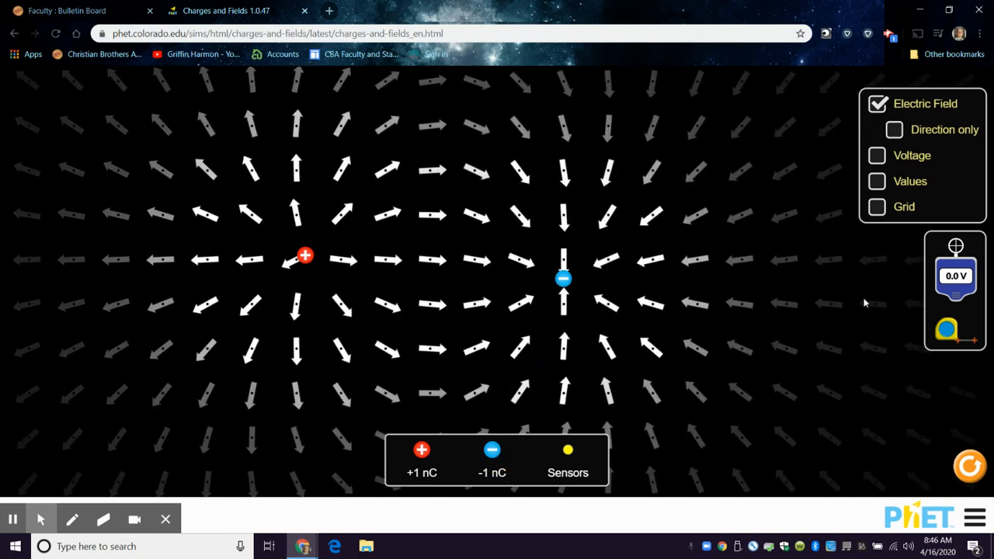
{"action": "mouse_move", "coordinate": [592, 392]}
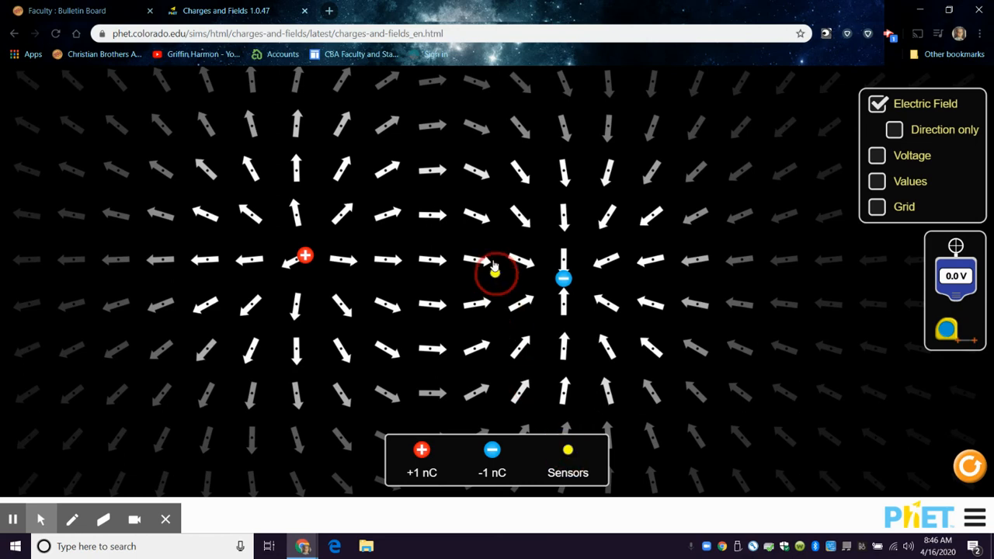
- Probe the electric field with the yellow sensor above, below and beside the two charges
{"action": "left_click_drag", "start_coordinate": [494, 274], "coordinate": [382, 162]}
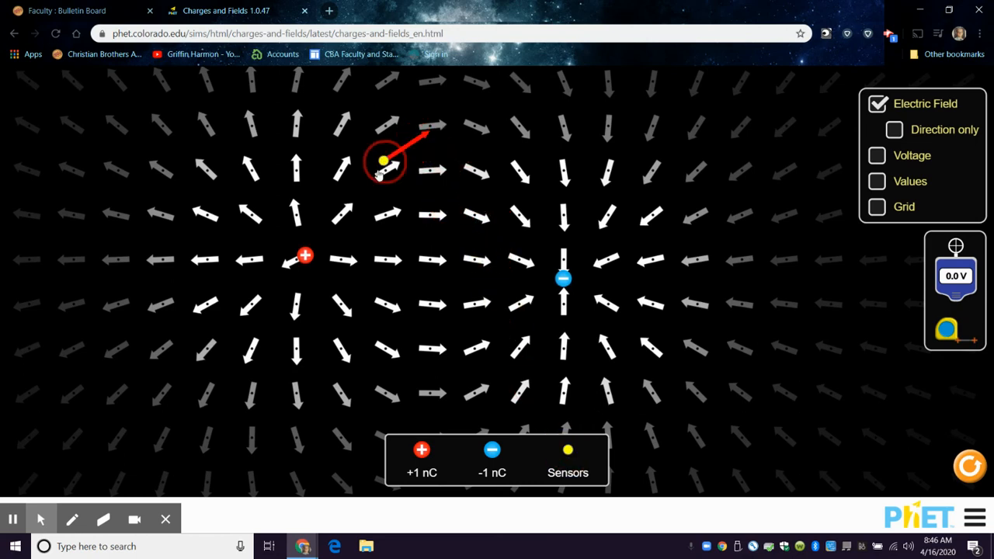
{"action": "left_click_drag", "start_coordinate": [385, 161], "coordinate": [513, 279]}
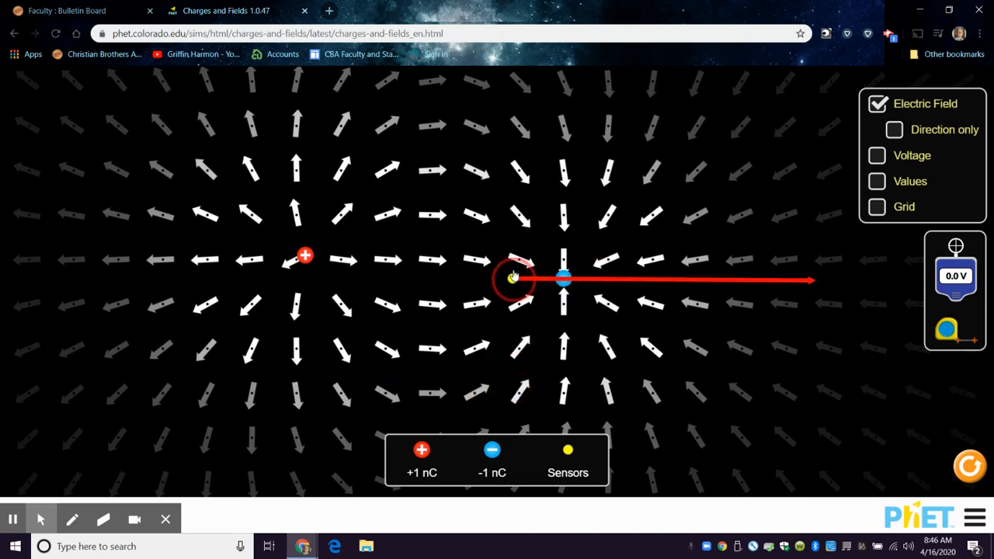
{"action": "left_click_drag", "start_coordinate": [512, 279], "coordinate": [438, 313]}
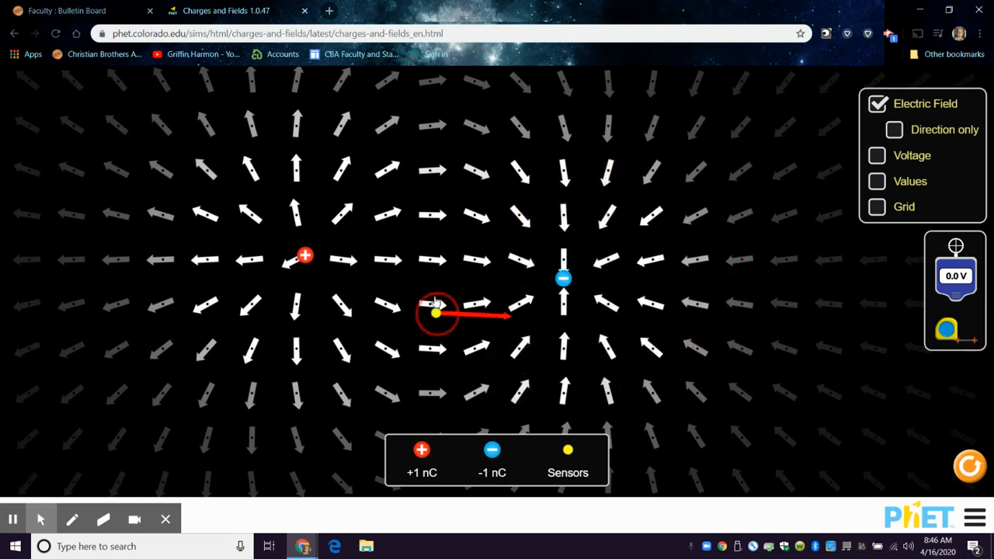
{"action": "left_click_drag", "start_coordinate": [438, 313], "coordinate": [356, 216]}
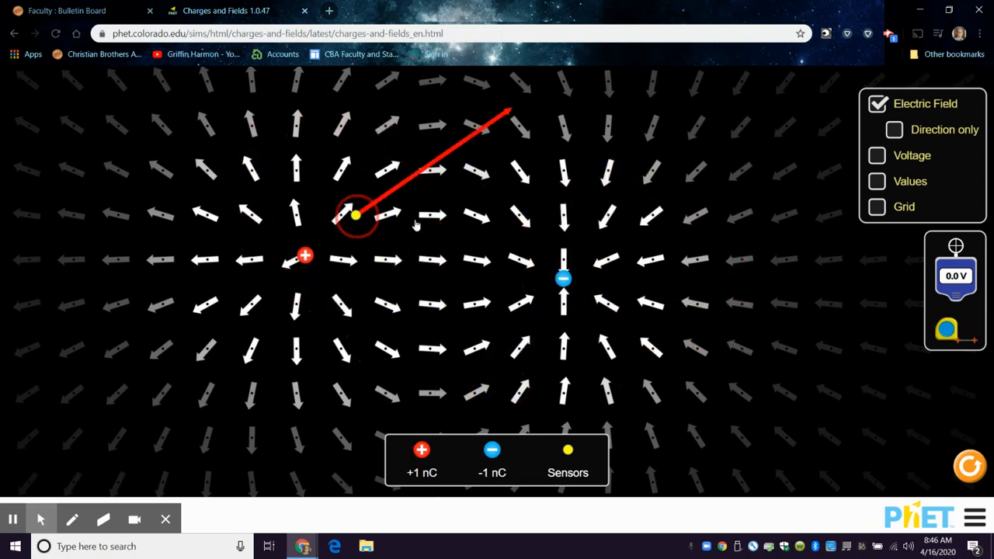
{"action": "left_click_drag", "start_coordinate": [355, 215], "coordinate": [505, 180]}
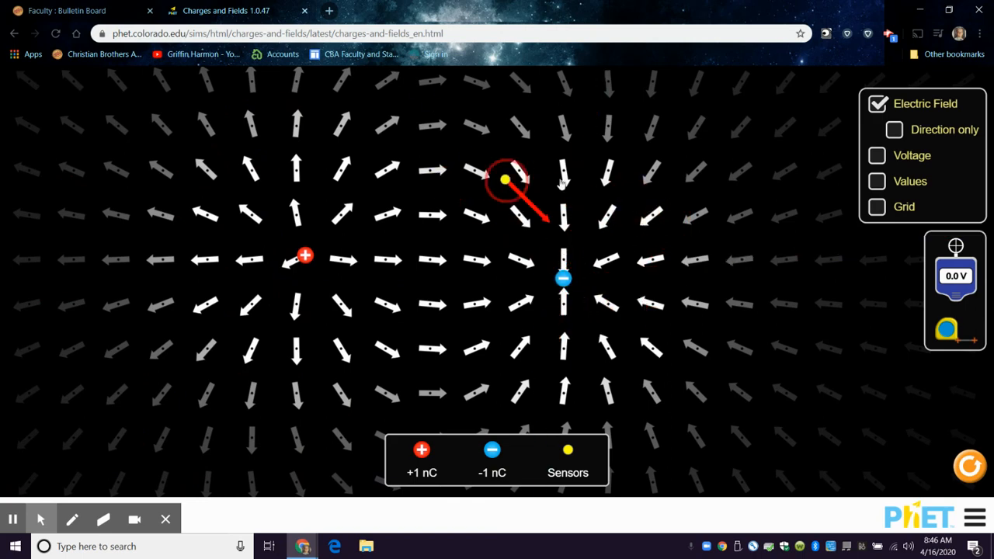
{"action": "left_click_drag", "start_coordinate": [505, 181], "coordinate": [473, 190]}
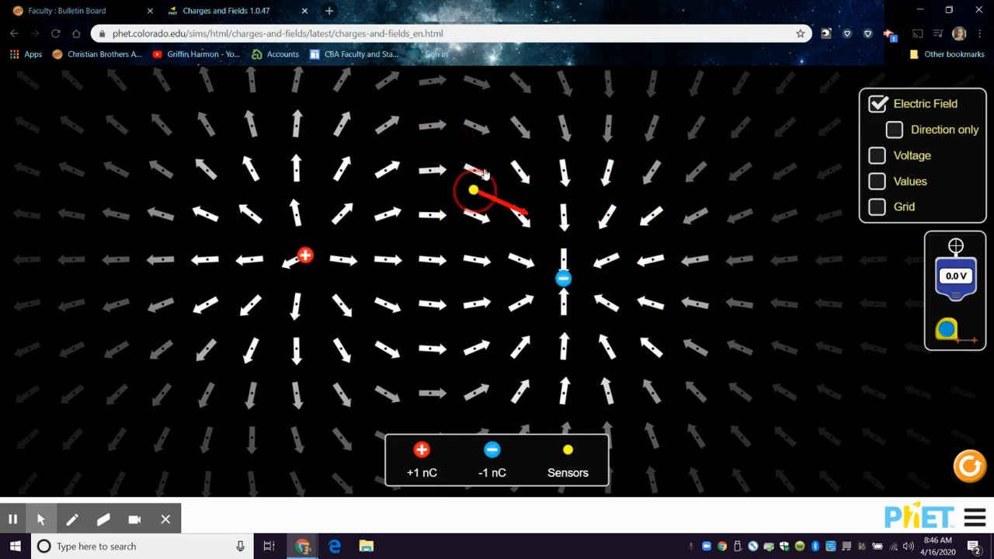
- Test the field direction at spots above the midpoint, ending near the negative charge
{"action": "left_click_drag", "start_coordinate": [474, 190], "coordinate": [412, 165]}
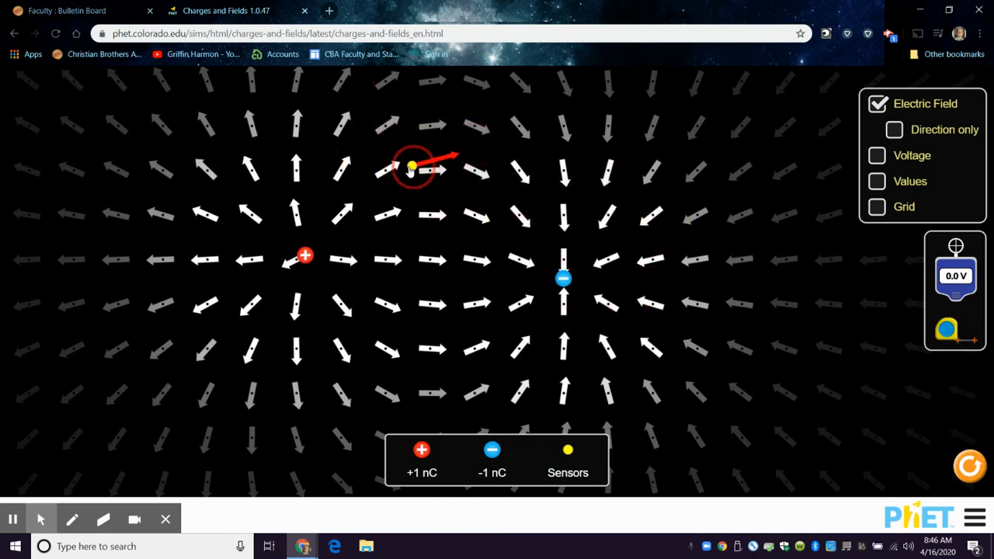
{"action": "left_click_drag", "start_coordinate": [414, 165], "coordinate": [396, 169]}
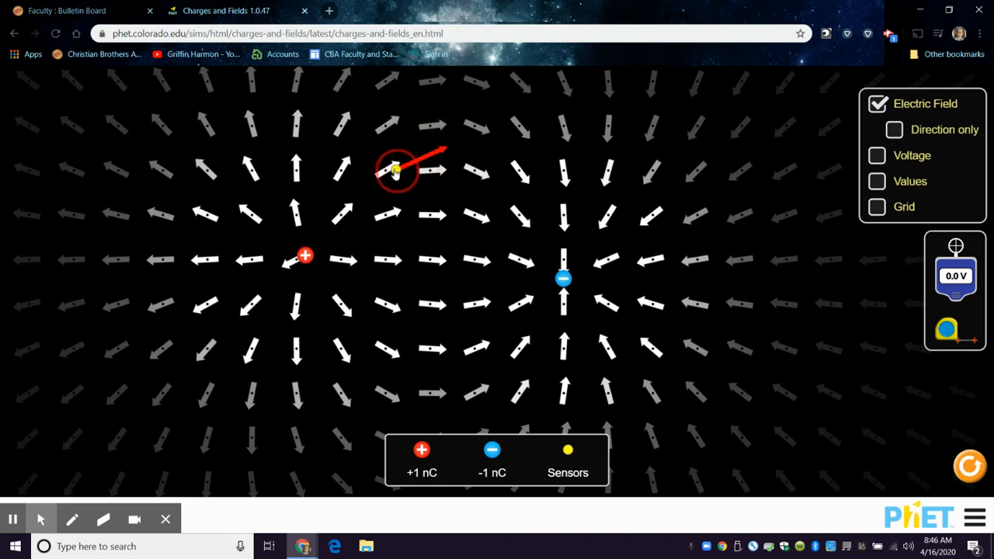
{"action": "left_click_drag", "start_coordinate": [398, 169], "coordinate": [420, 164]}
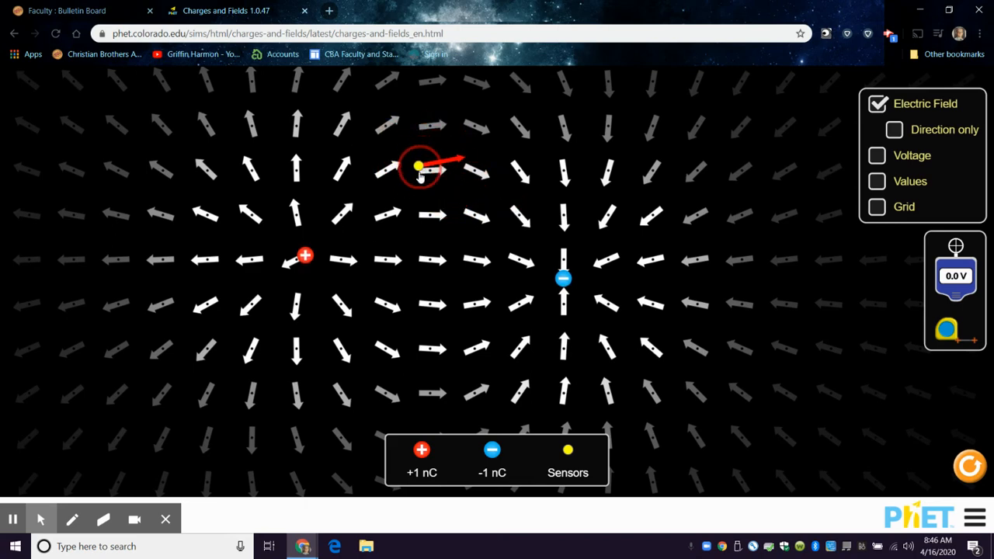
{"action": "left_click_drag", "start_coordinate": [420, 168], "coordinate": [458, 169]}
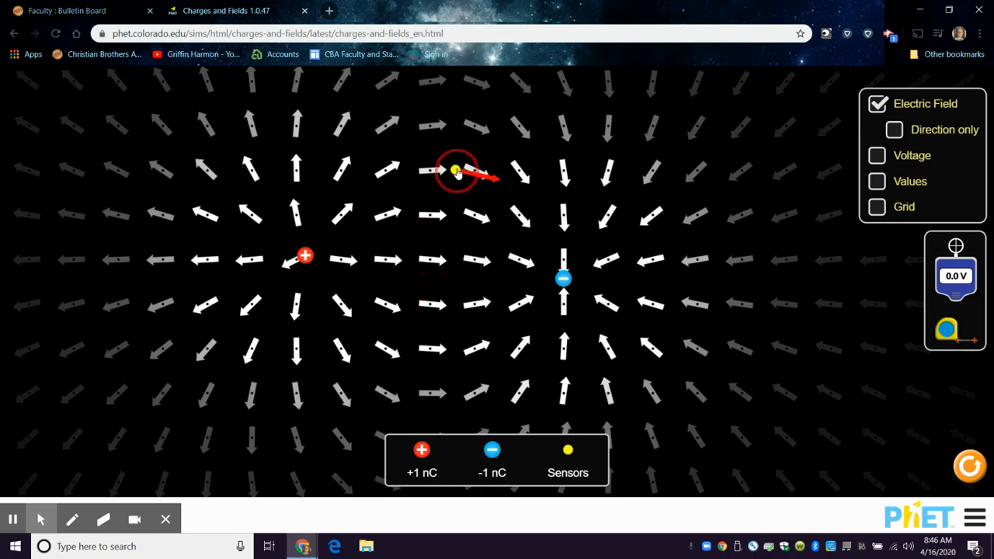
{"action": "left_click_drag", "start_coordinate": [458, 171], "coordinate": [365, 138]}
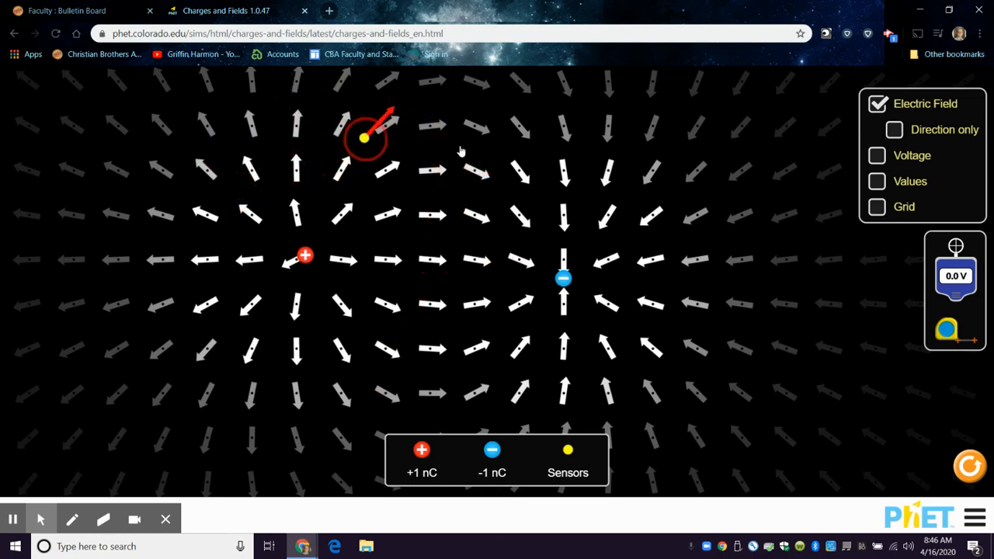
{"action": "left_click_drag", "start_coordinate": [364, 138], "coordinate": [407, 158]}
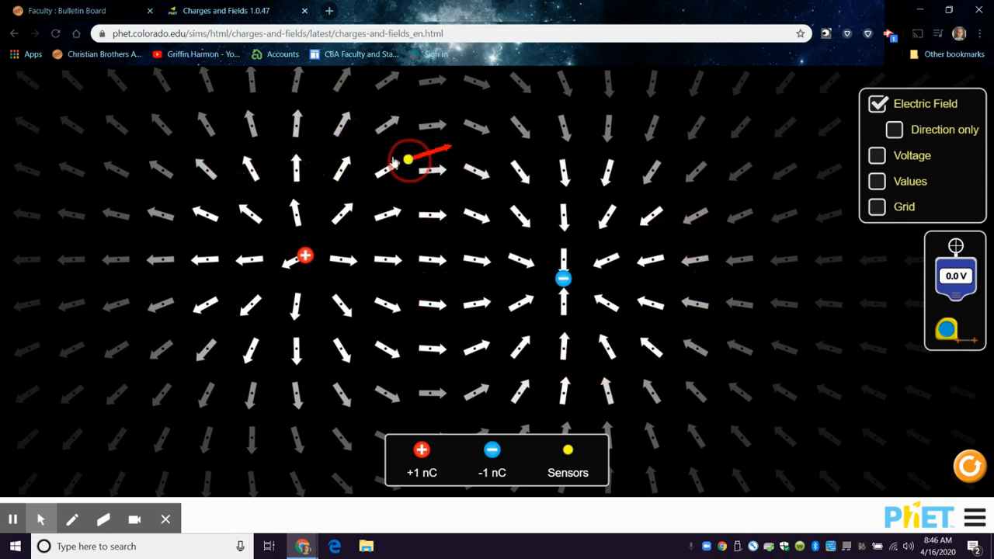
{"action": "left_click_drag", "start_coordinate": [407, 160], "coordinate": [525, 329]}
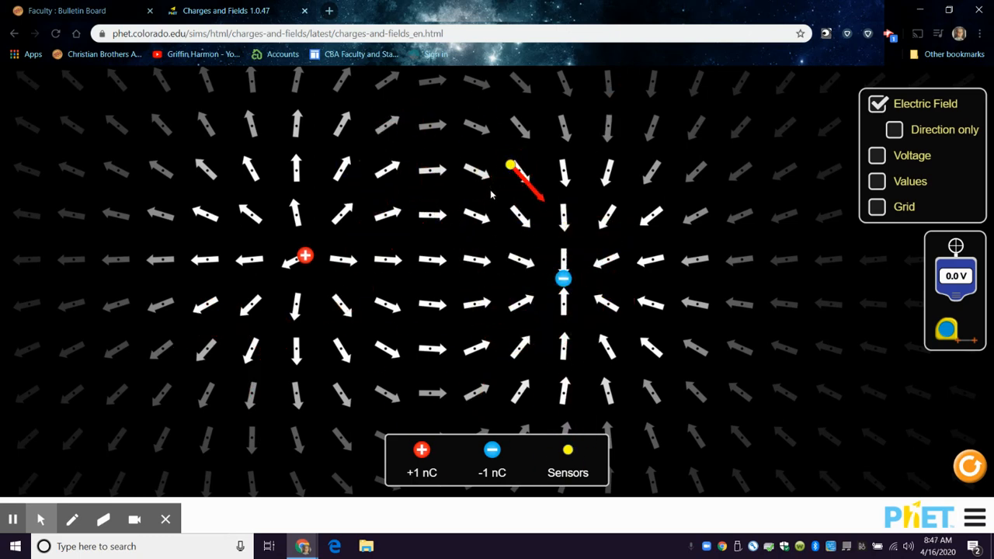
{"action": "mouse_move", "coordinate": [45, 131]}
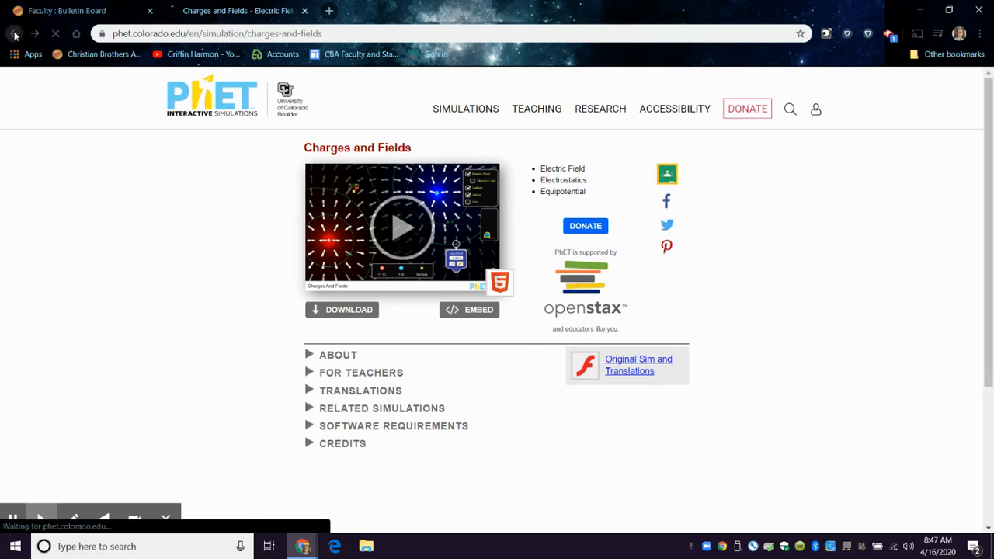
- Leave Charges and Fields and reach the Coulomb's Law simulation's Macro/Atomic Scale screen
{"action": "left_click", "coordinate": [13, 34]}
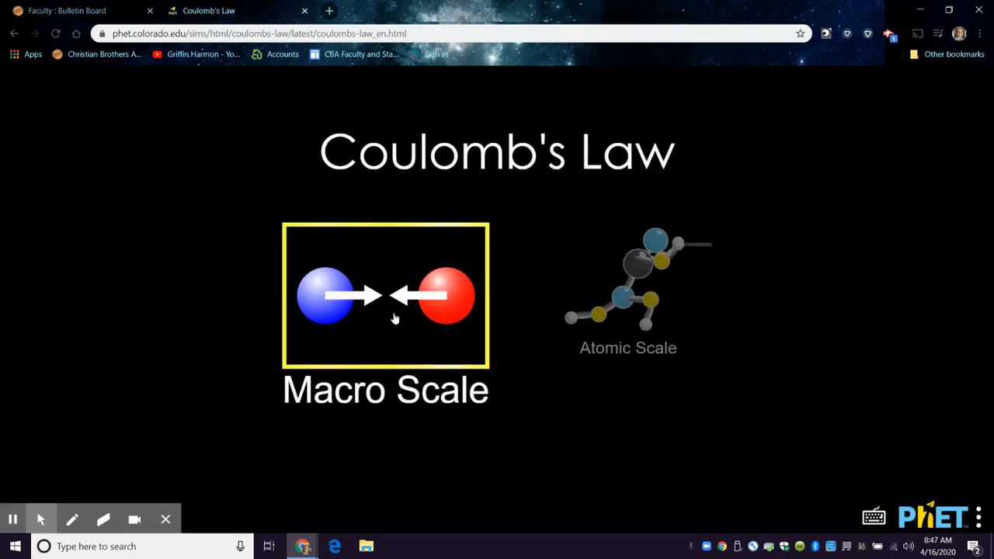
- Enter Macro Scale and vary the spacing of q1 and q2 along the ruler
{"action": "left_click", "coordinate": [385, 296]}
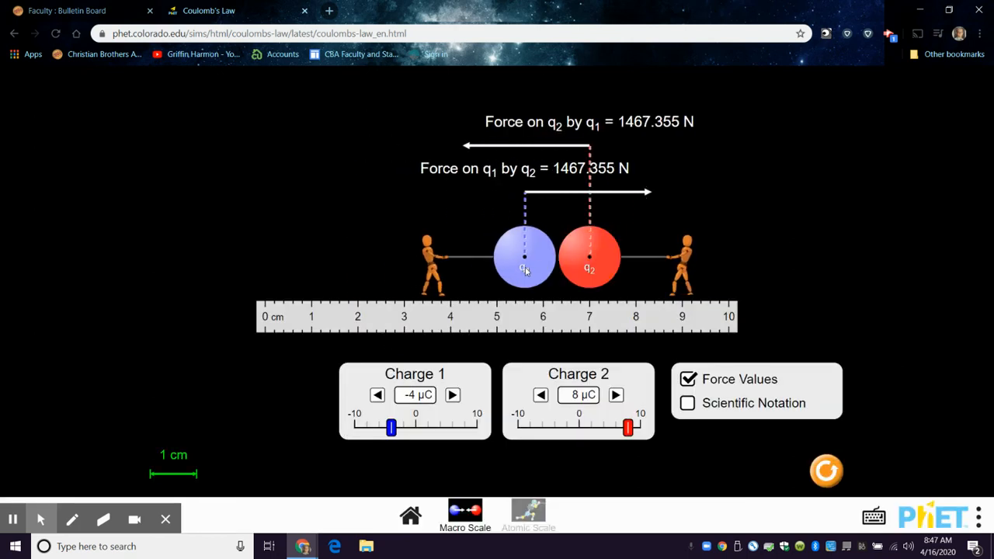
{"action": "left_click_drag", "start_coordinate": [525, 256], "coordinate": [479, 256]}
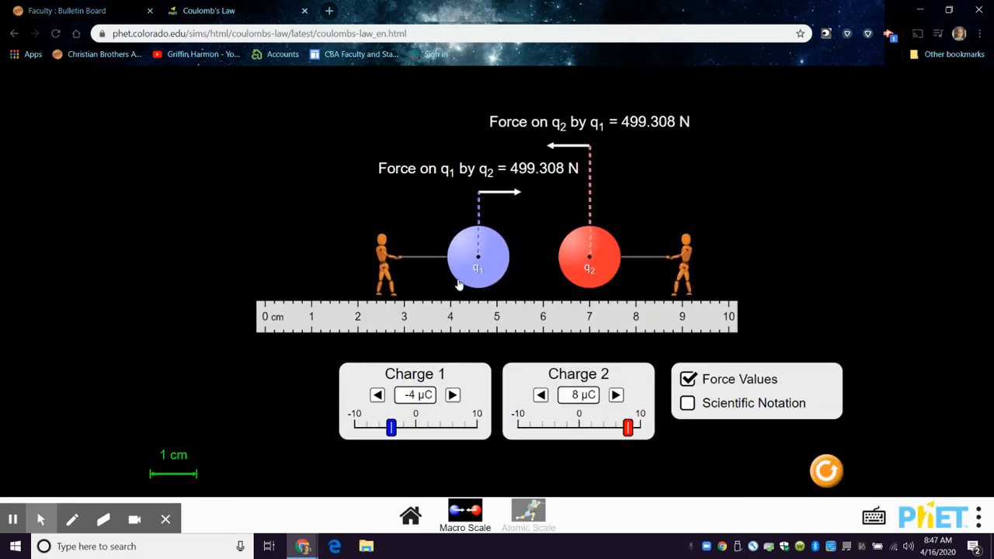
{"action": "left_click_drag", "start_coordinate": [589, 258], "coordinate": [543, 258]}
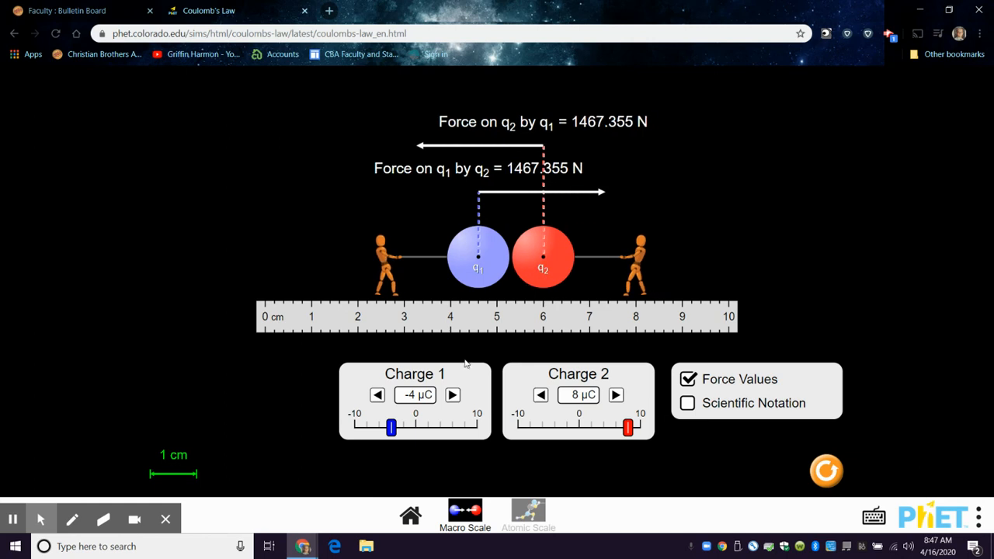
{"action": "left_click_drag", "start_coordinate": [542, 258], "coordinate": [566, 257]}
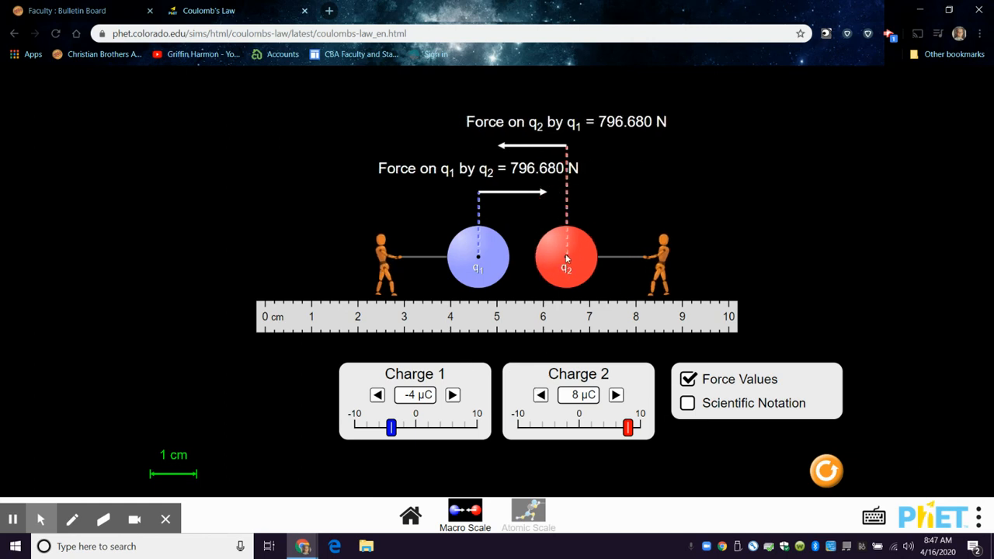
{"action": "left_click_drag", "start_coordinate": [566, 257], "coordinate": [659, 258]}
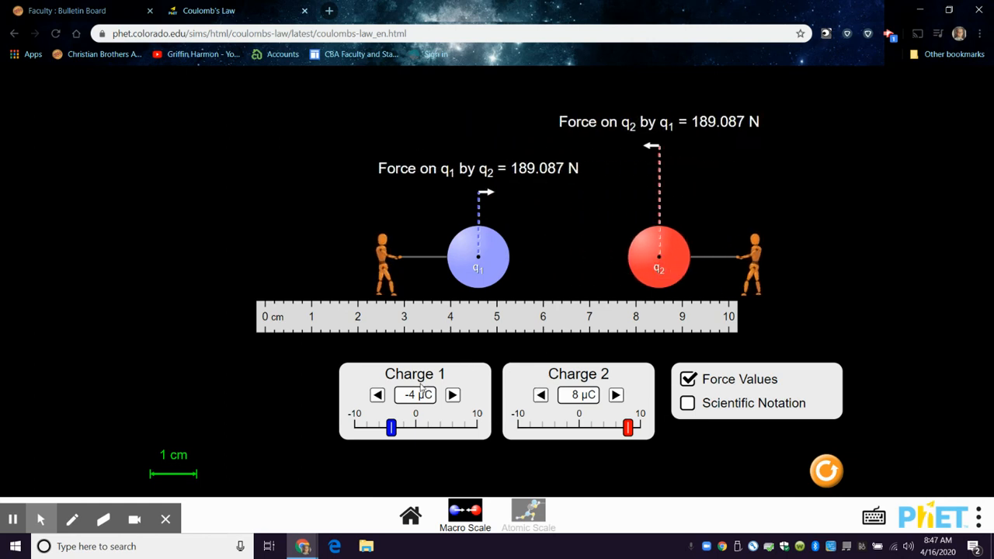
- Set Charge 2 to −10 μC and slide q1 toward and away from q2
{"action": "left_click_drag", "start_coordinate": [628, 425], "coordinate": [518, 426]}
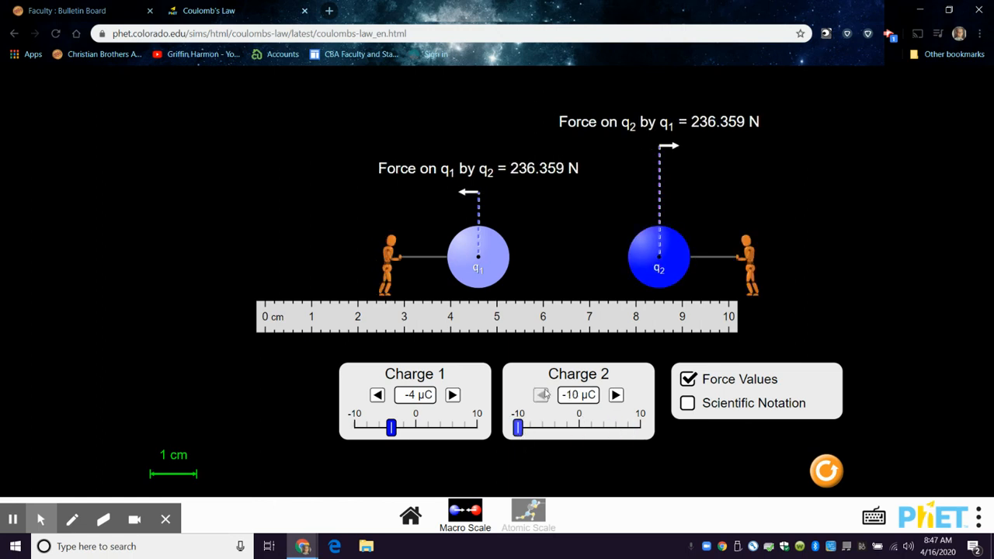
{"action": "left_click_drag", "start_coordinate": [479, 256], "coordinate": [562, 257]}
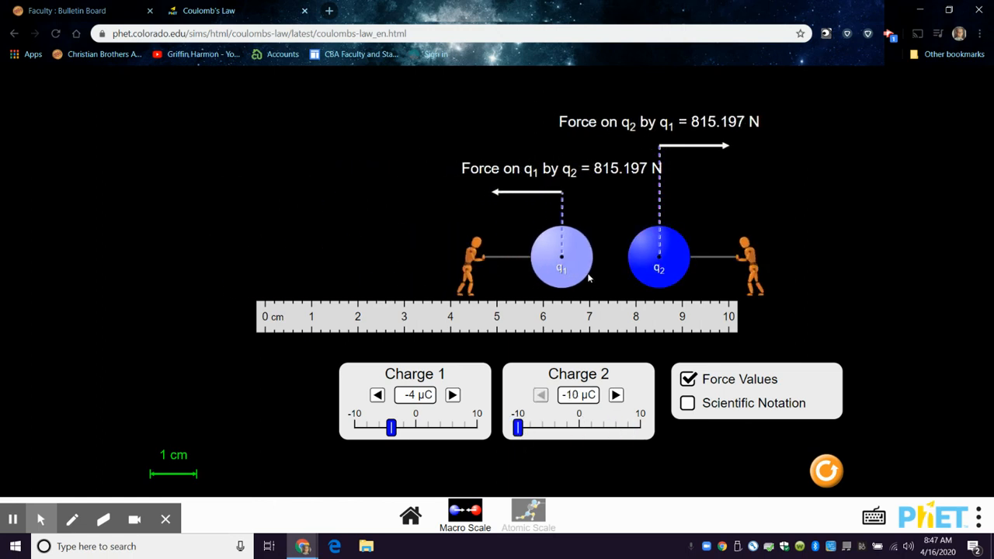
{"action": "left_click_drag", "start_coordinate": [563, 257], "coordinate": [395, 256]}
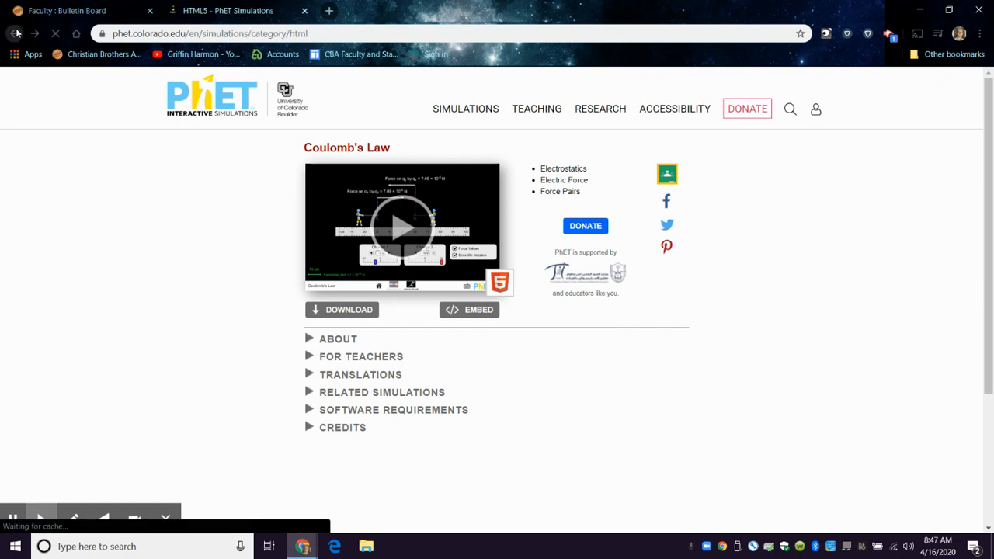
- Return to the simulations list and launch Build an Atom on its Atom screen
{"action": "left_click", "coordinate": [14, 35]}
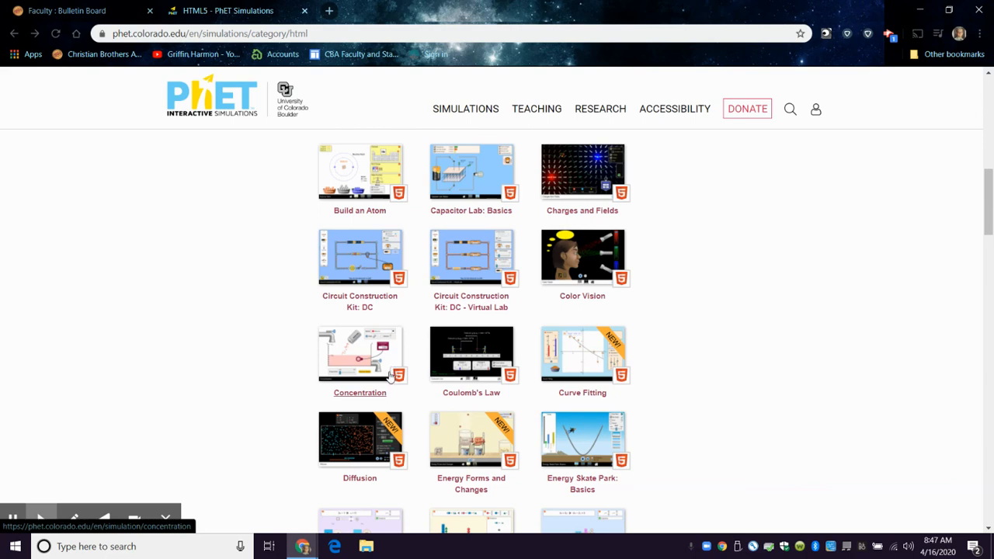
{"action": "left_click", "coordinate": [361, 171]}
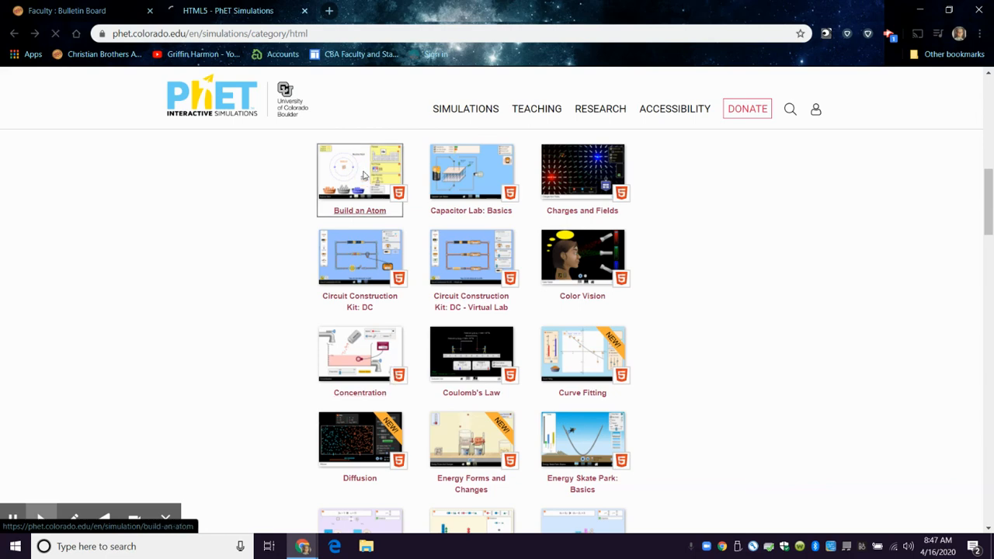
{"action": "left_click", "coordinate": [360, 180]}
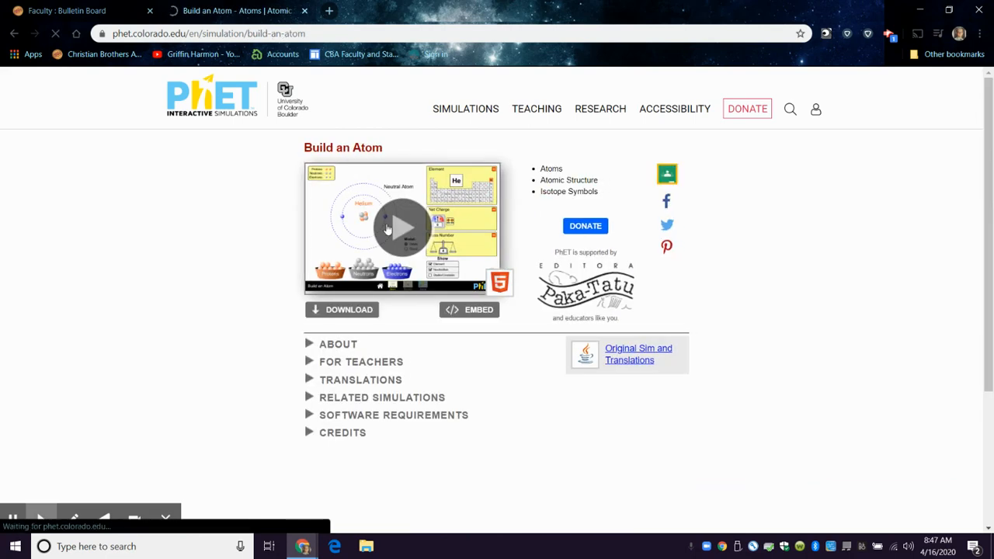
{"action": "left_click", "coordinate": [402, 227]}
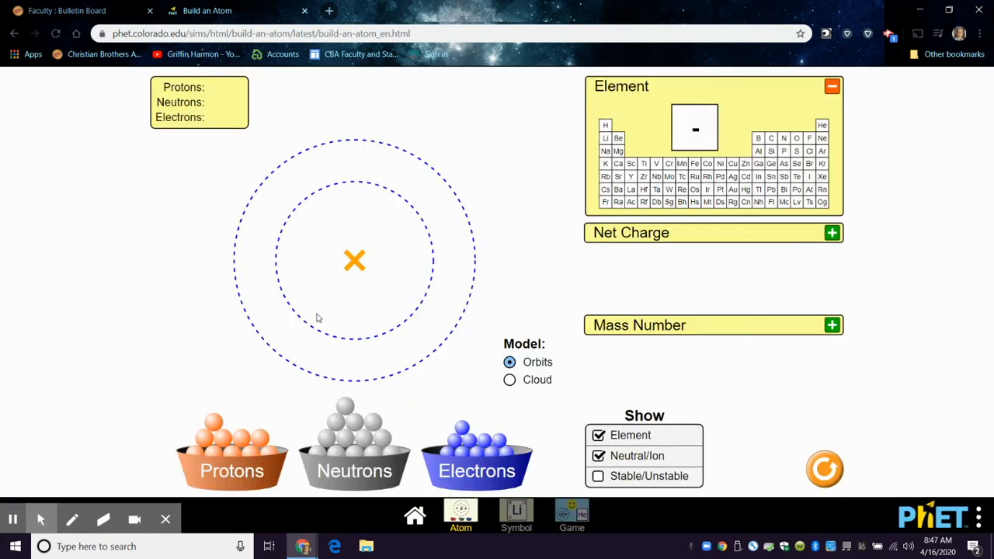
{"action": "mouse_move", "coordinate": [215, 421]}
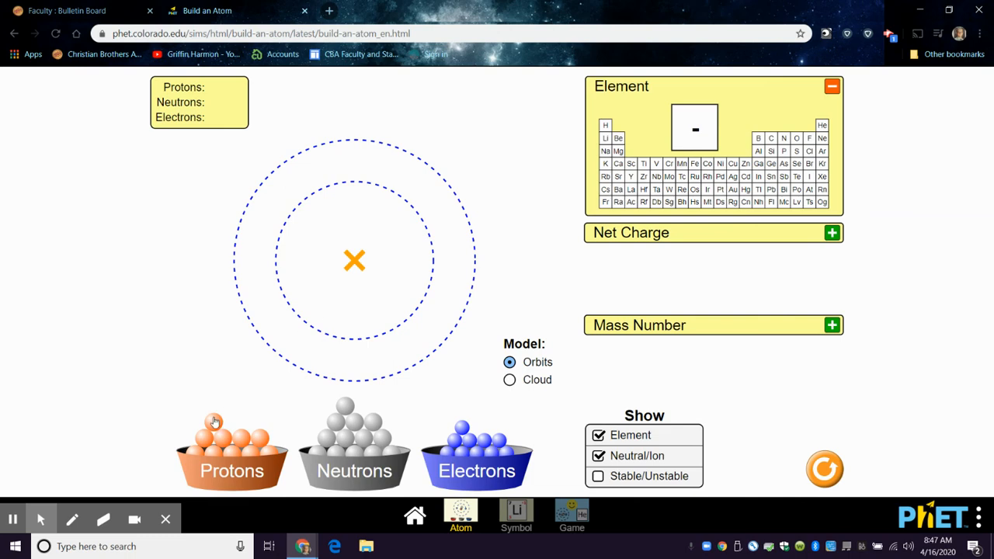
- Build neutral helium: two protons and two neutrons in the nucleus, two electrons in orbit
{"action": "left_click_drag", "start_coordinate": [216, 423], "coordinate": [354, 261]}
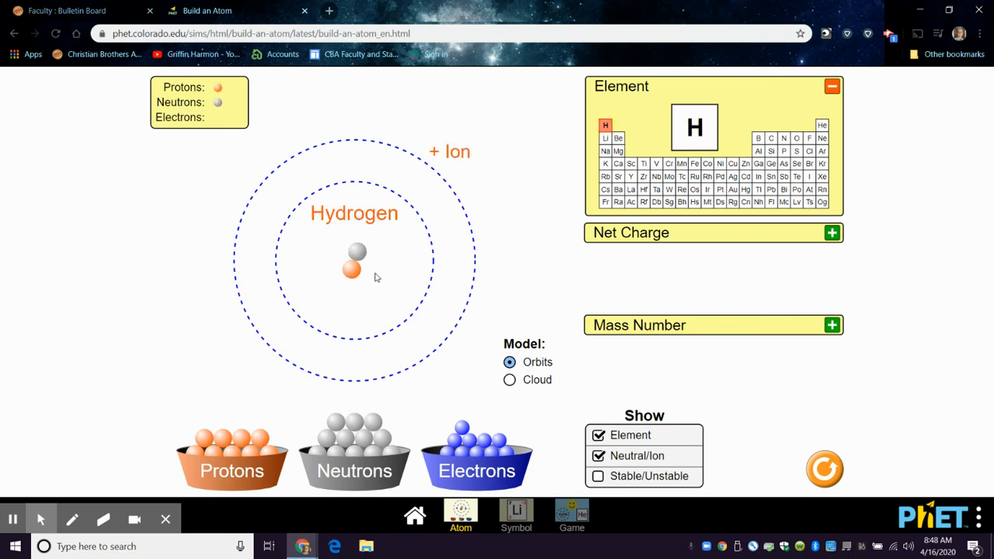
{"action": "mouse_move", "coordinate": [519, 244]}
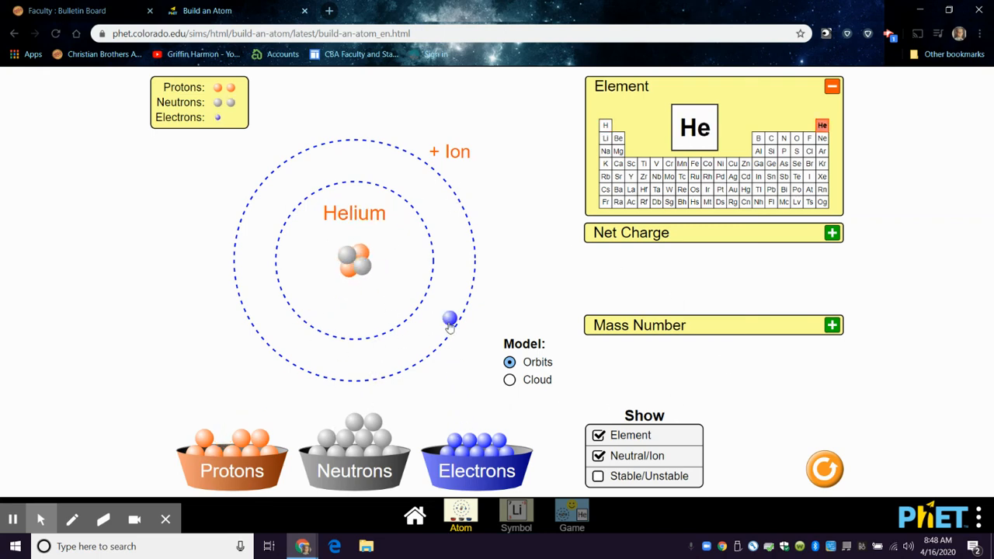
{"action": "left_click_drag", "start_coordinate": [451, 320], "coordinate": [433, 261]}
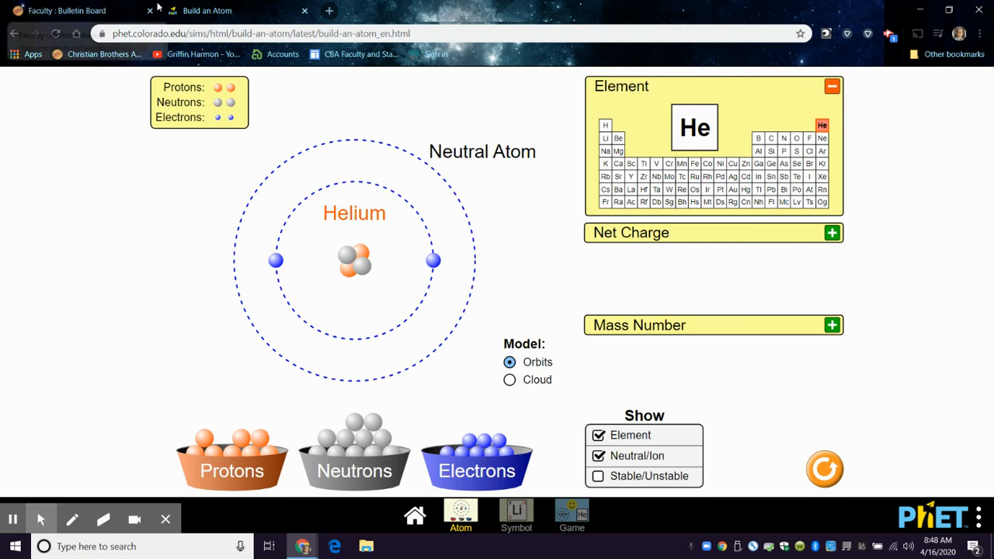
{"action": "mouse_move", "coordinate": [890, 34]}
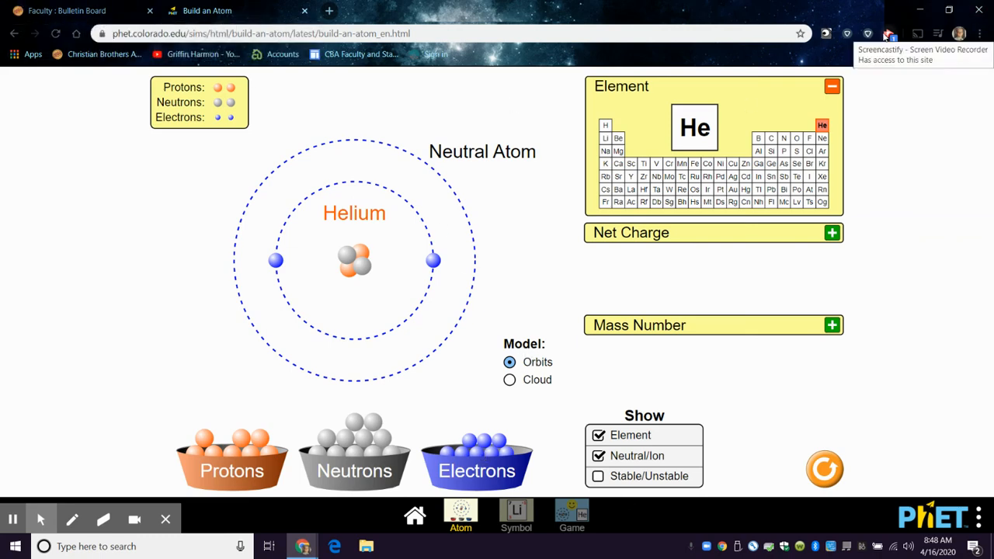
{"action": "left_click", "coordinate": [888, 34]}
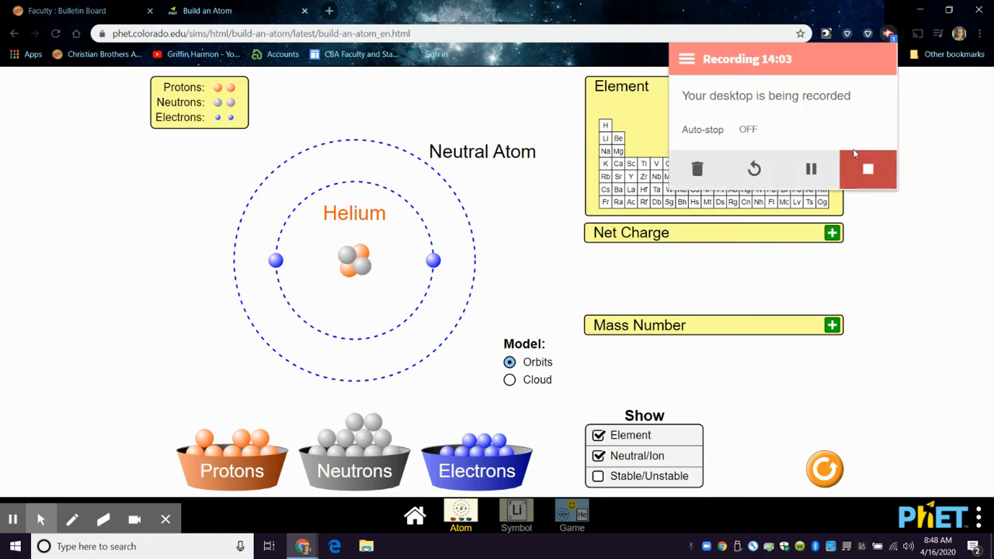